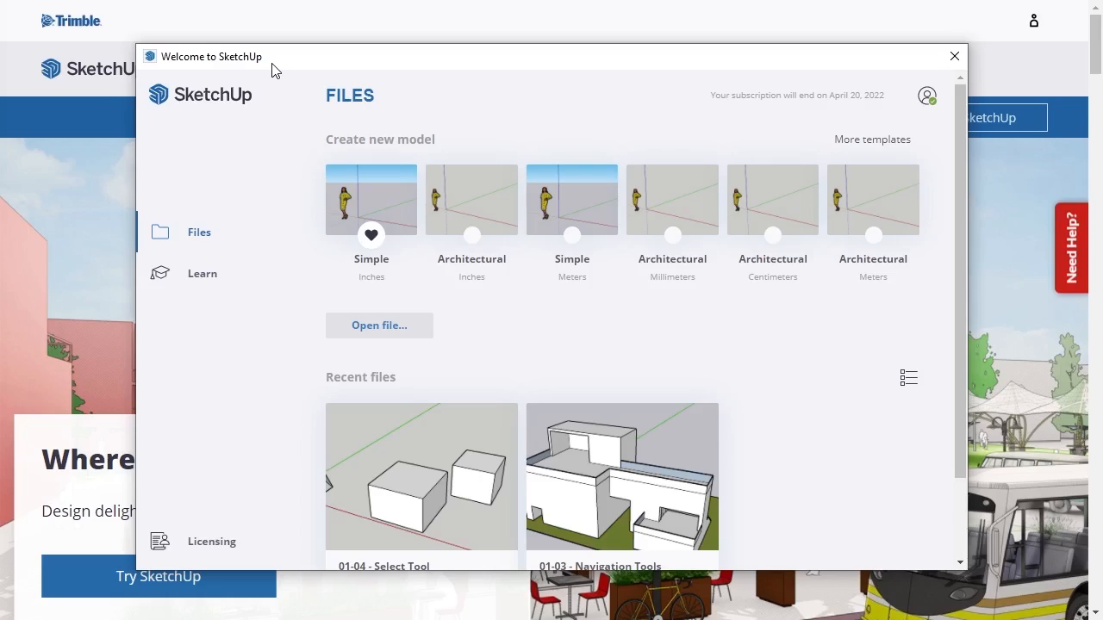
mouse_move(262, 172)
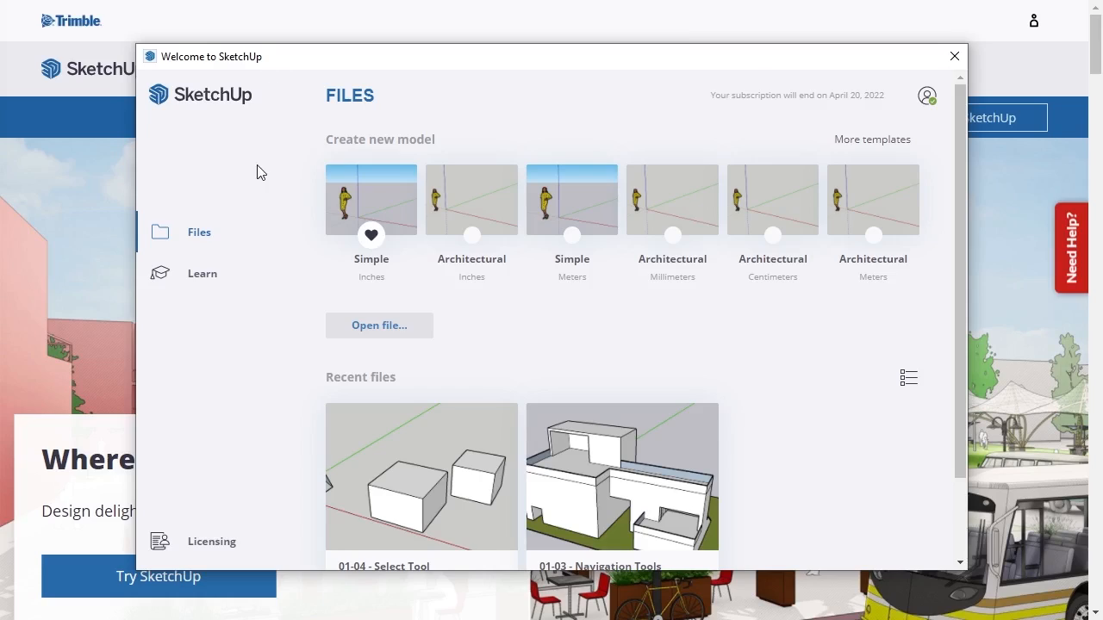
mouse_move(258, 431)
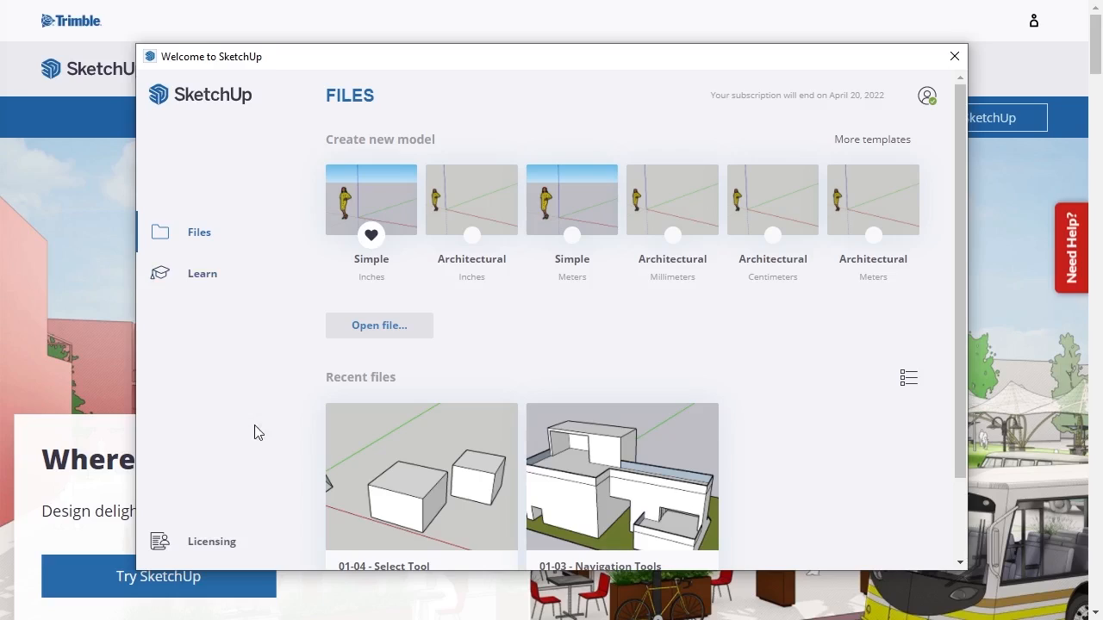
mouse_move(231, 260)
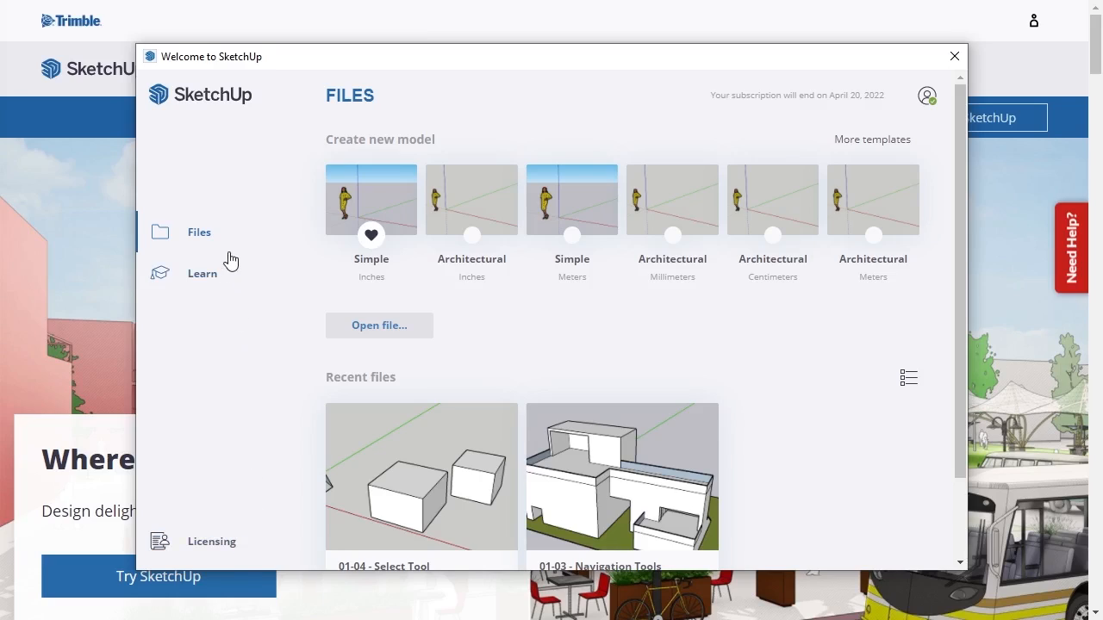
mouse_move(302, 214)
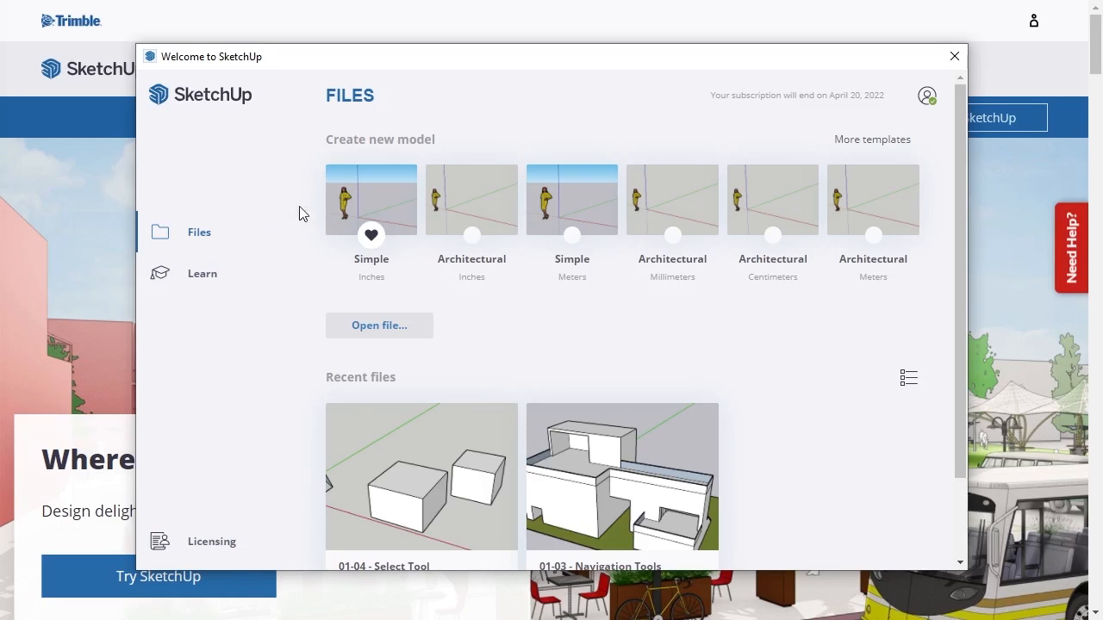
mouse_move(441, 147)
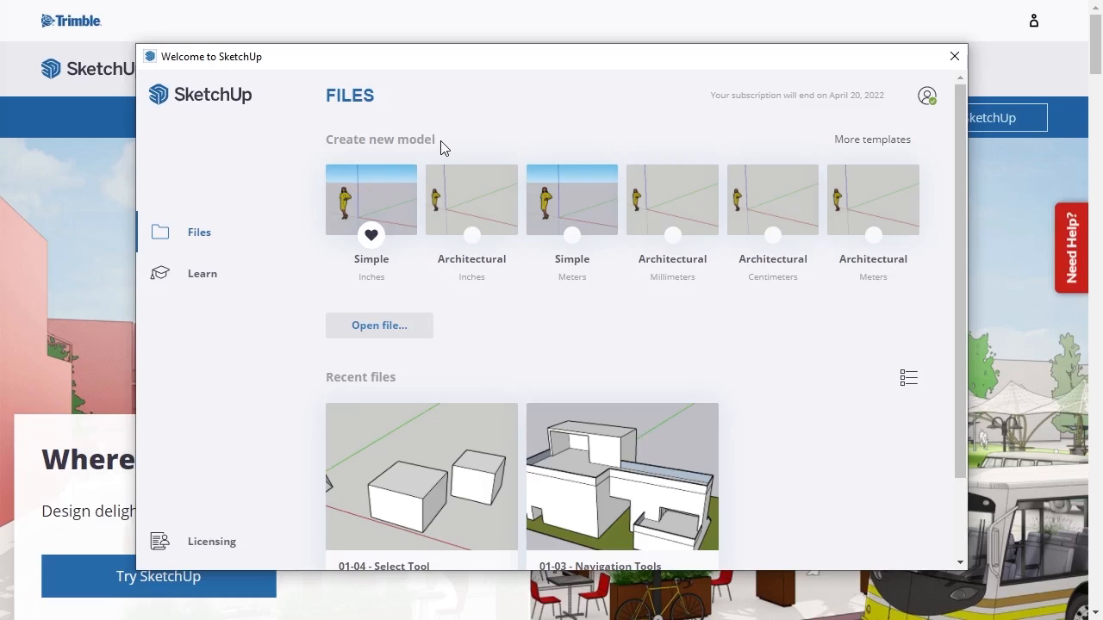
mouse_move(379, 326)
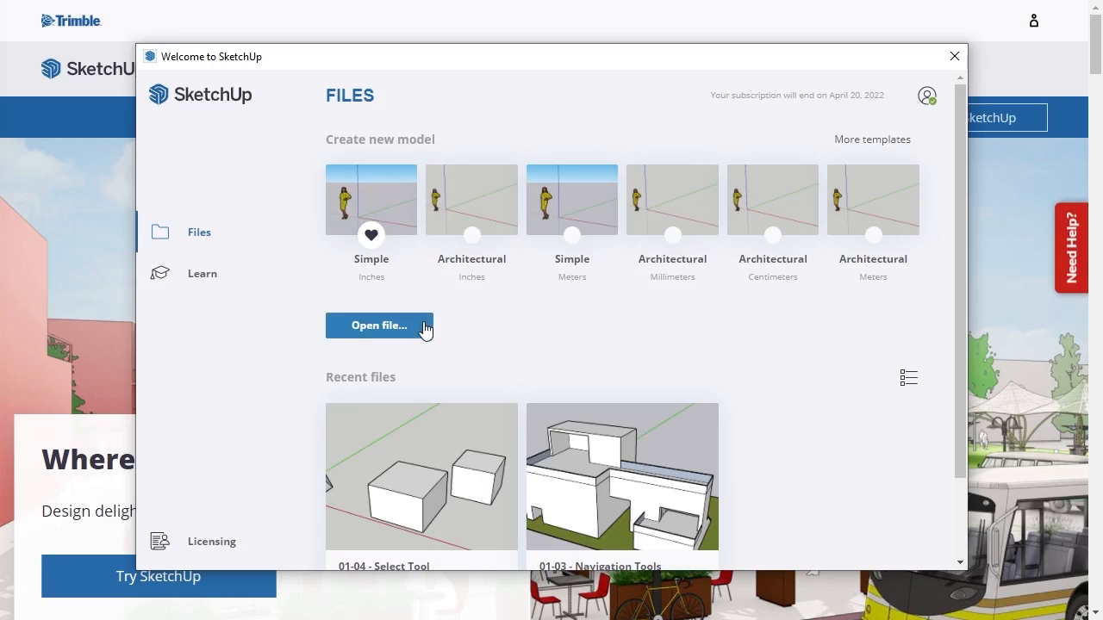
mouse_move(410, 383)
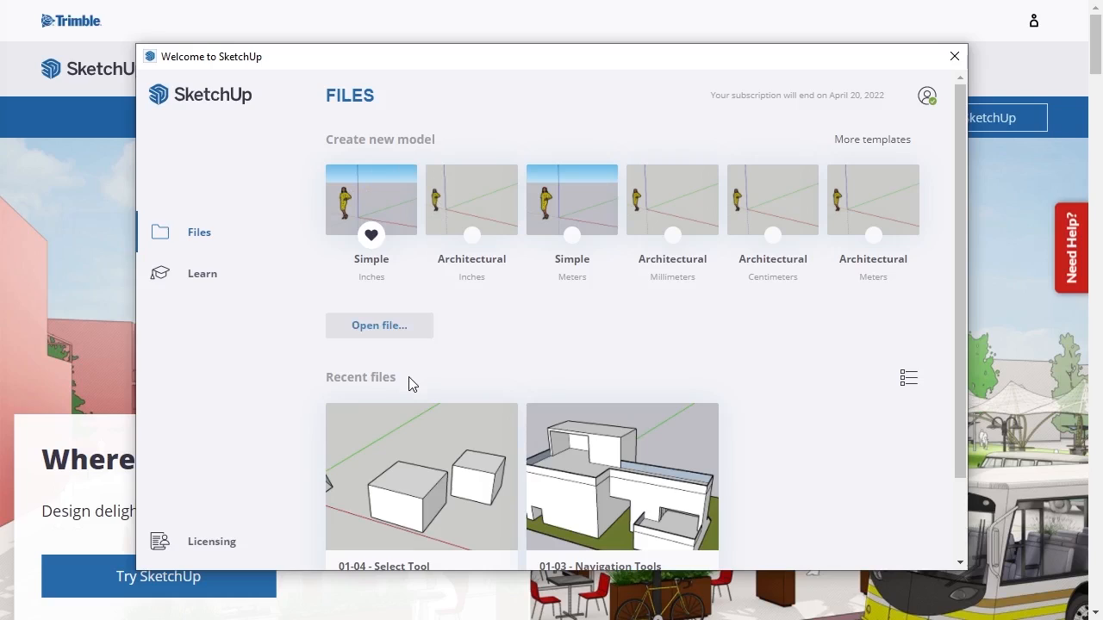
mouse_move(277, 324)
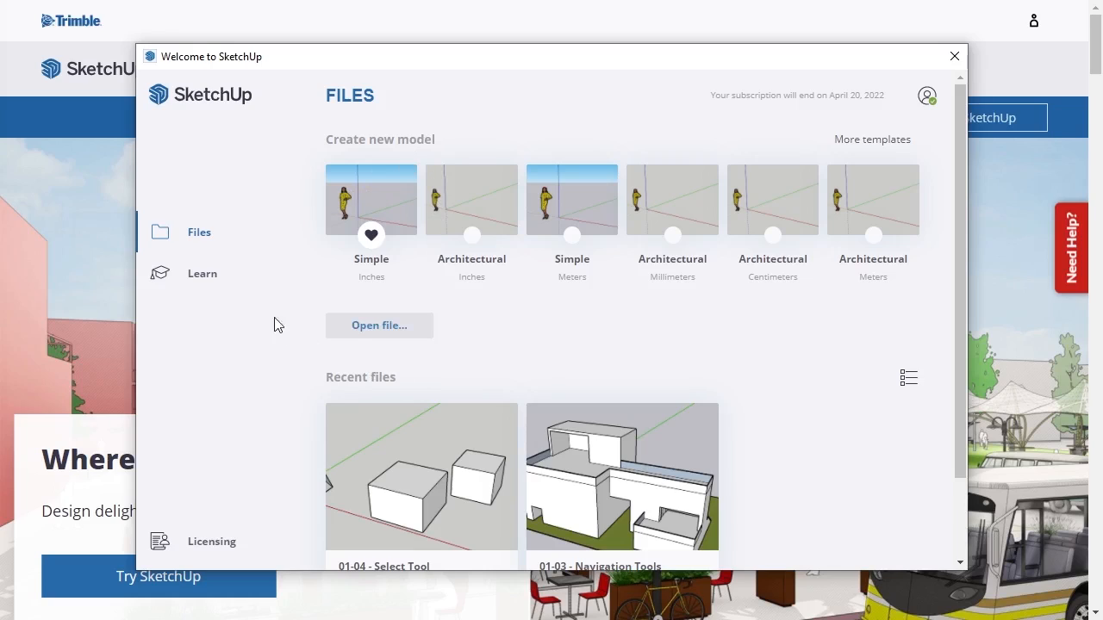
- Browse the welcome window's learning and licensing pages, then return to the templates list
left_click(203, 273)
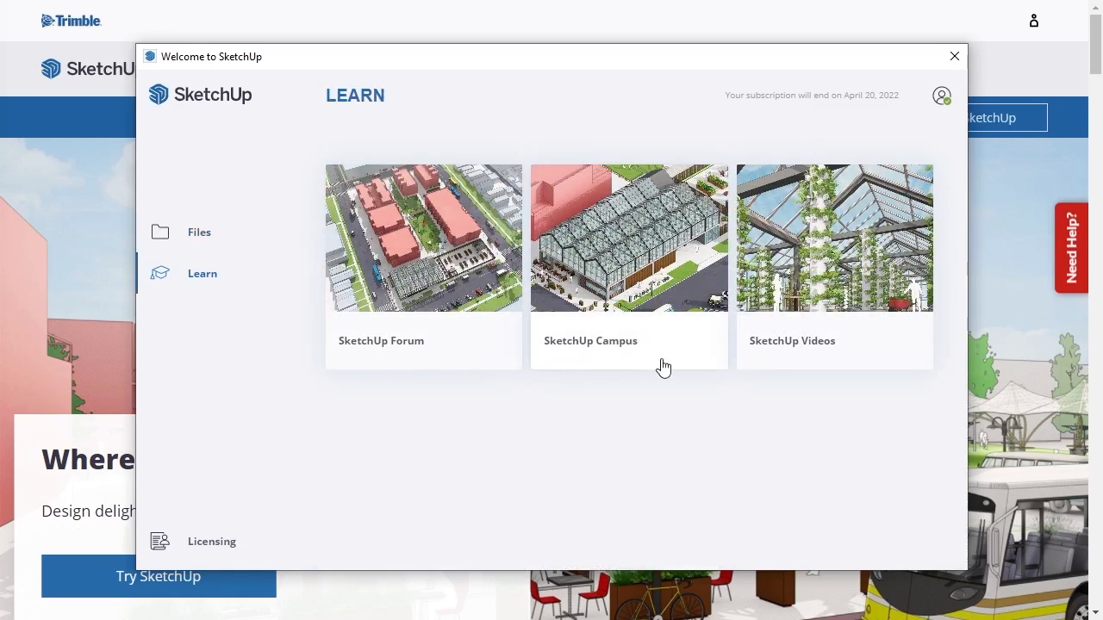
mouse_move(548, 419)
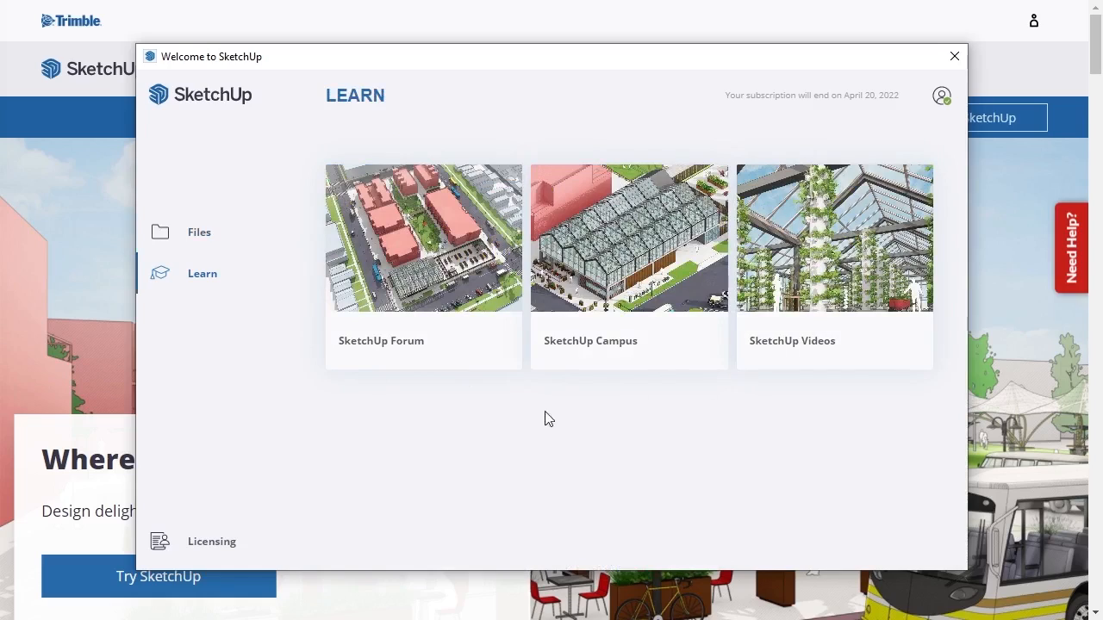
left_click(210, 541)
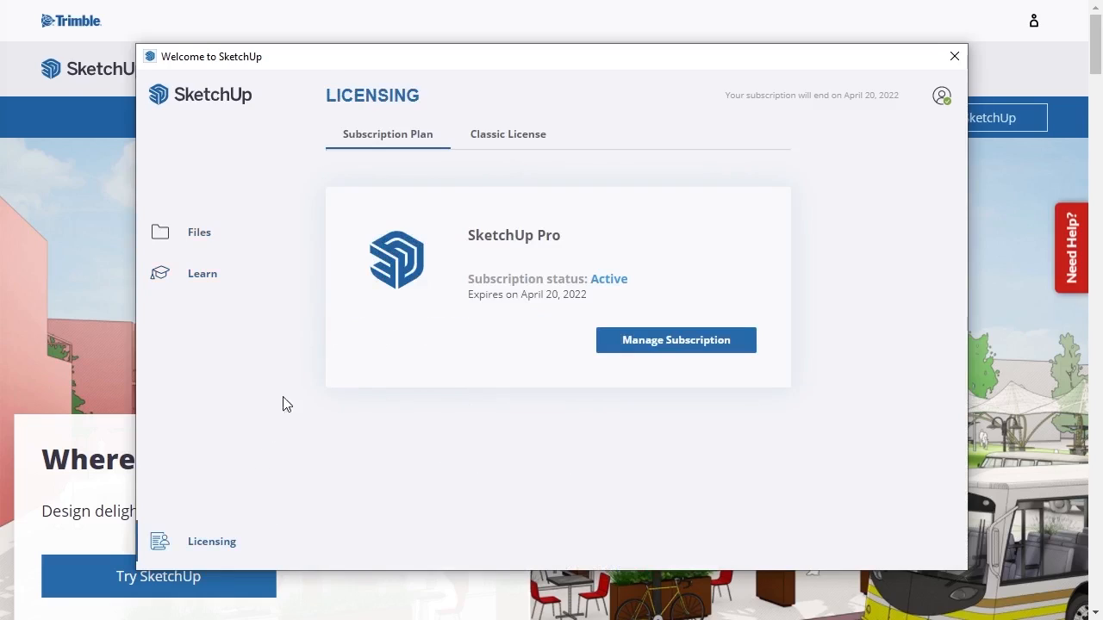
mouse_move(469, 152)
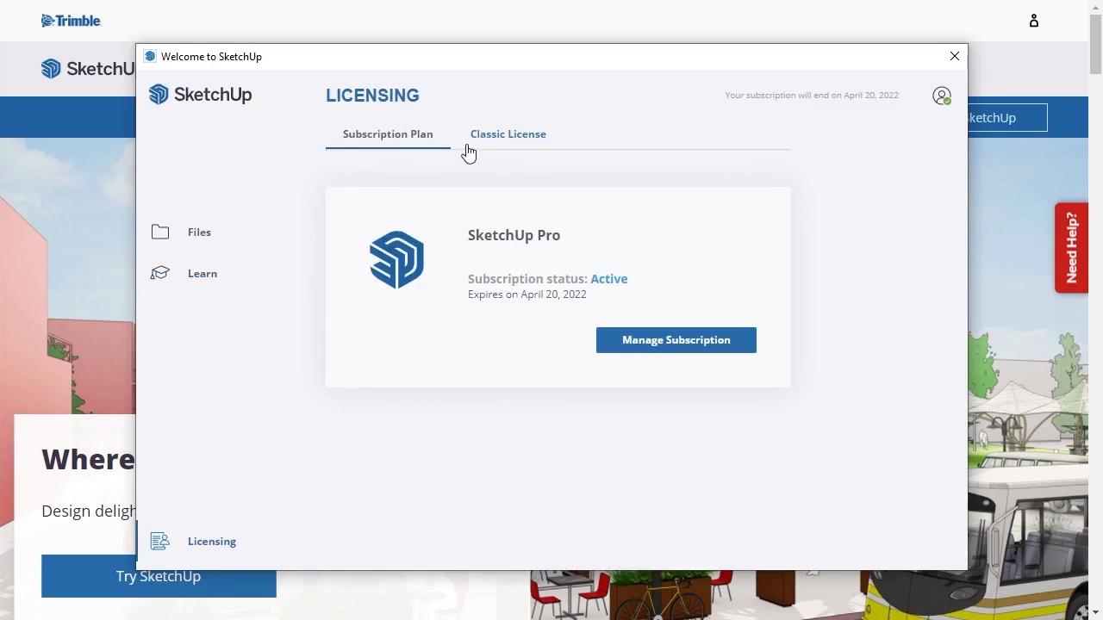
left_click(507, 134)
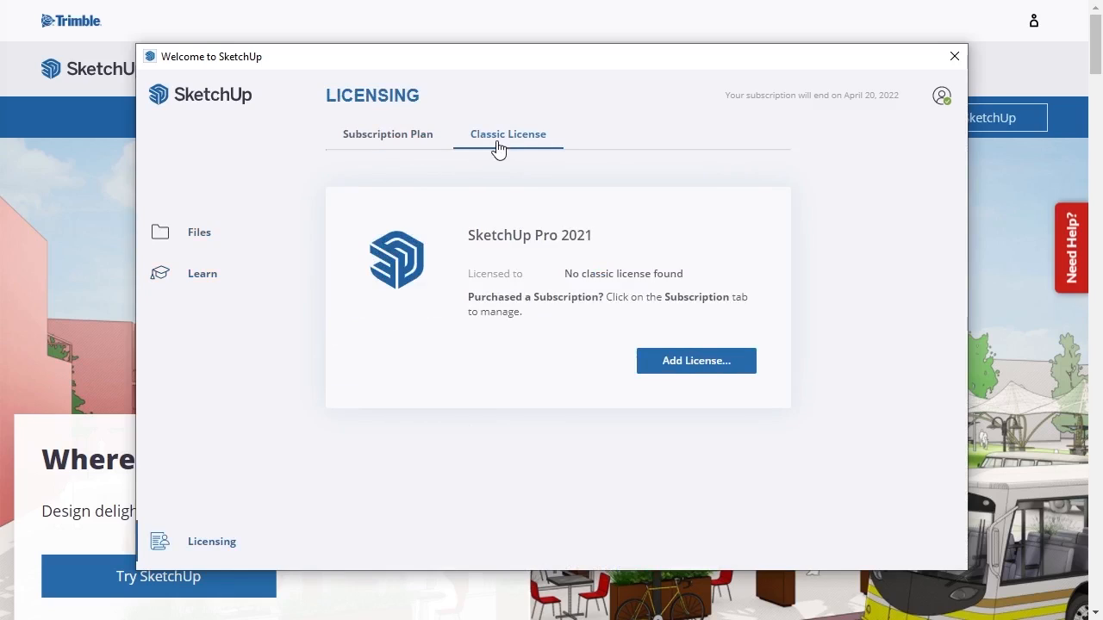
left_click(200, 231)
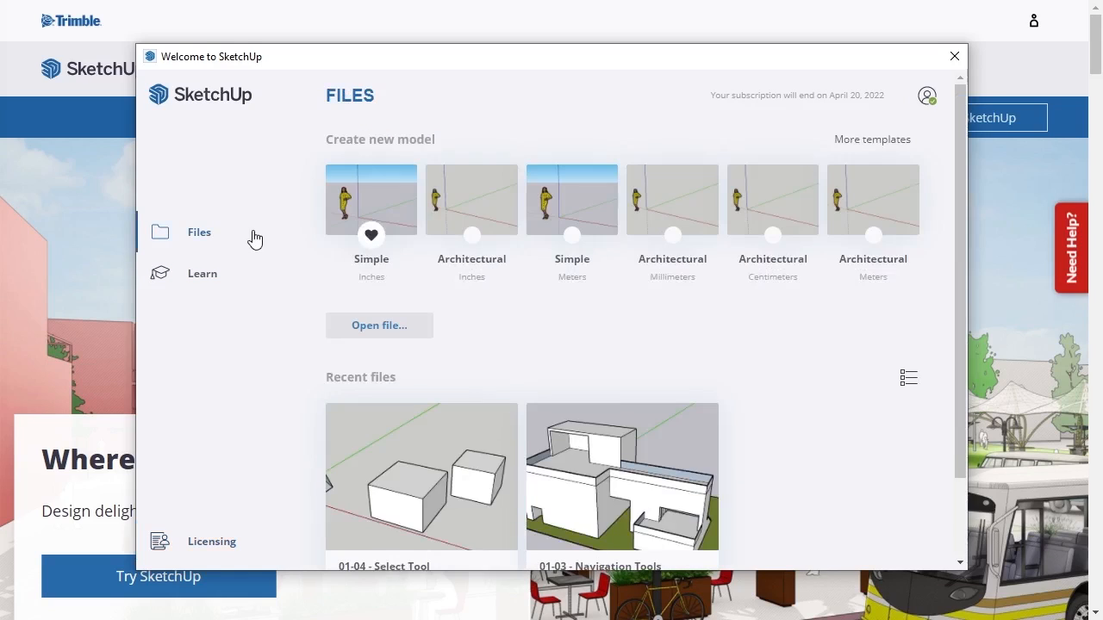
mouse_move(464, 203)
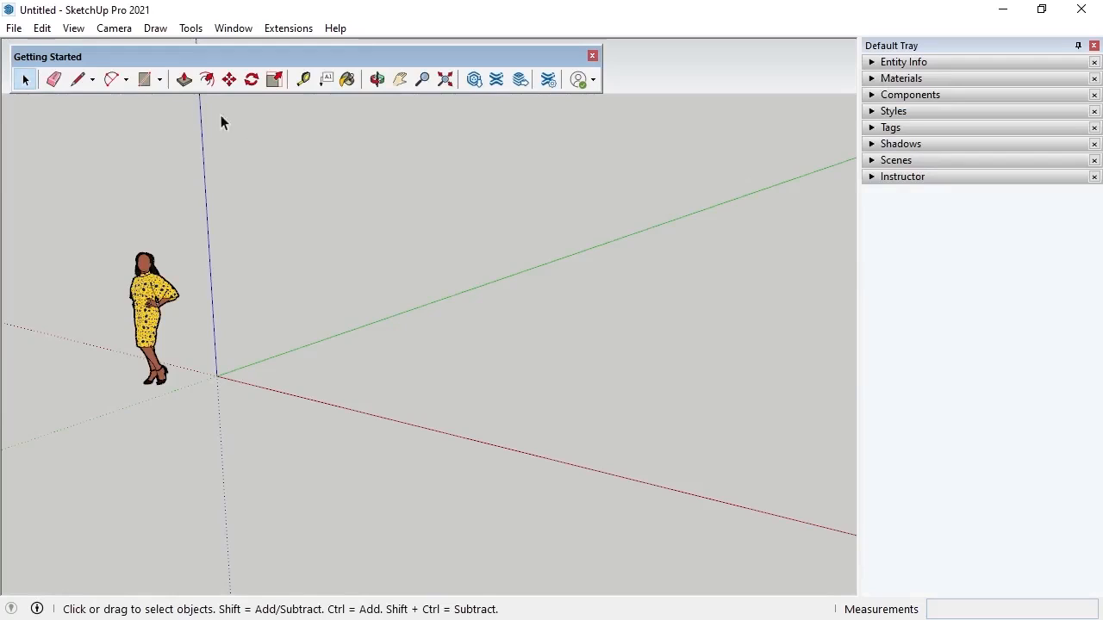
mouse_move(363, 38)
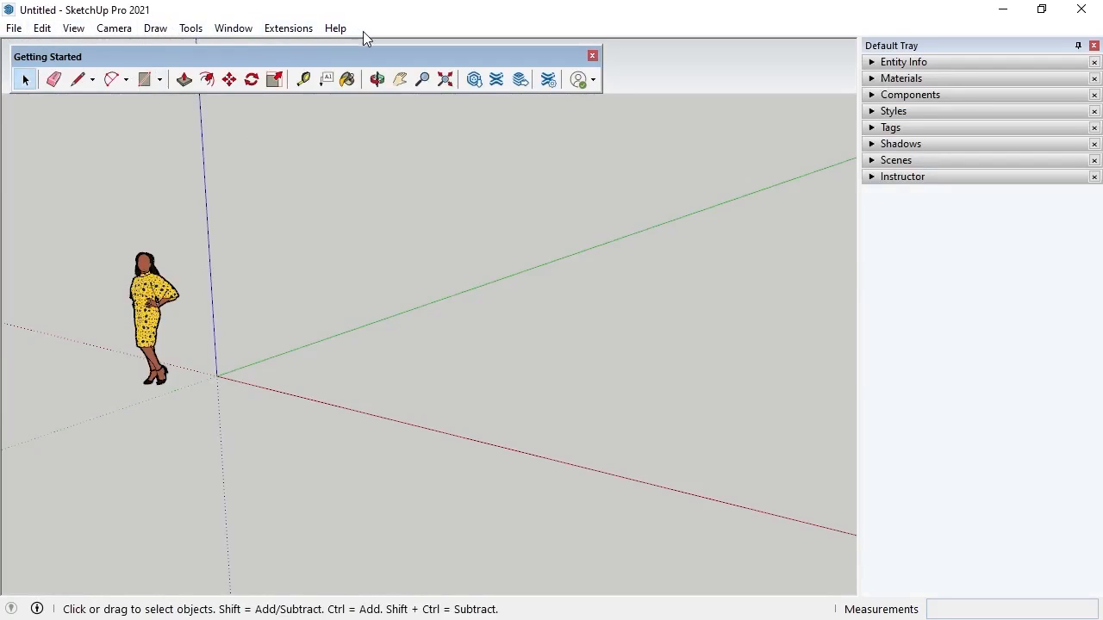
mouse_move(94, 67)
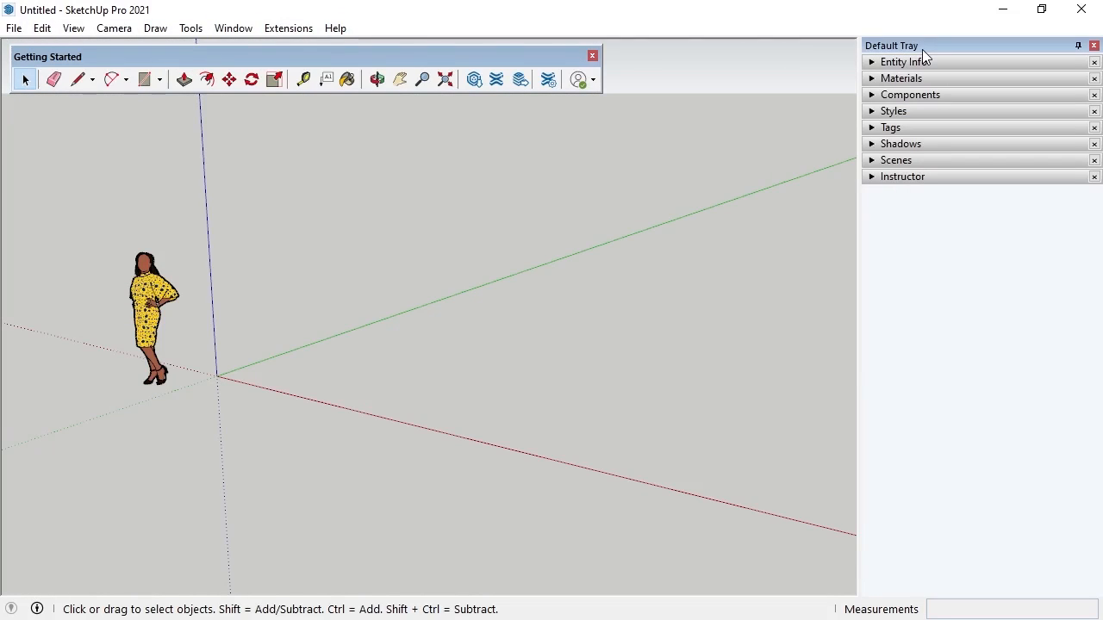
mouse_move(243, 269)
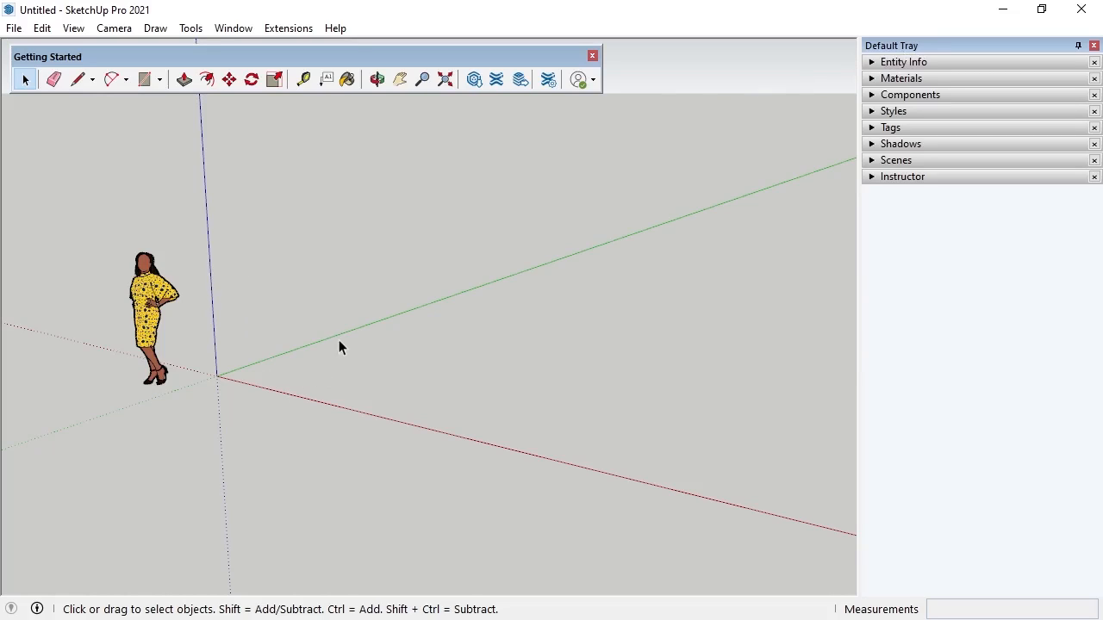
mouse_move(168, 395)
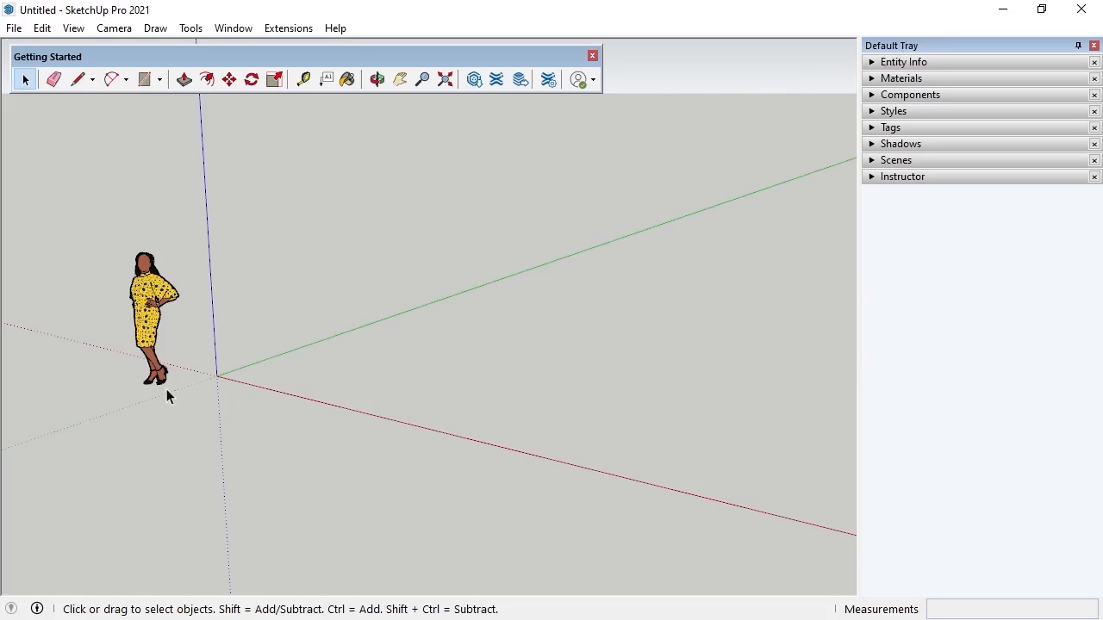
mouse_move(314, 489)
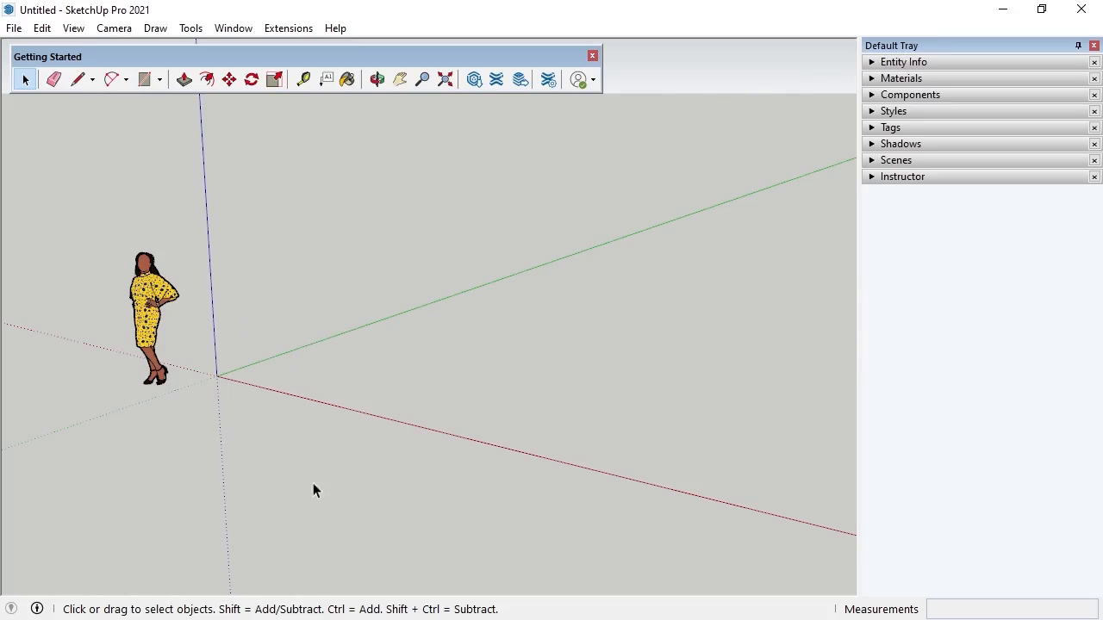
mouse_move(508, 603)
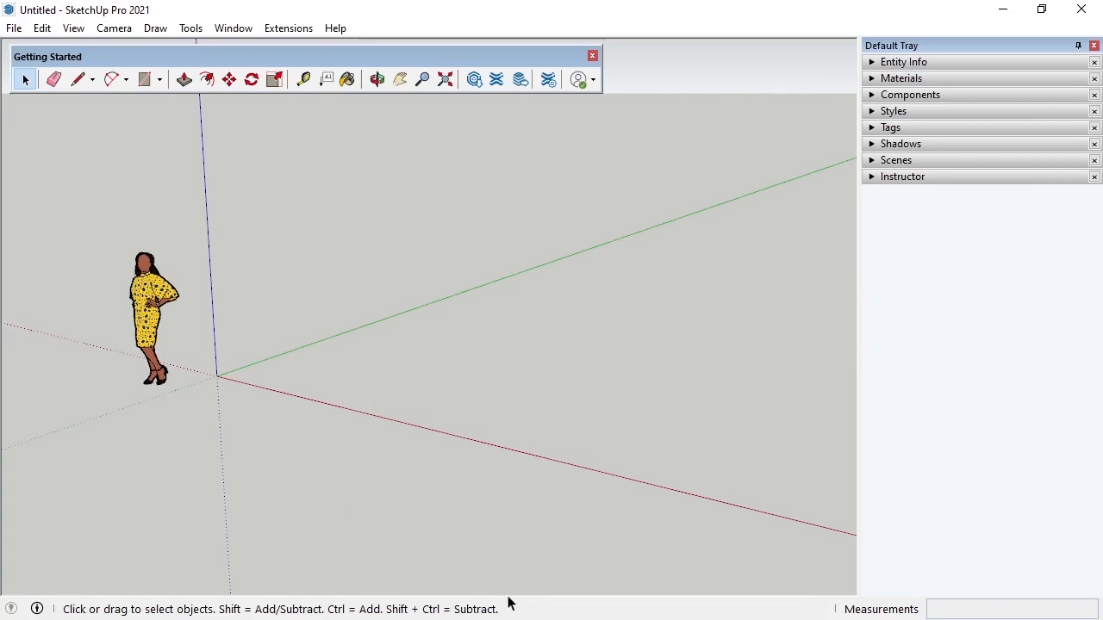
mouse_move(929, 612)
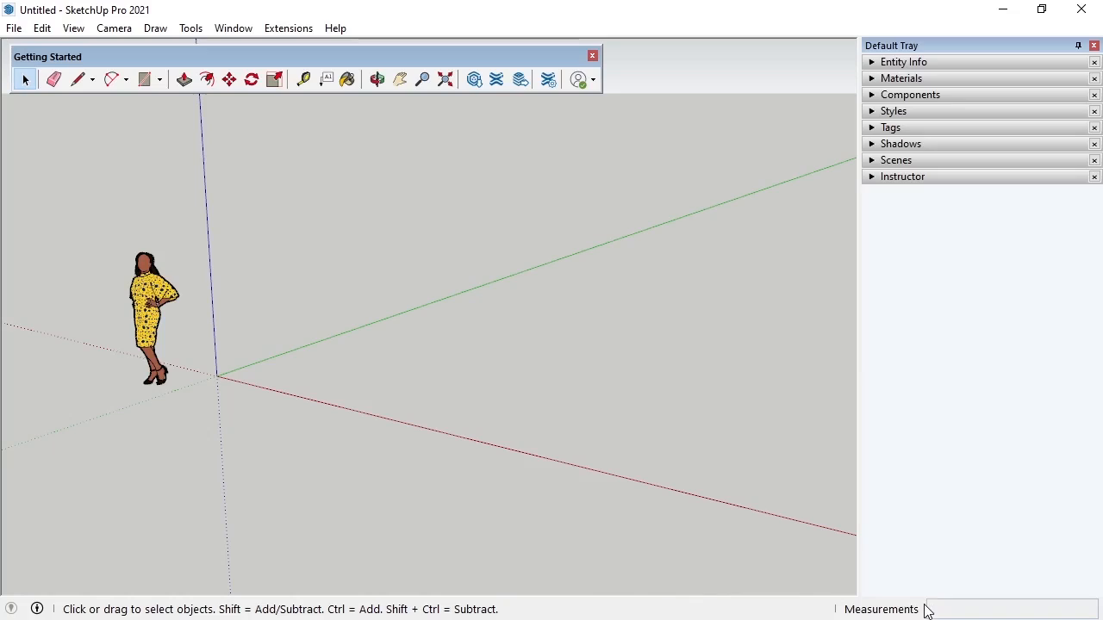
mouse_move(931, 50)
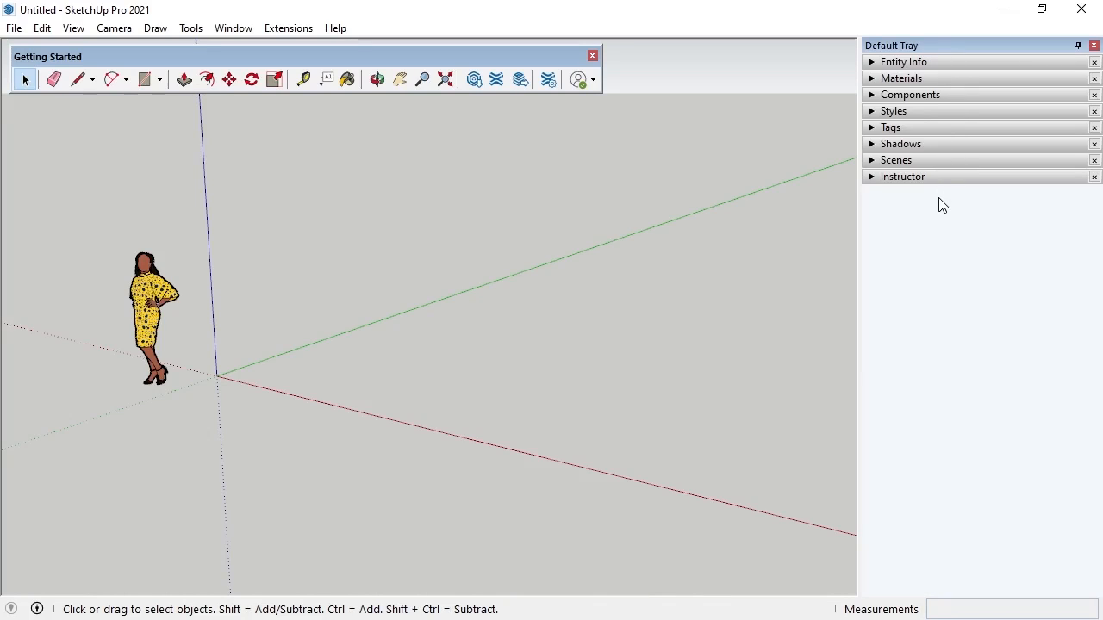
mouse_move(1072, 69)
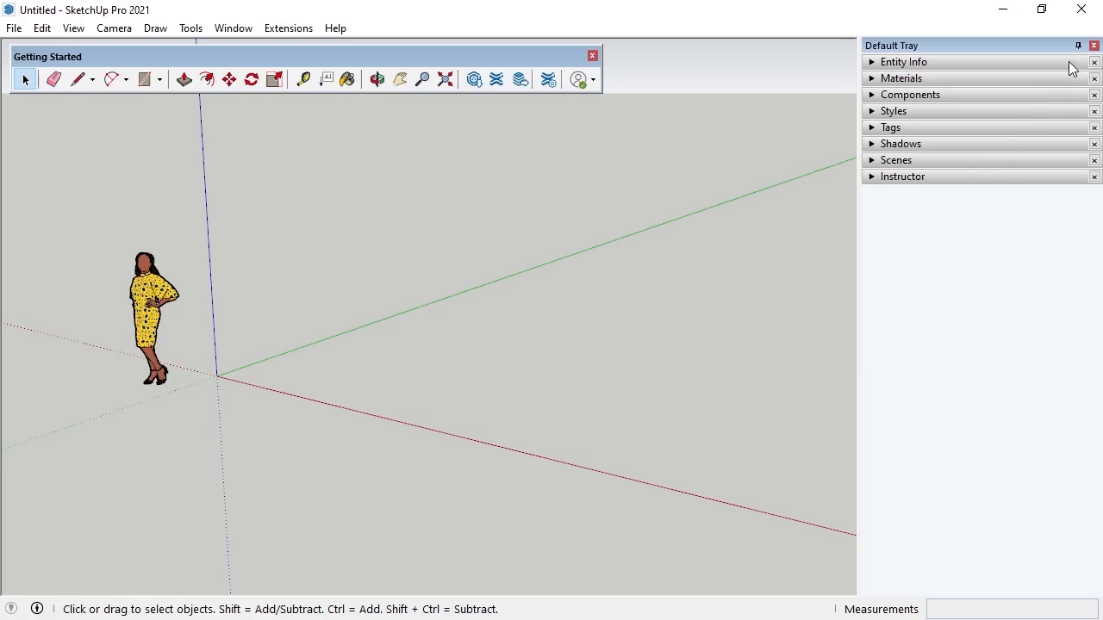
mouse_move(1079, 45)
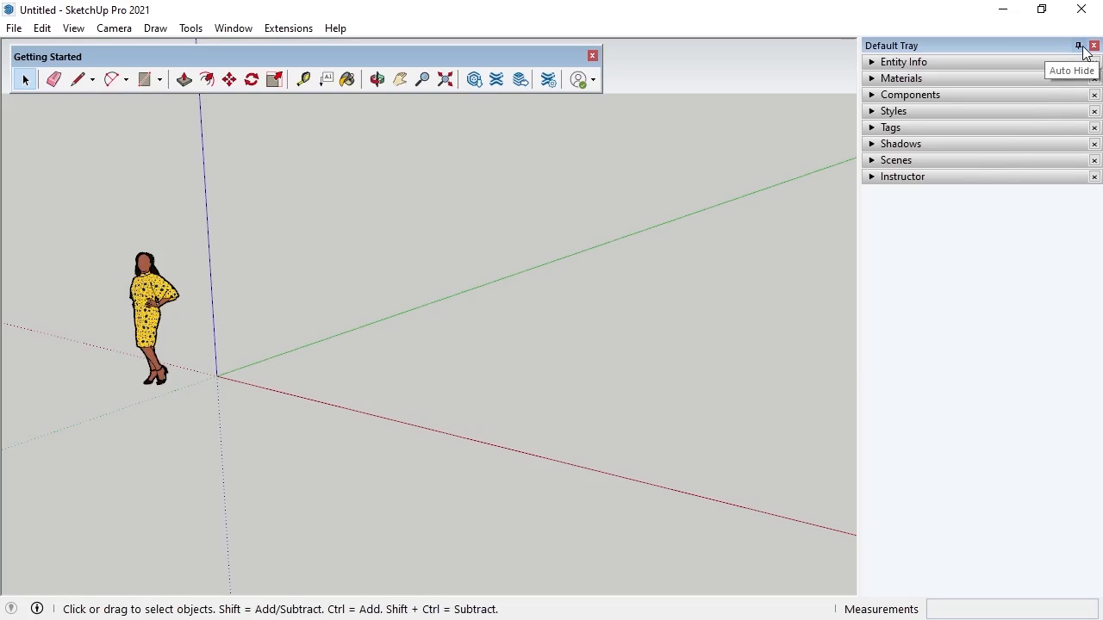
- Close the Default Tray so the empty model fills the whole window
left_click(1079, 45)
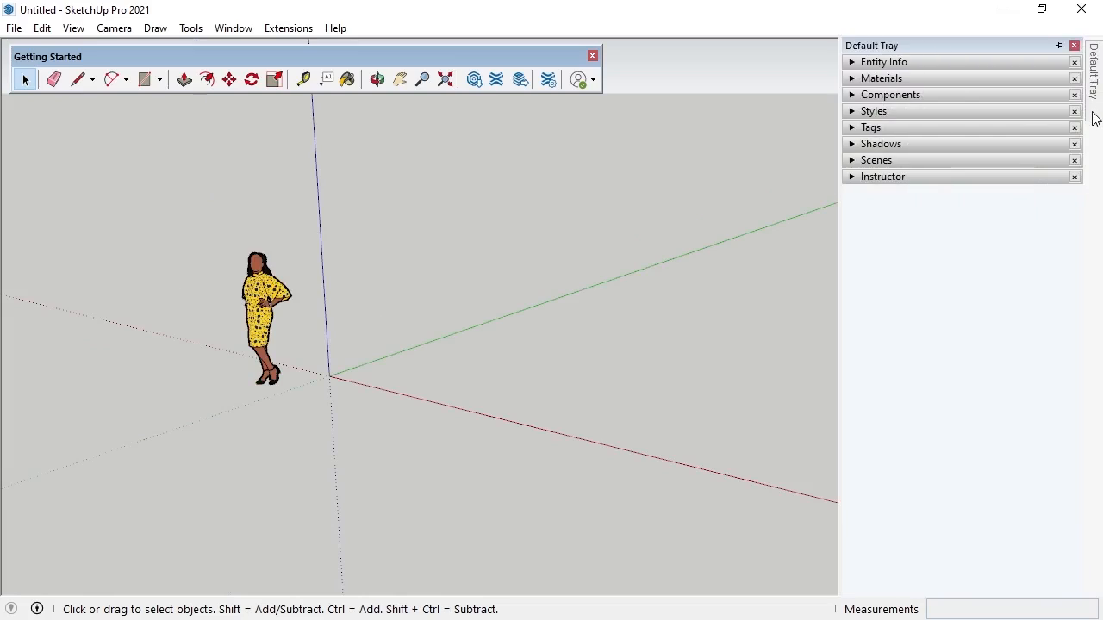
mouse_move(1076, 45)
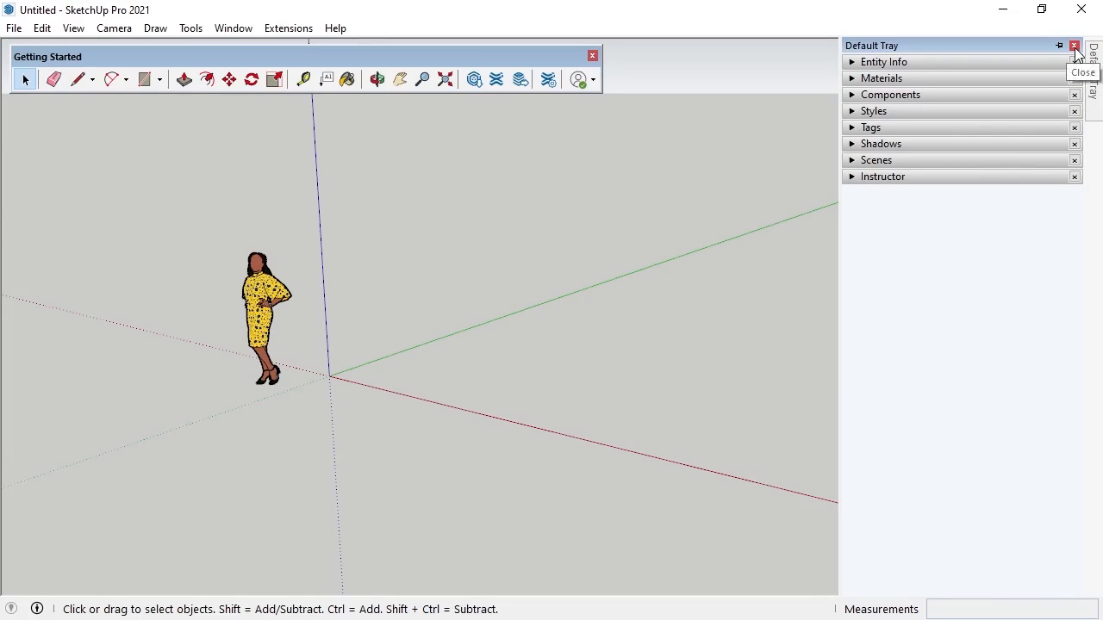
left_click(1074, 45)
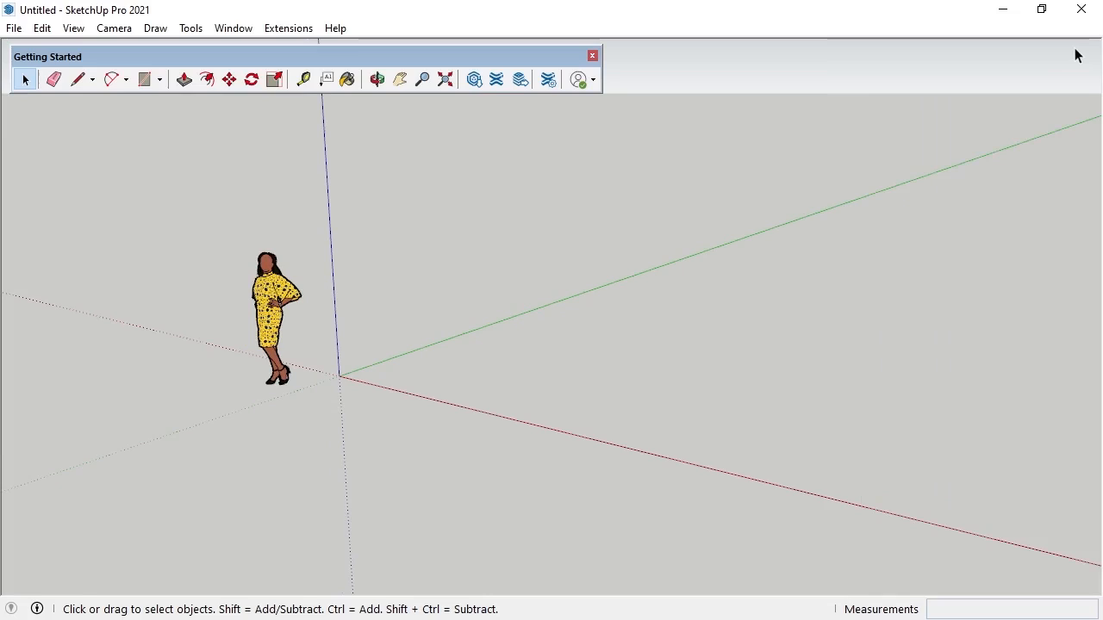
mouse_move(455, 31)
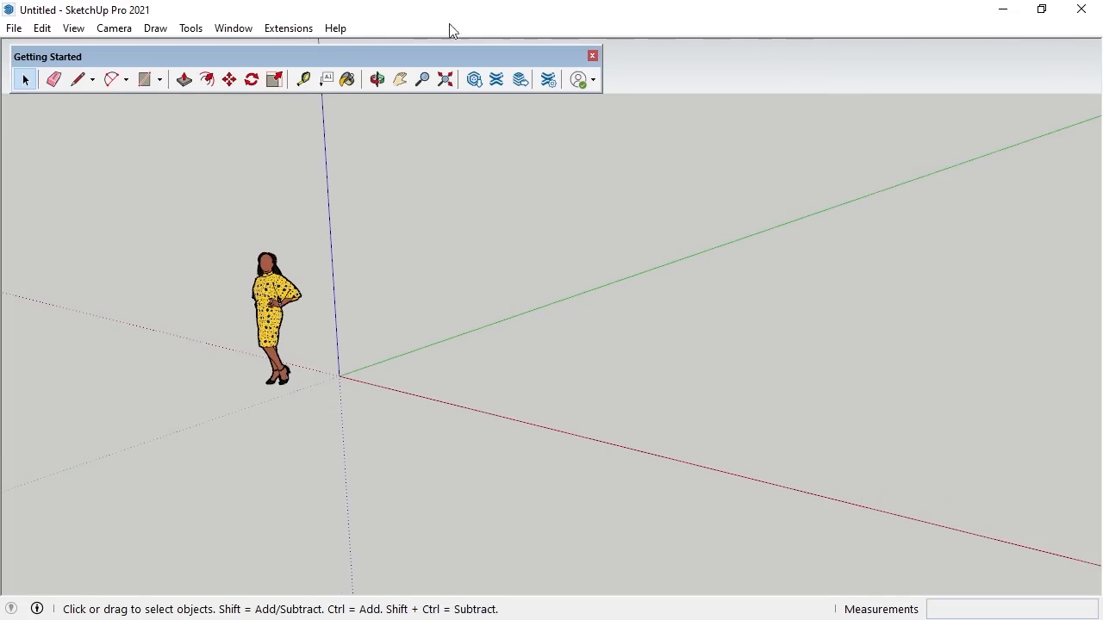
- Show the Default Tray again from the Window menu
left_click(233, 28)
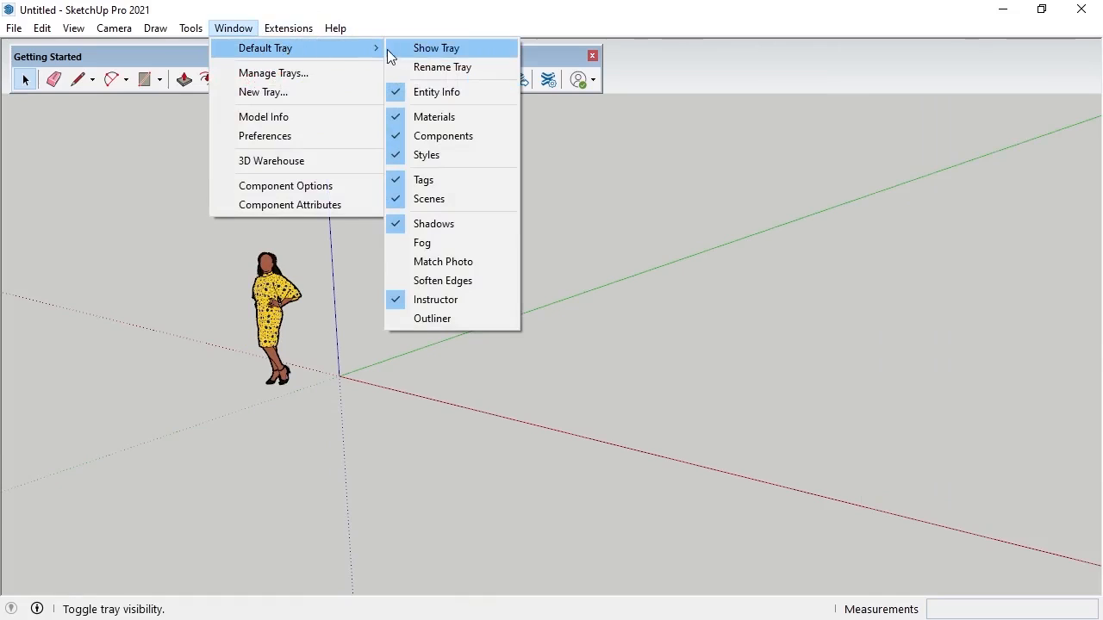
left_click(436, 48)
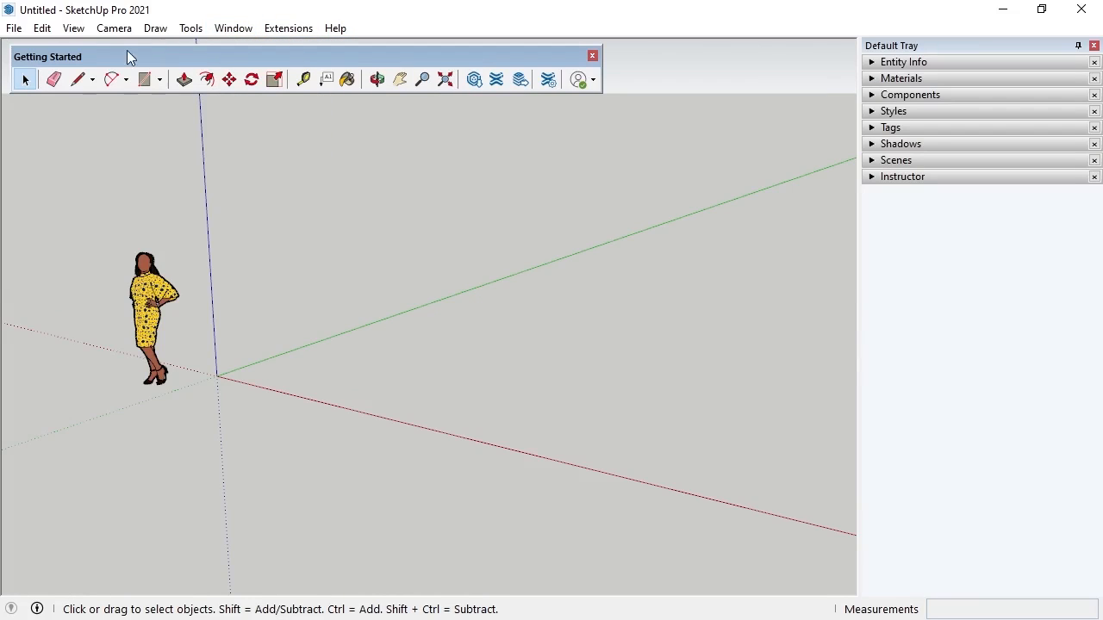
mouse_move(100, 58)
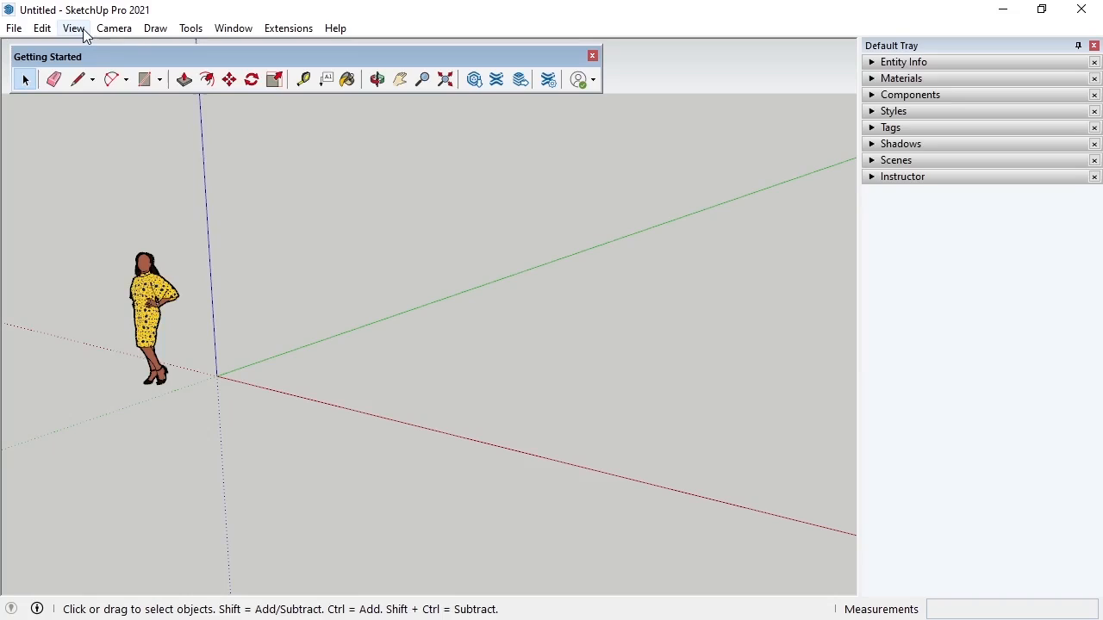
- In View > Toolbars turn on the Large Tool Set and close the toolbar list
left_click(72, 28)
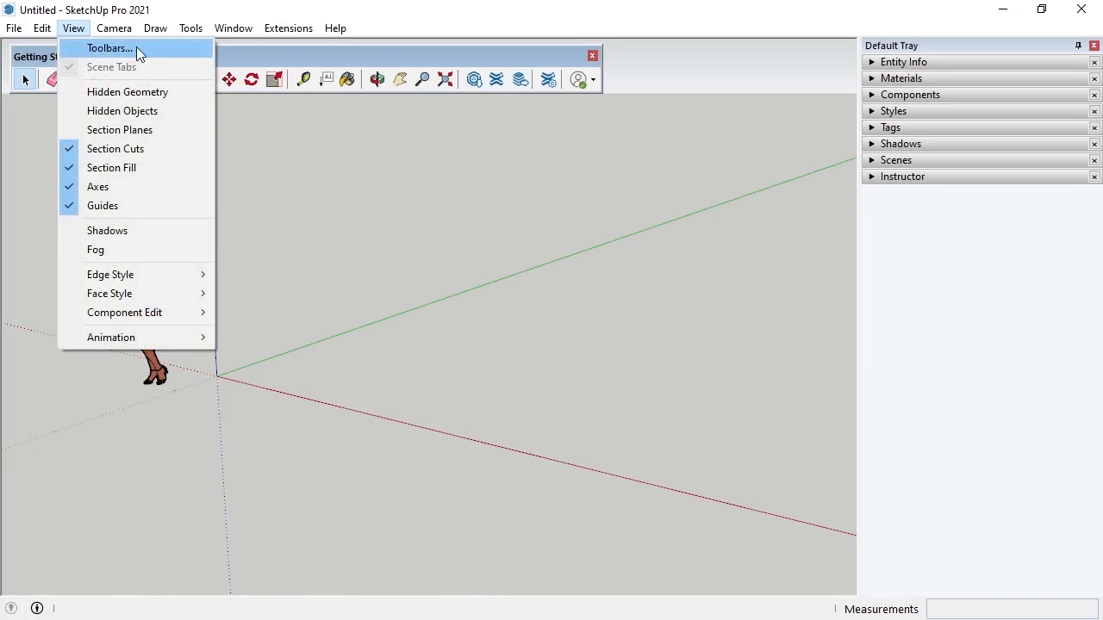
left_click(108, 49)
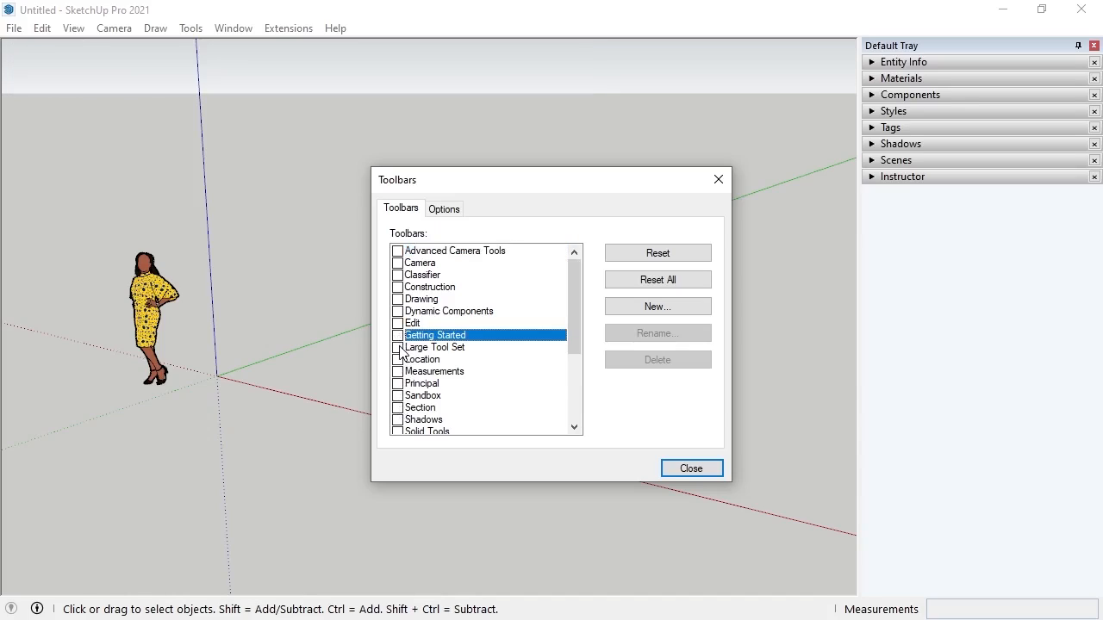
left_click(398, 348)
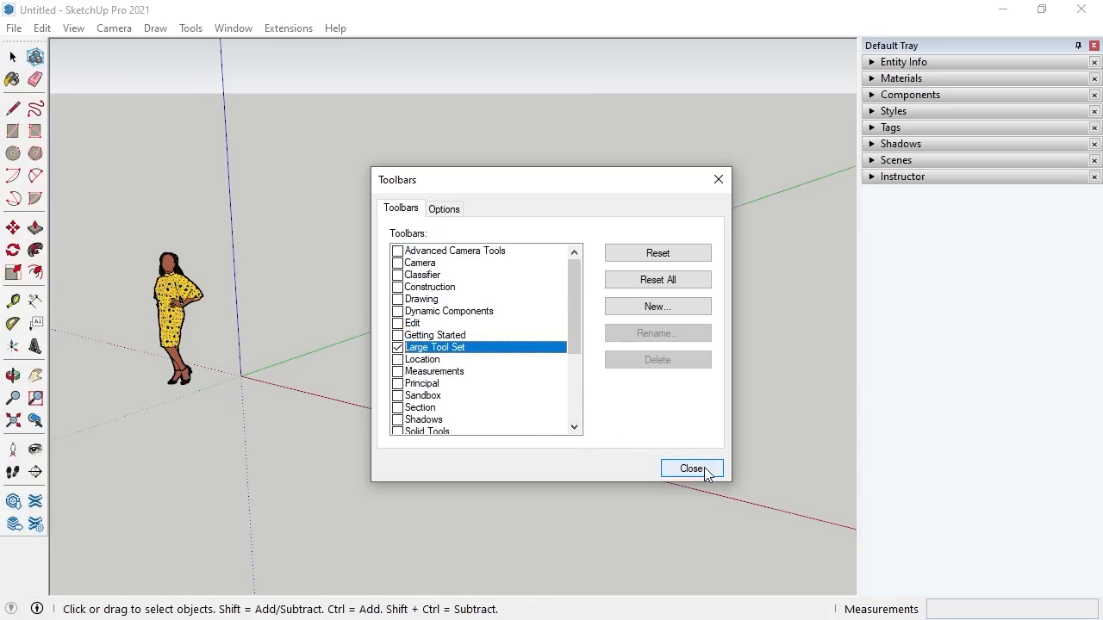
left_click(693, 468)
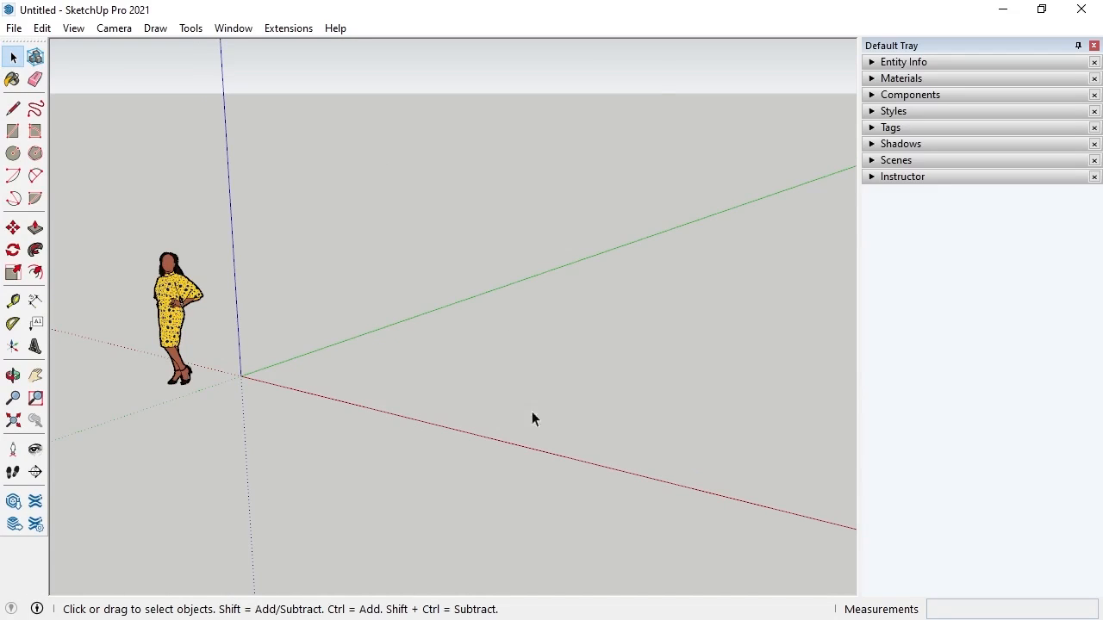
mouse_move(62, 302)
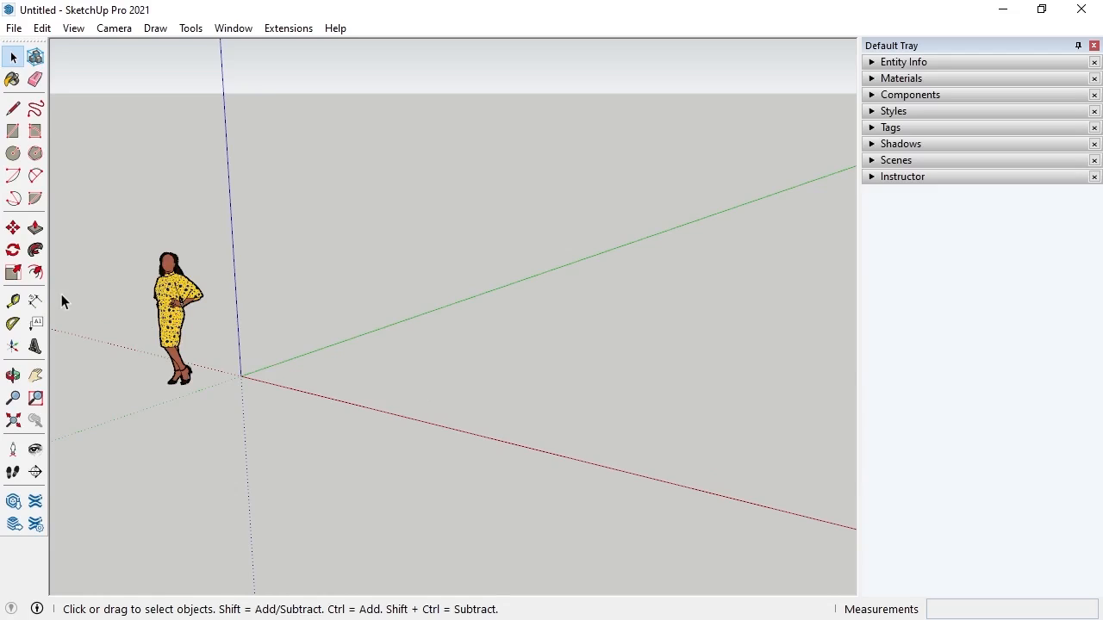
- Drag the Large Tool Set off the left edge so it floats over the drawing area
left_click(34, 79)
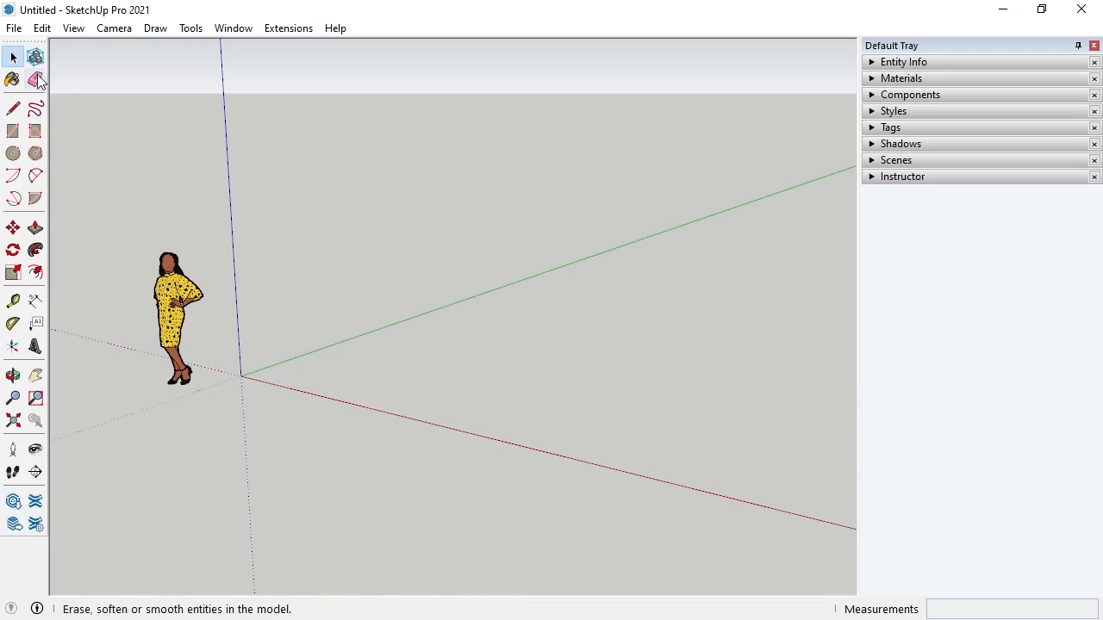
left_click(14, 57)
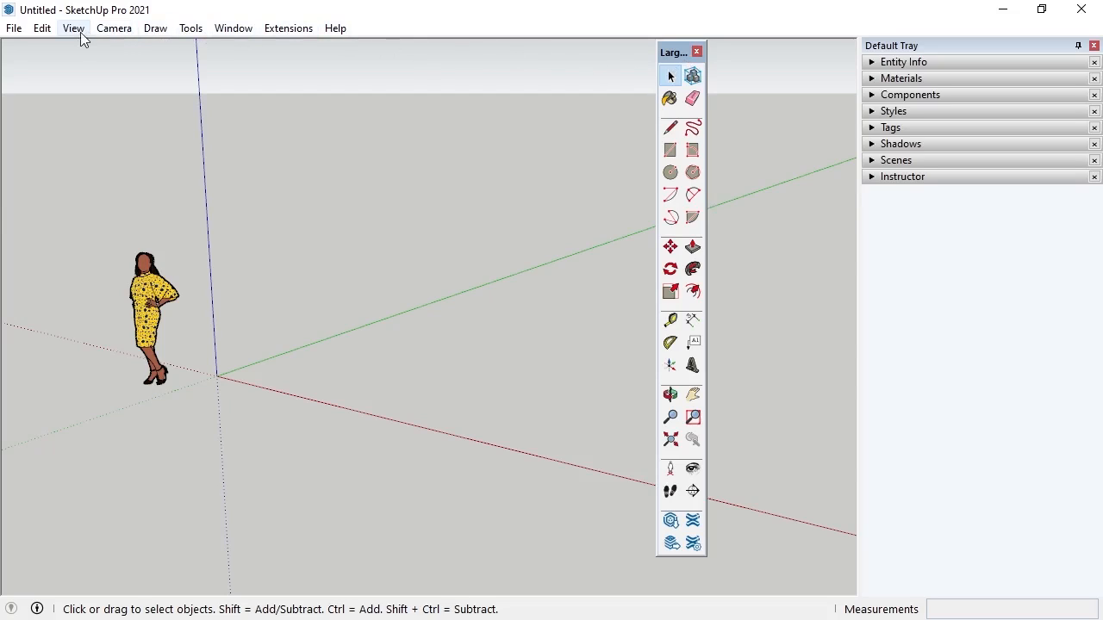
- Show the File menu with its save, import and export commands
left_click(14, 28)
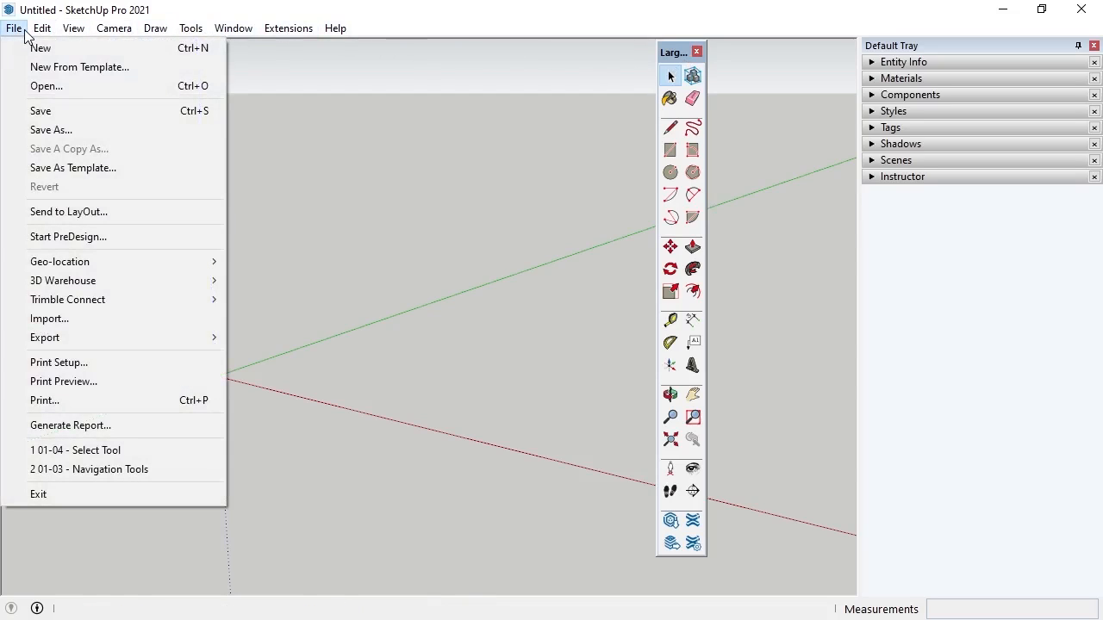
mouse_move(47, 86)
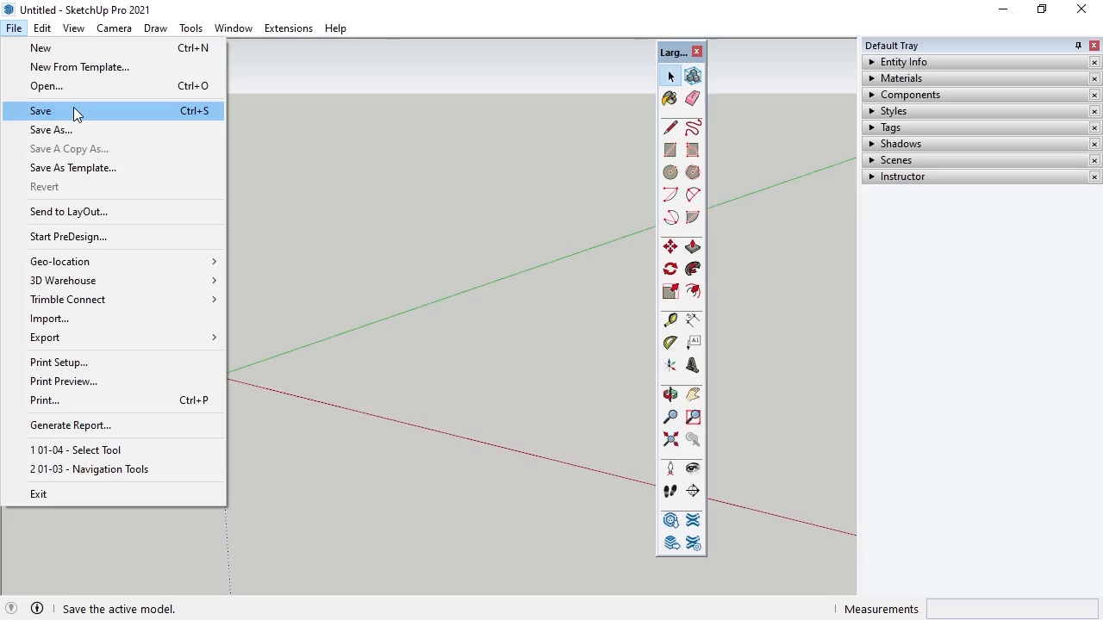
mouse_move(117, 210)
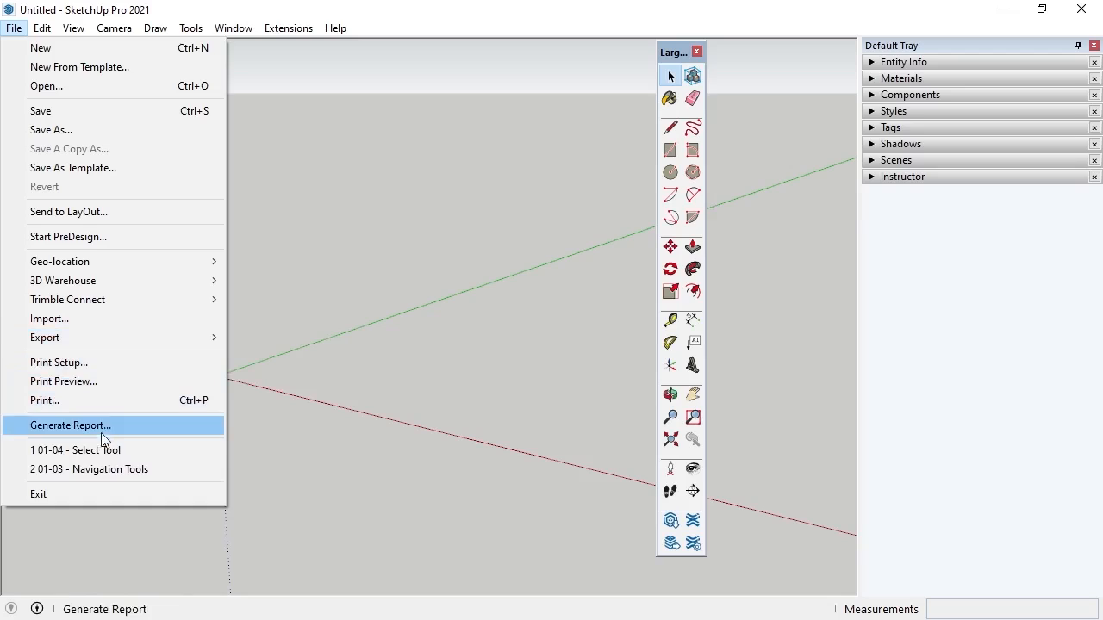
mouse_move(73, 336)
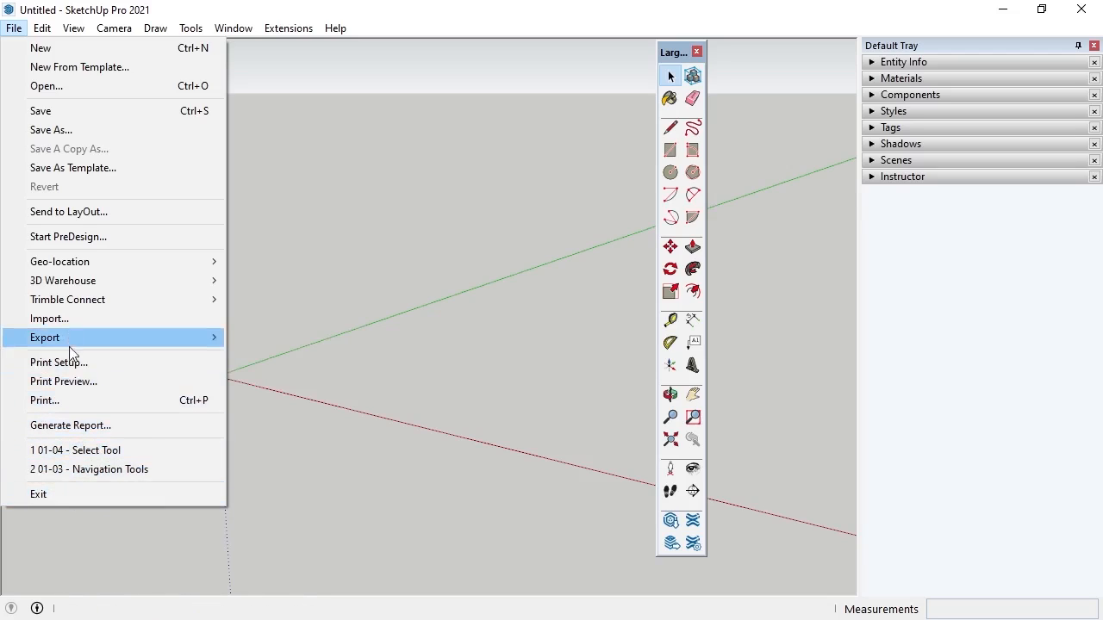
- Show the Edit menu with its undo, copy, hide and grouping commands
left_click(42, 28)
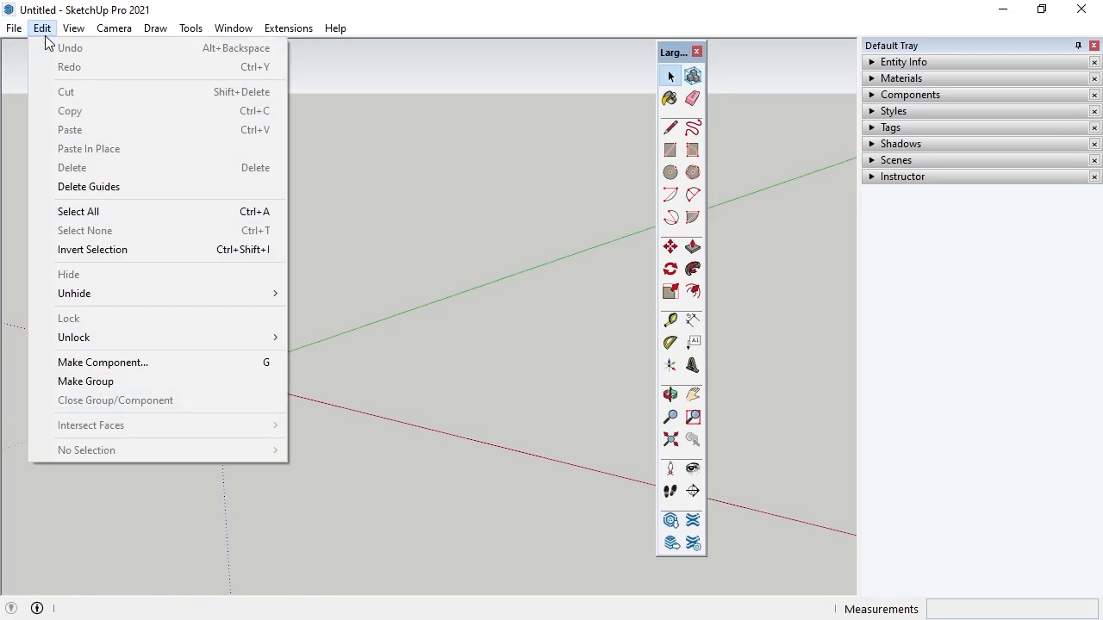
mouse_move(100, 67)
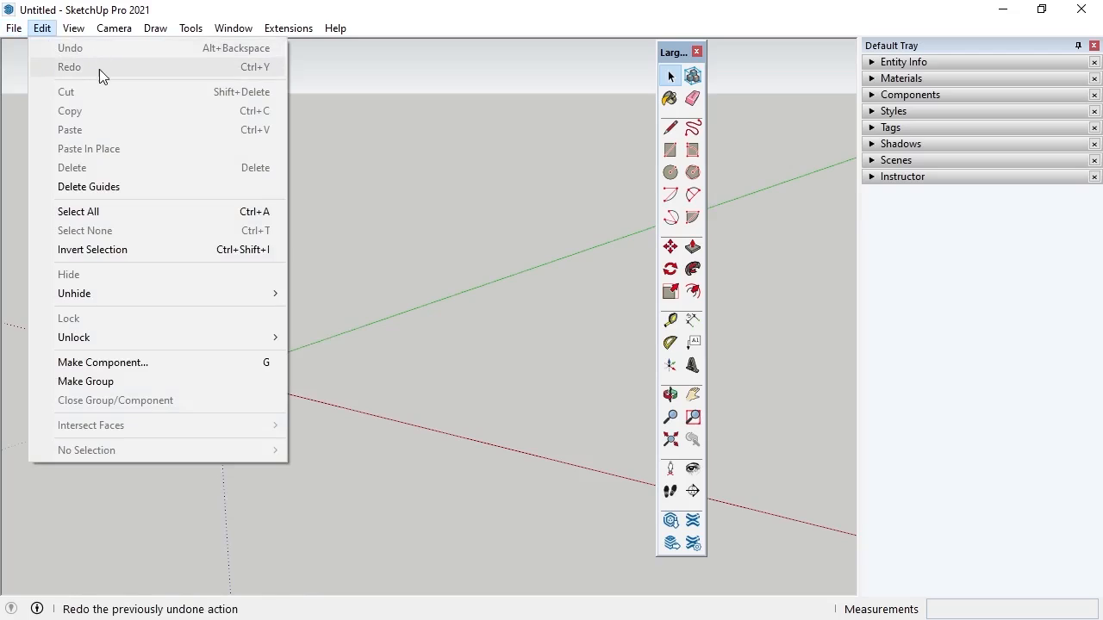
mouse_move(101, 167)
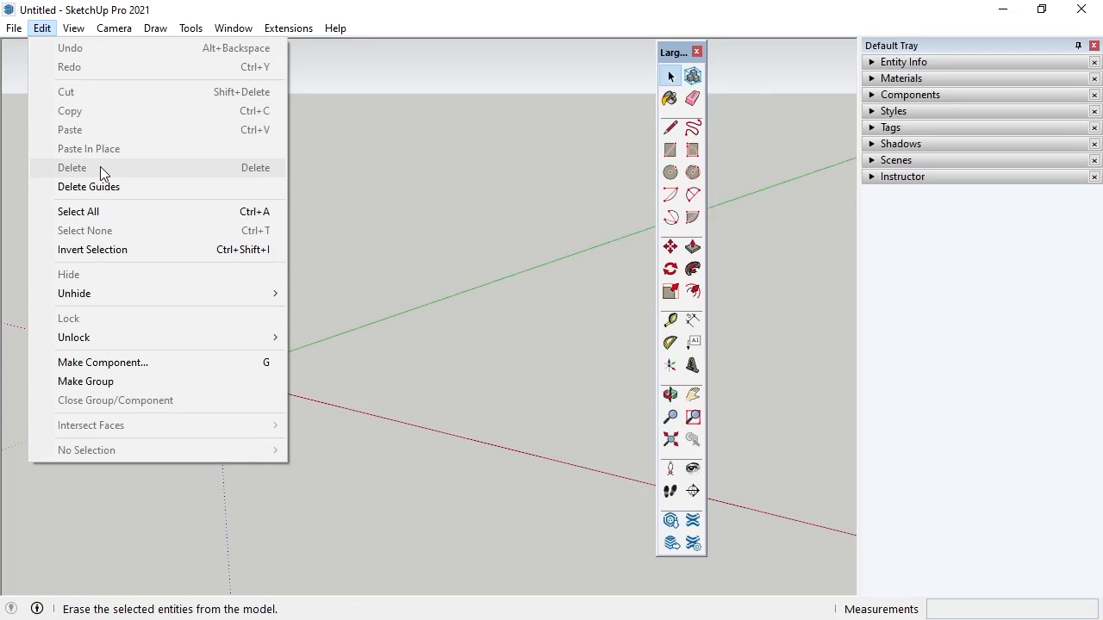
mouse_move(93, 248)
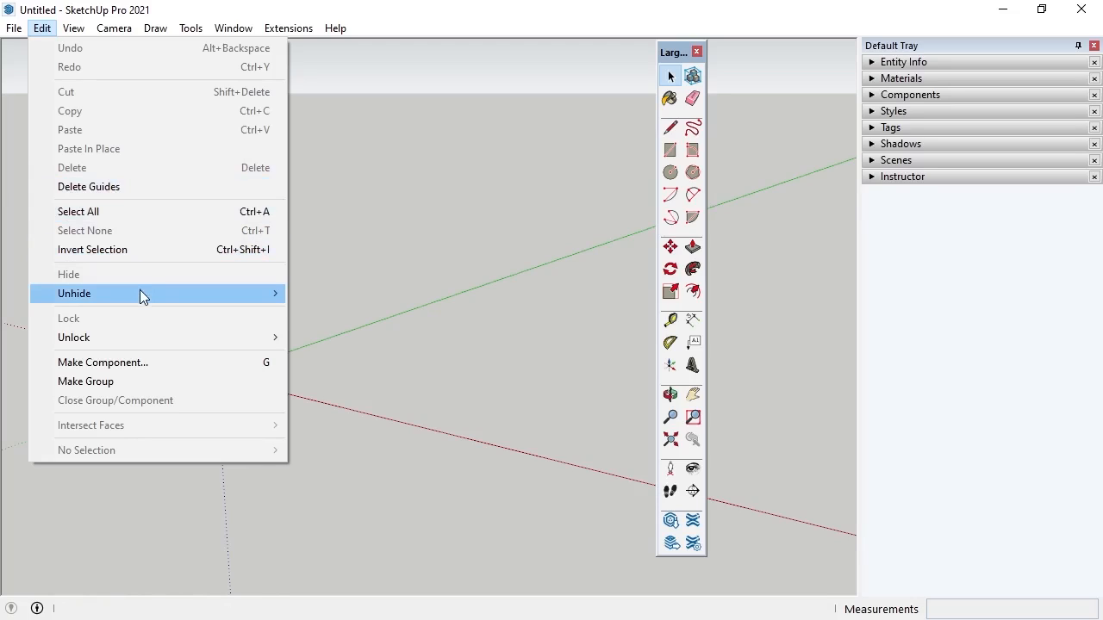
mouse_move(145, 336)
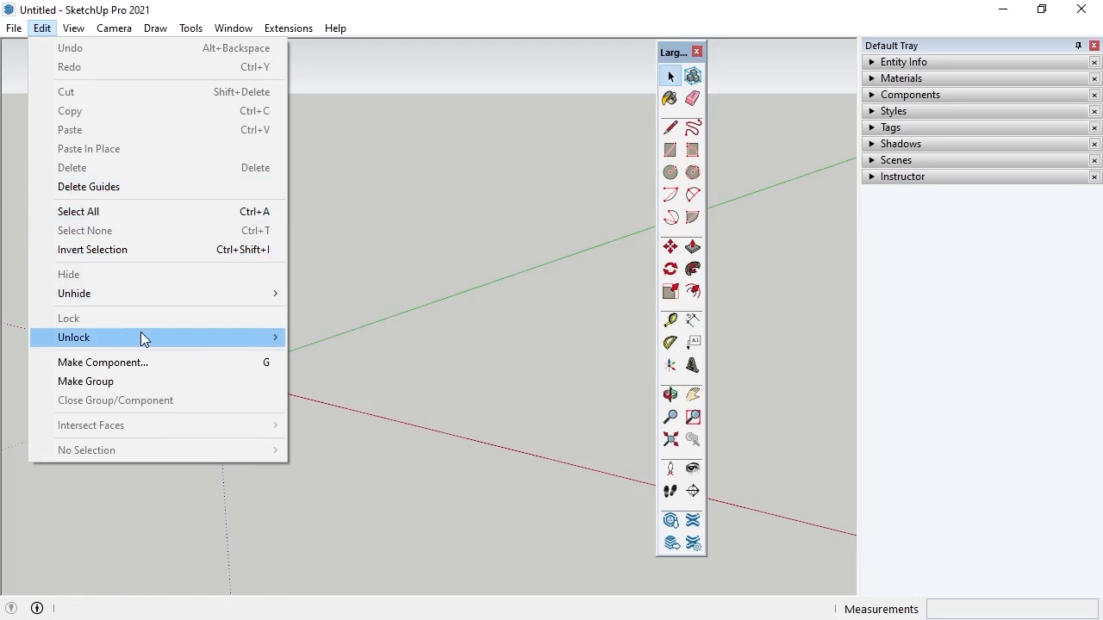
mouse_move(169, 362)
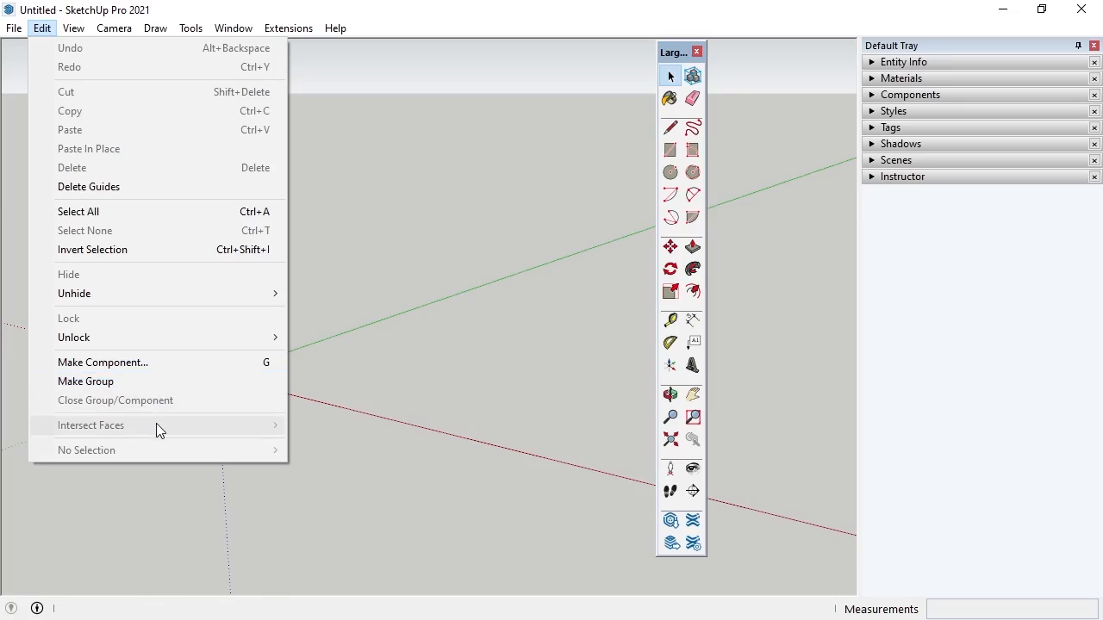
mouse_move(121, 204)
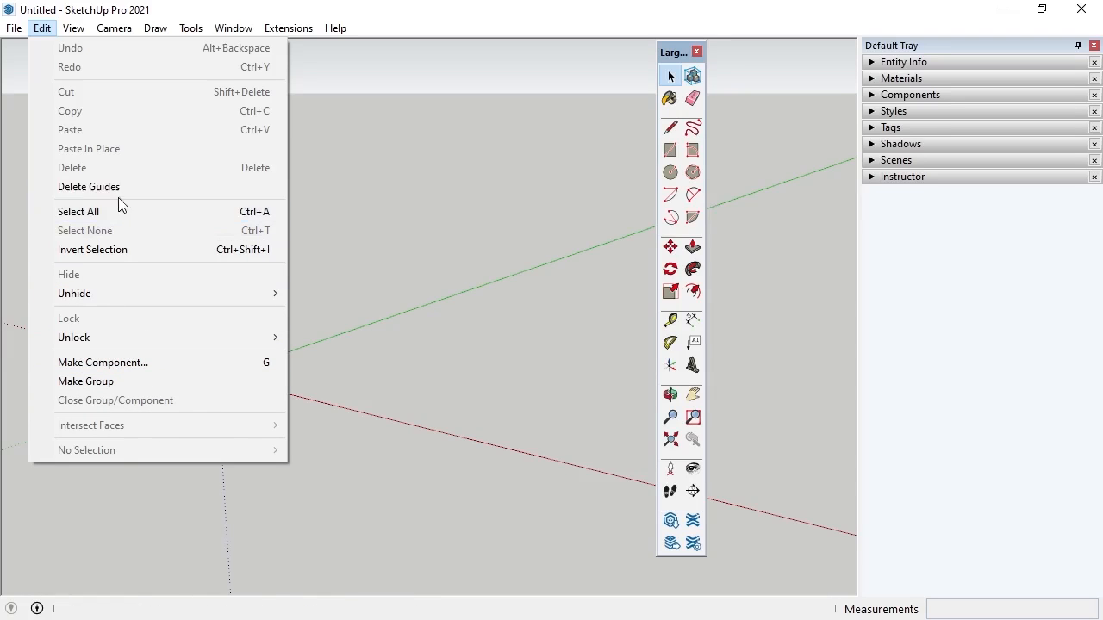
left_click(73, 28)
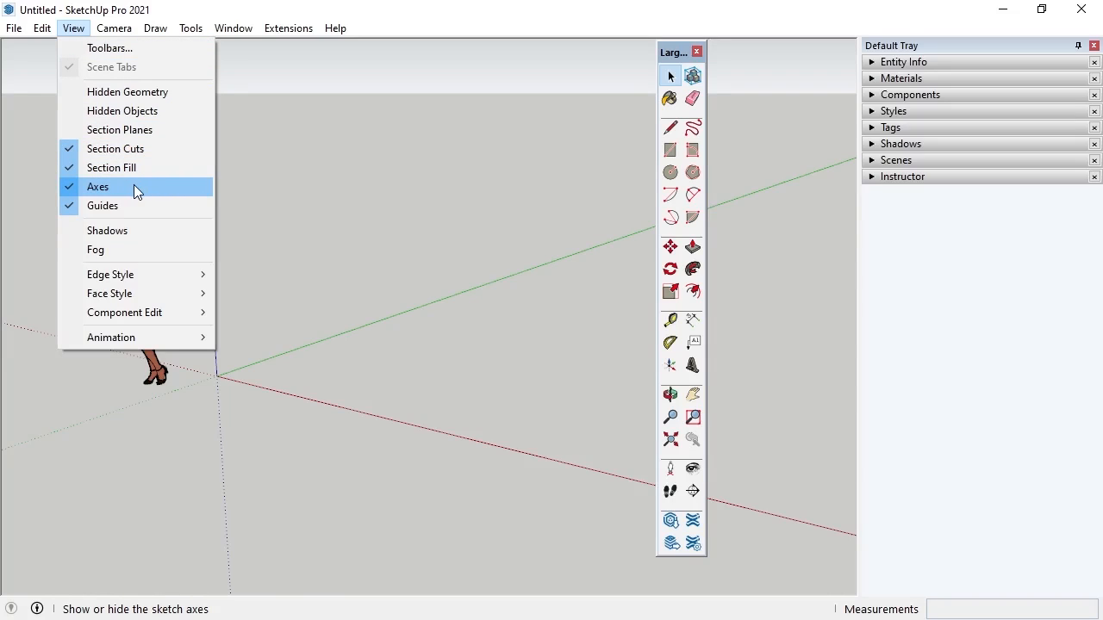
left_click(96, 187)
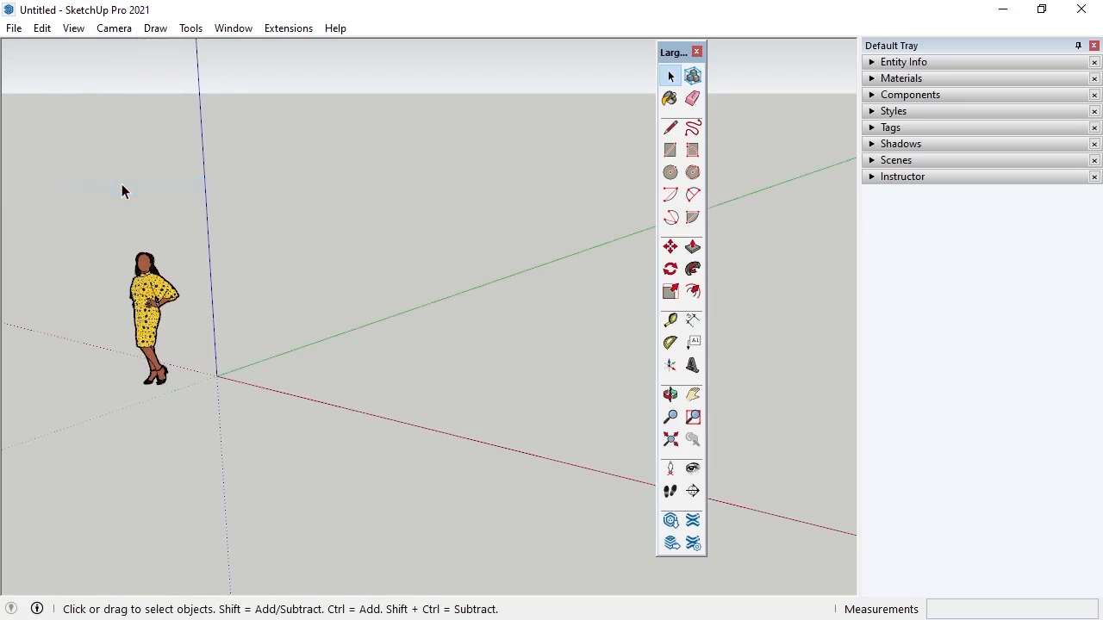
left_click(72, 27)
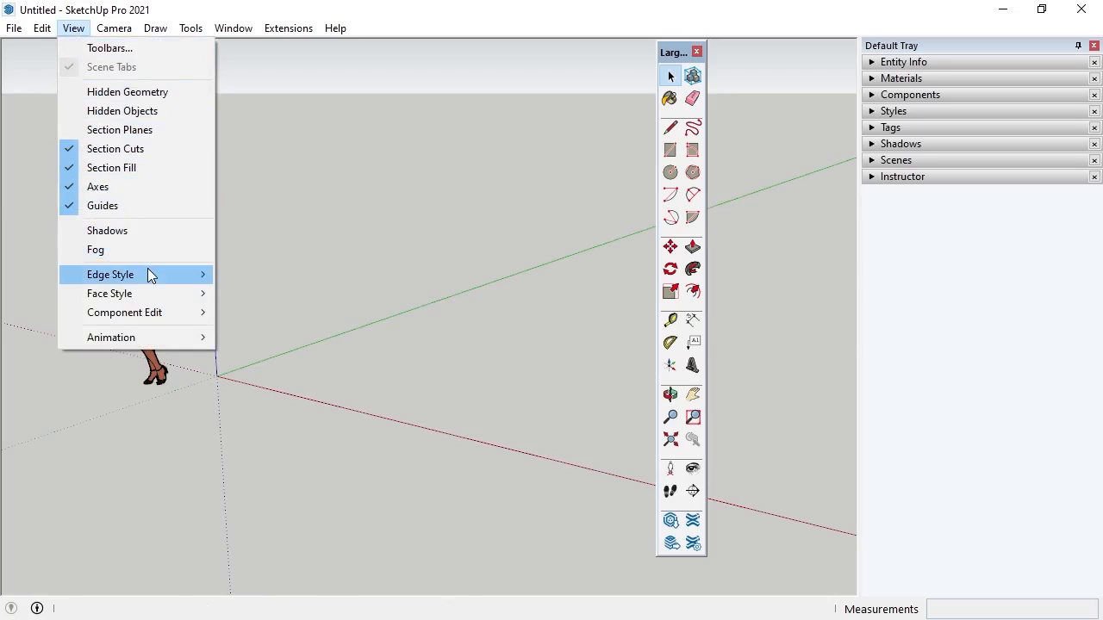
mouse_move(110, 293)
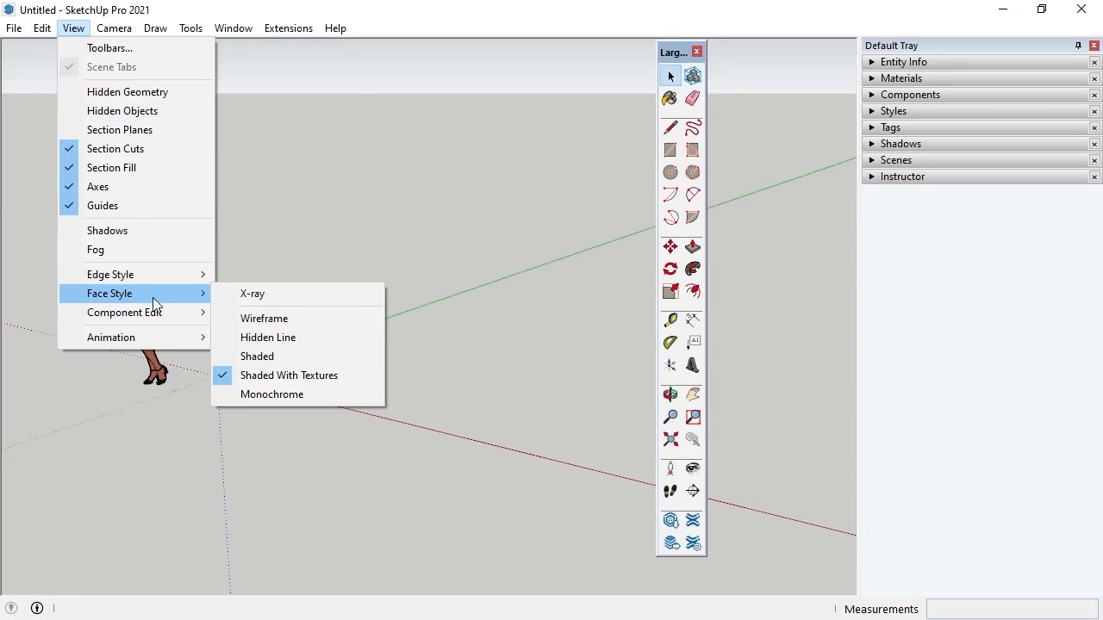
mouse_move(125, 312)
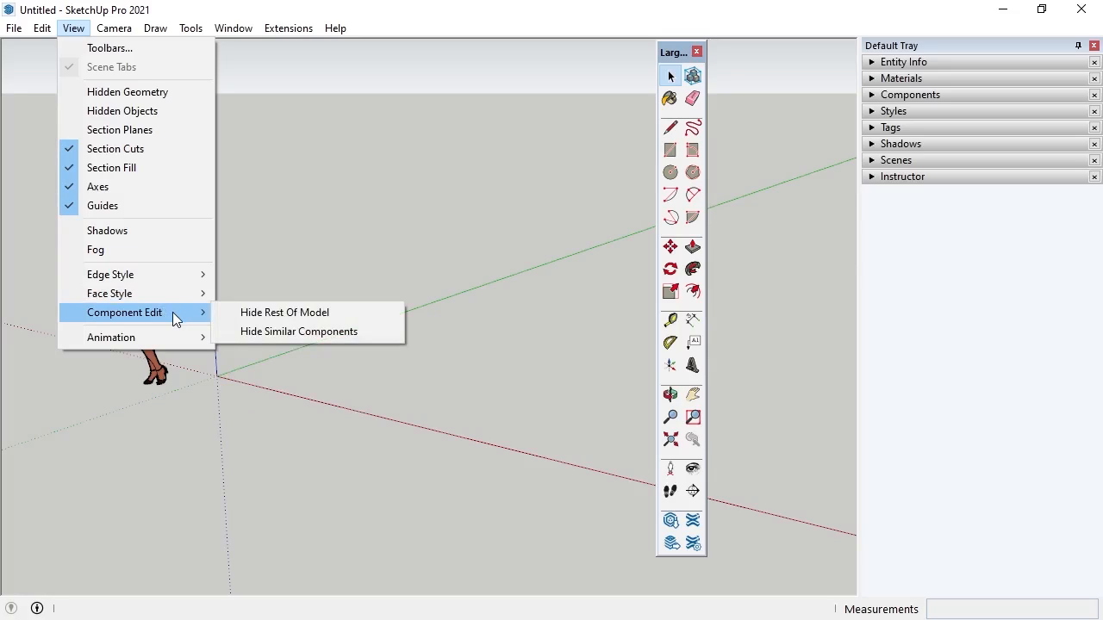
mouse_move(111, 336)
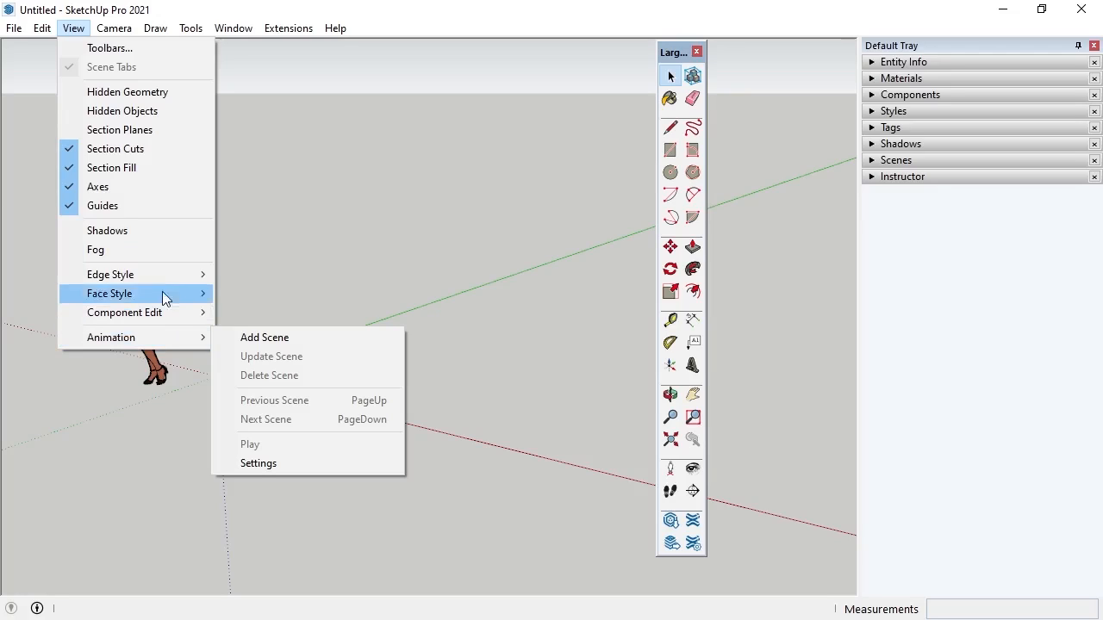
left_click(114, 28)
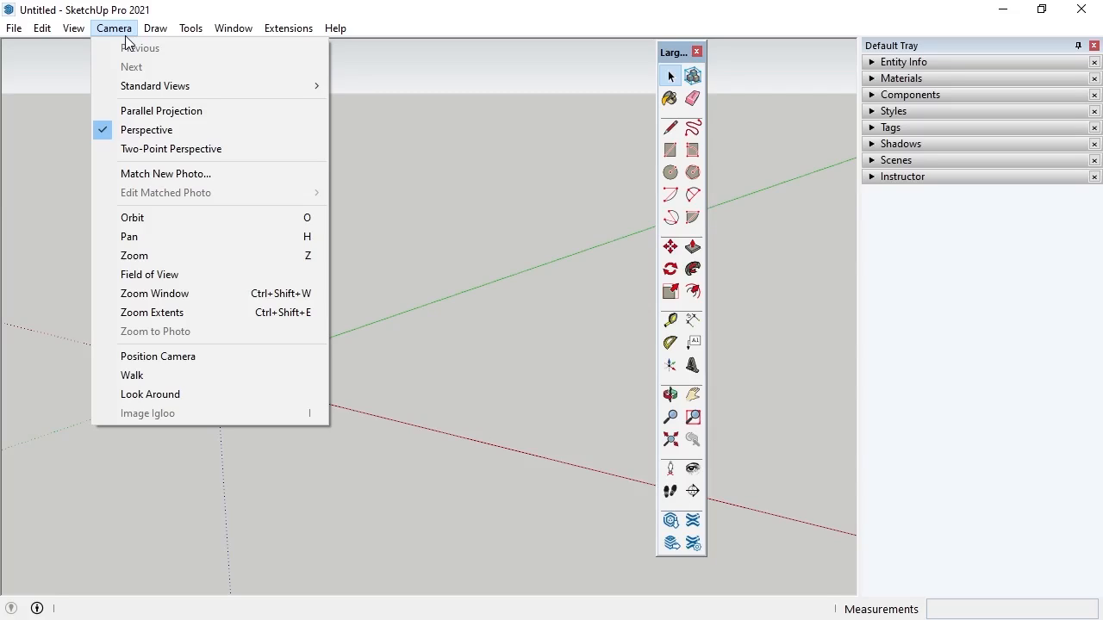
mouse_move(153, 86)
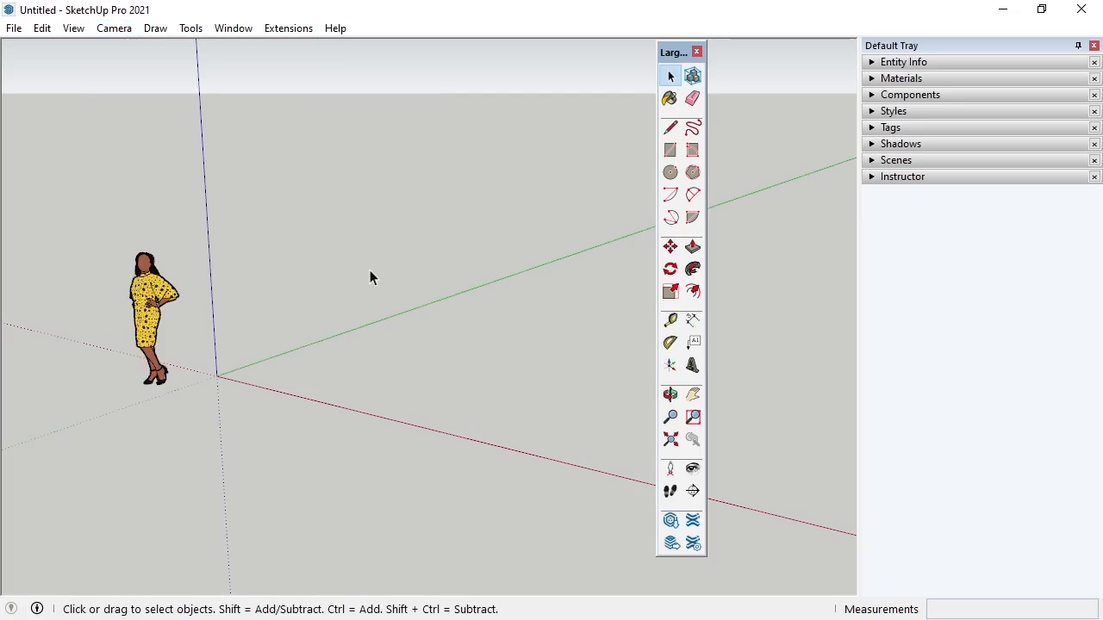
mouse_move(217, 383)
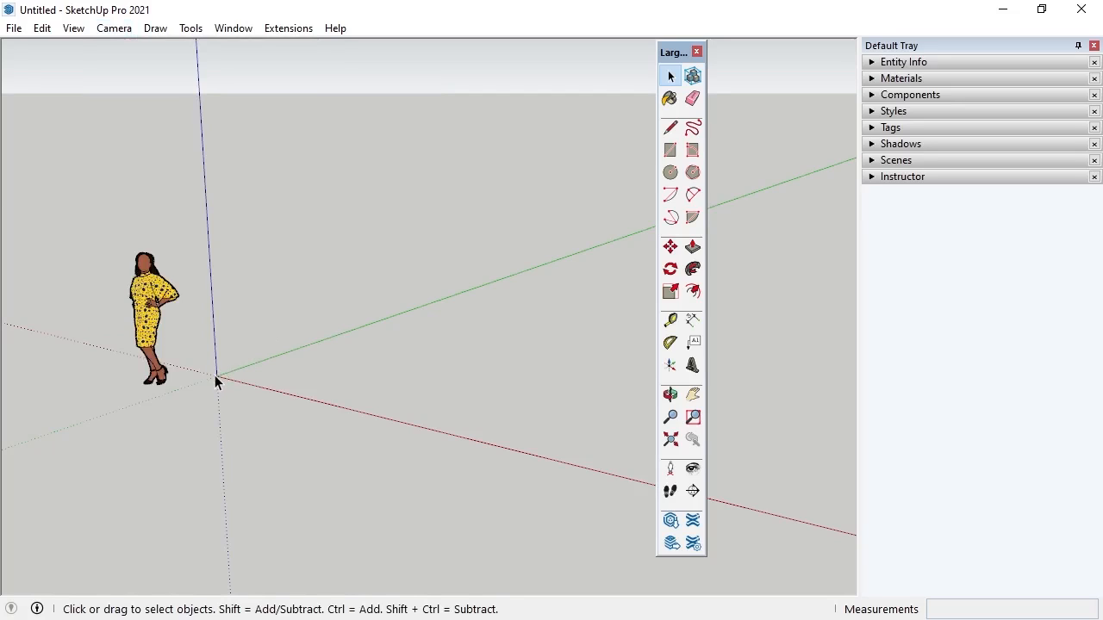
mouse_move(113, 27)
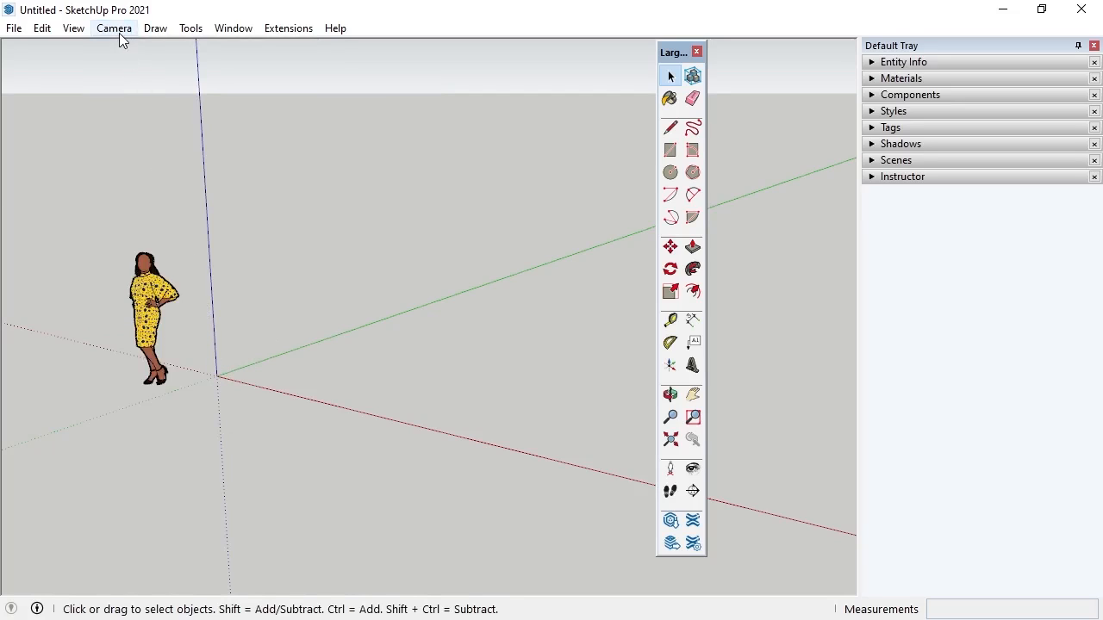
- Show the Camera menu with its perspective, zoom and position commands
left_click(114, 27)
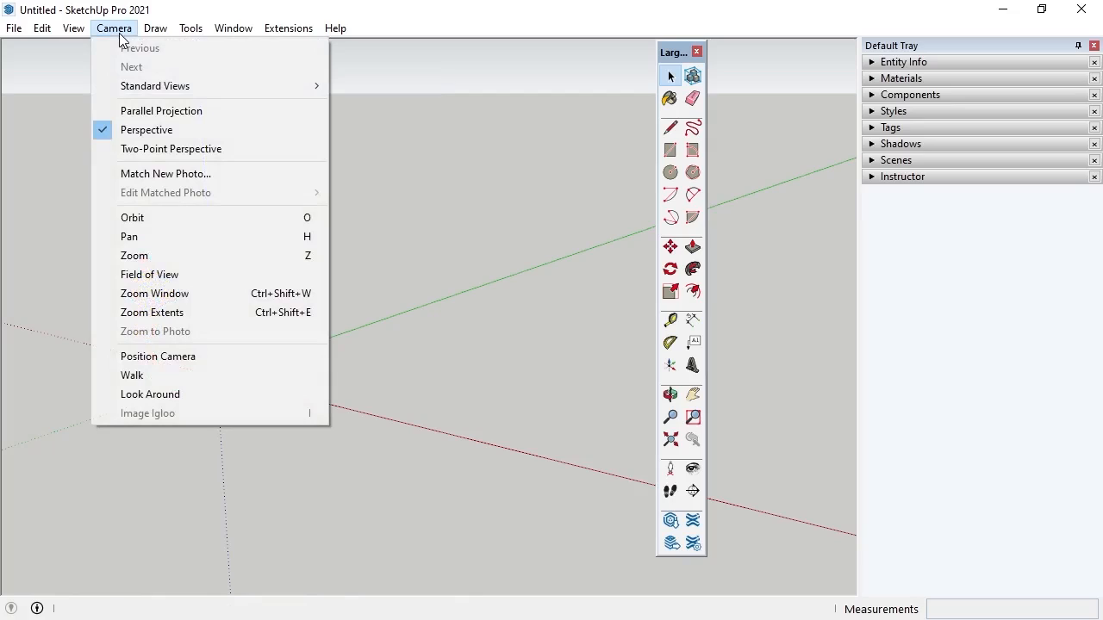
mouse_move(162, 110)
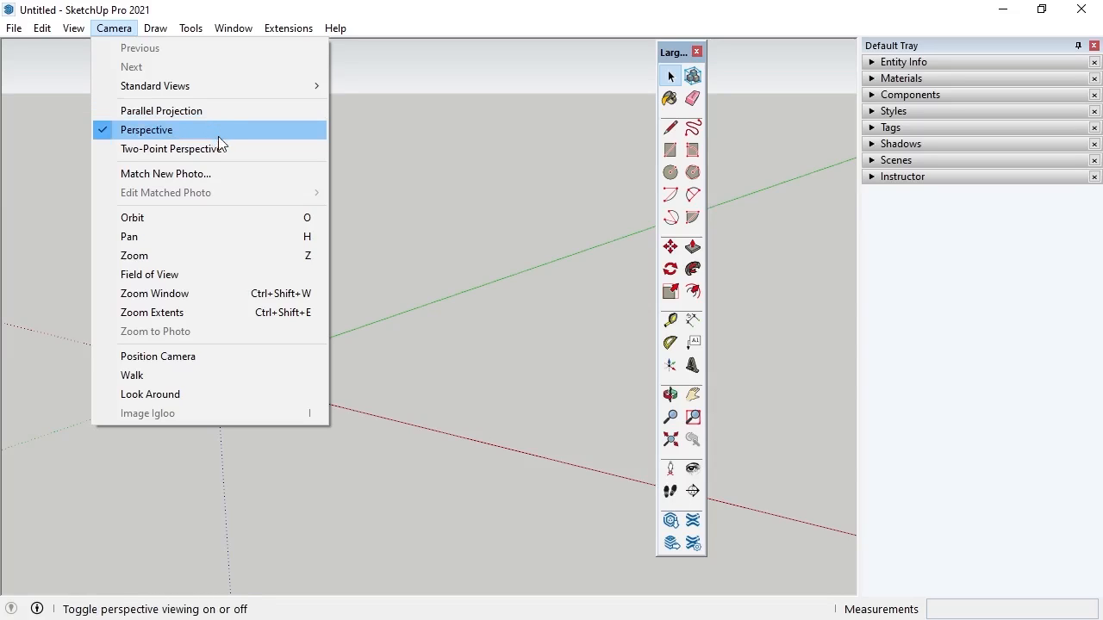
mouse_move(171, 148)
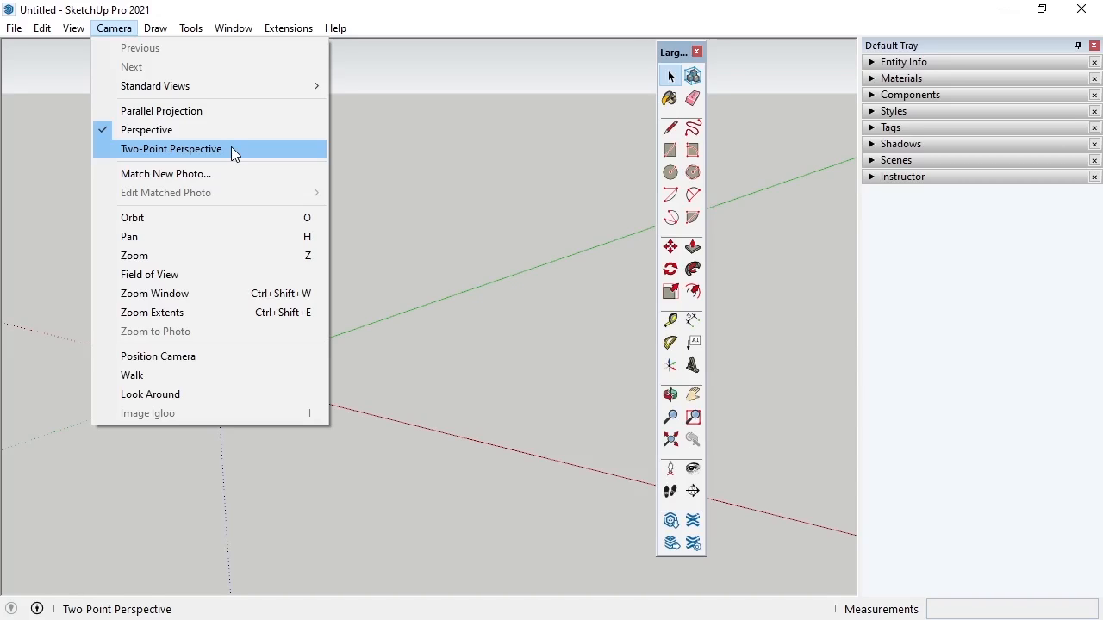
mouse_move(166, 173)
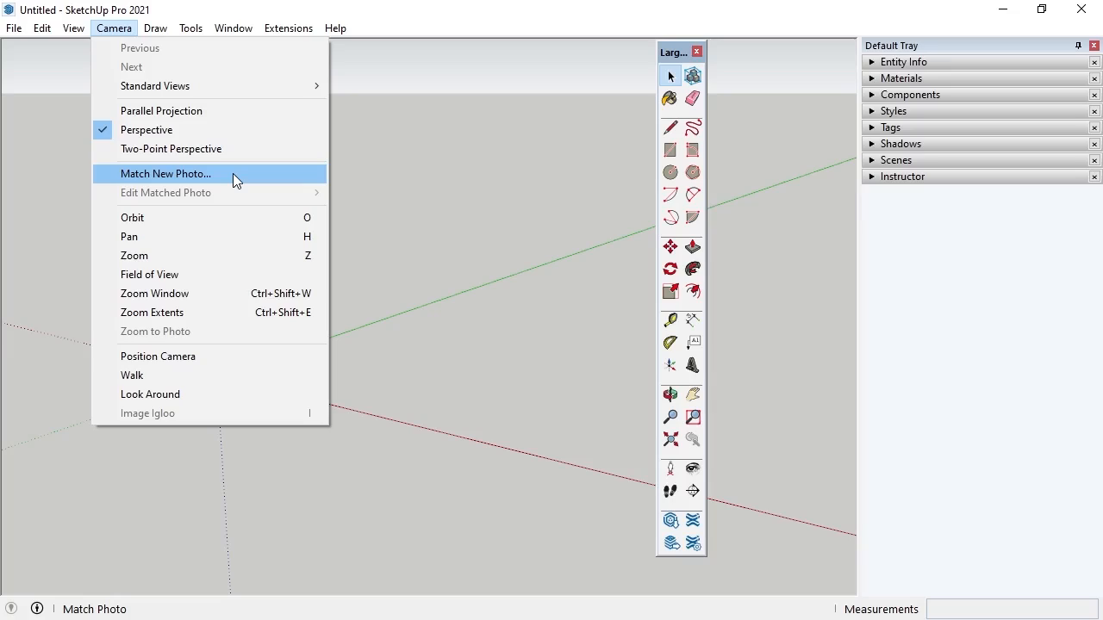
mouse_move(238, 193)
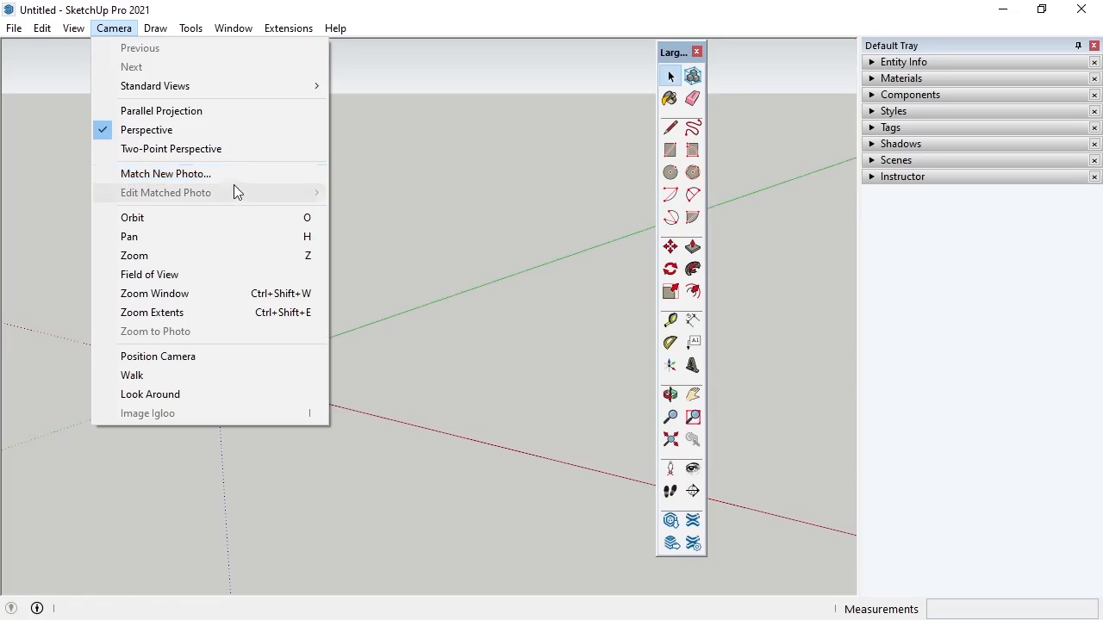
mouse_move(238, 259)
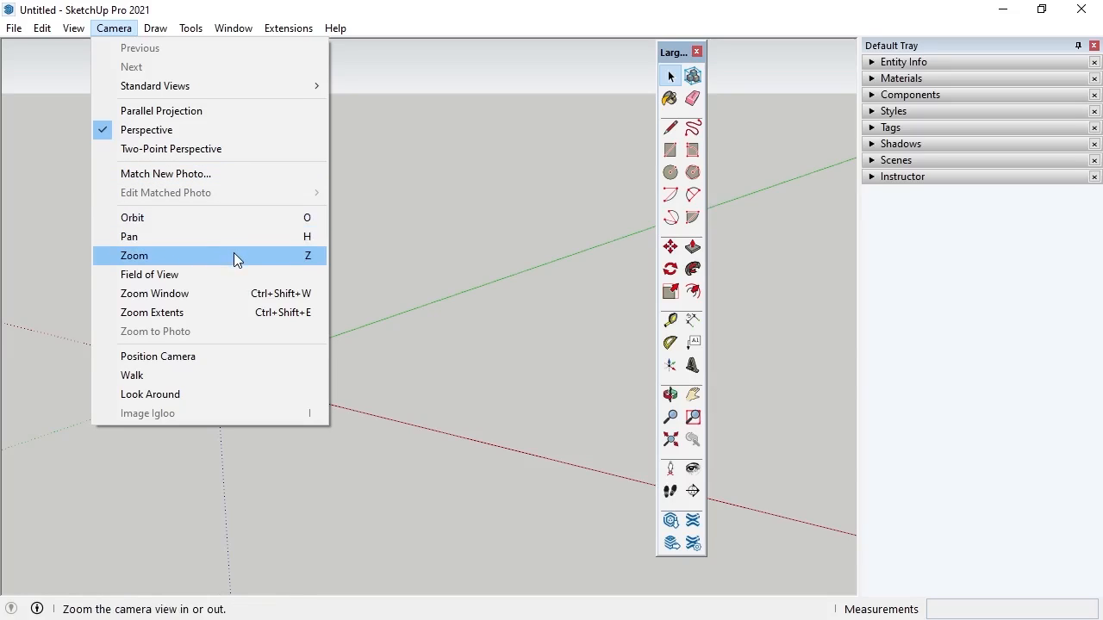
mouse_move(227, 355)
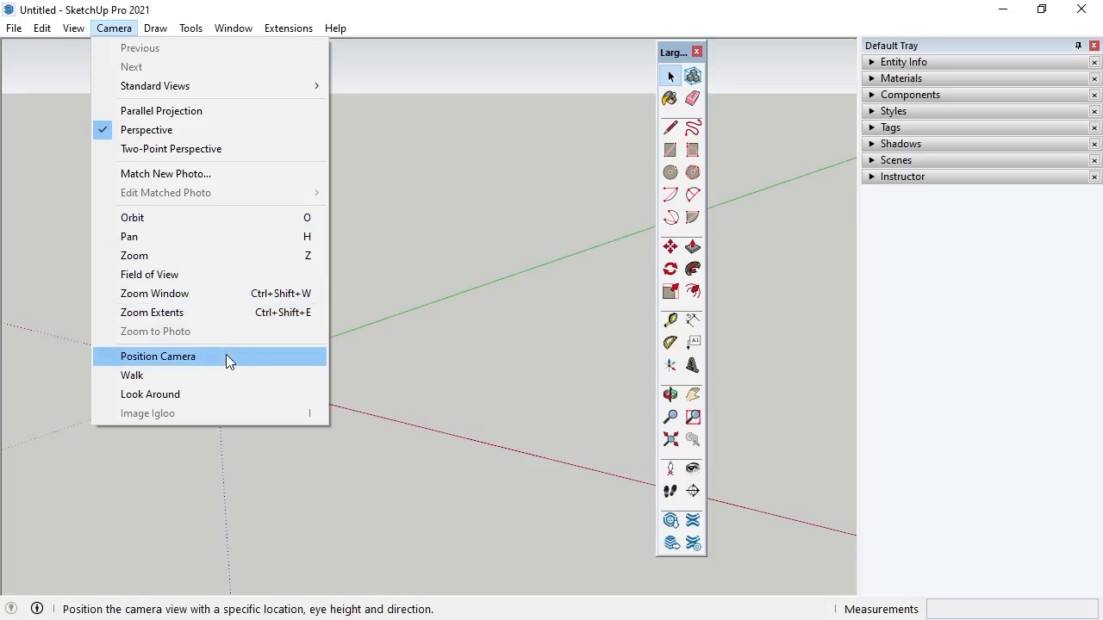
left_click(155, 28)
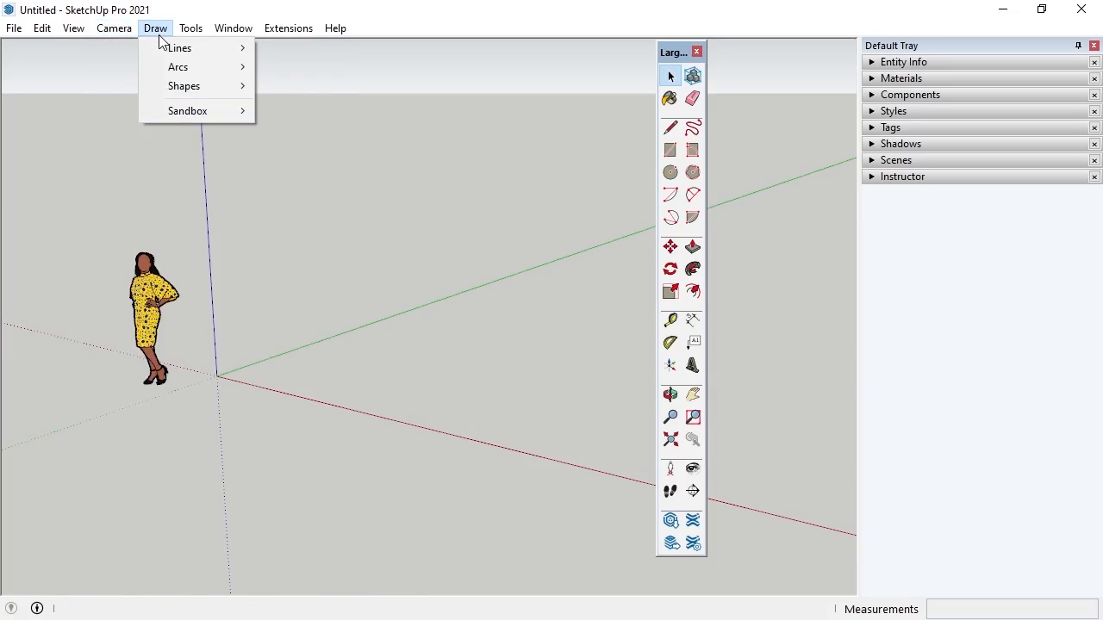
mouse_move(180, 48)
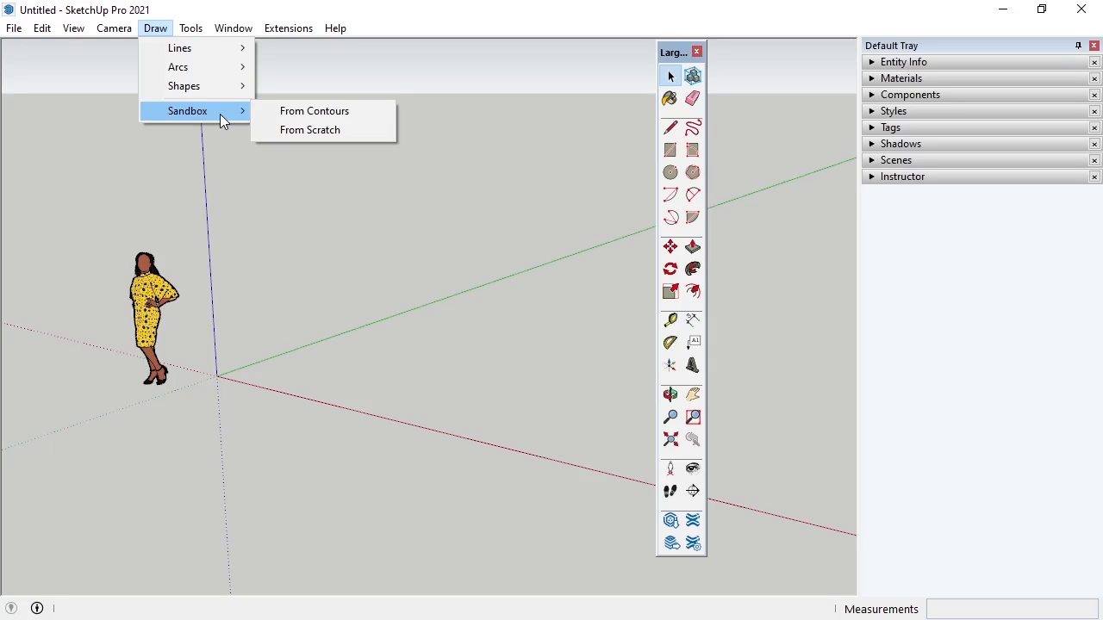
left_click(189, 28)
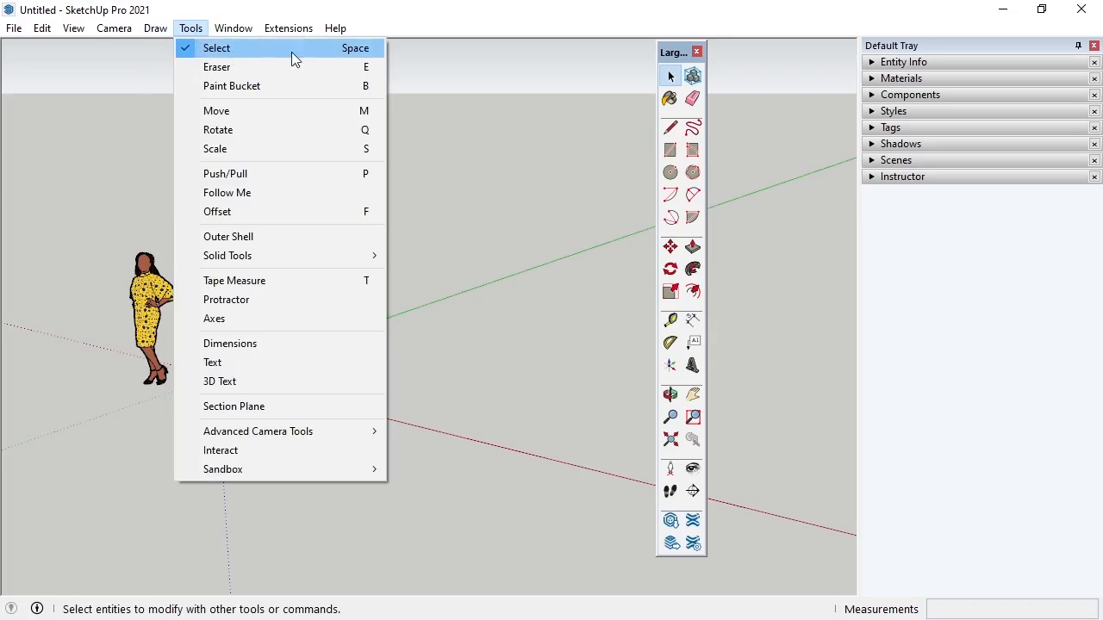
mouse_move(317, 381)
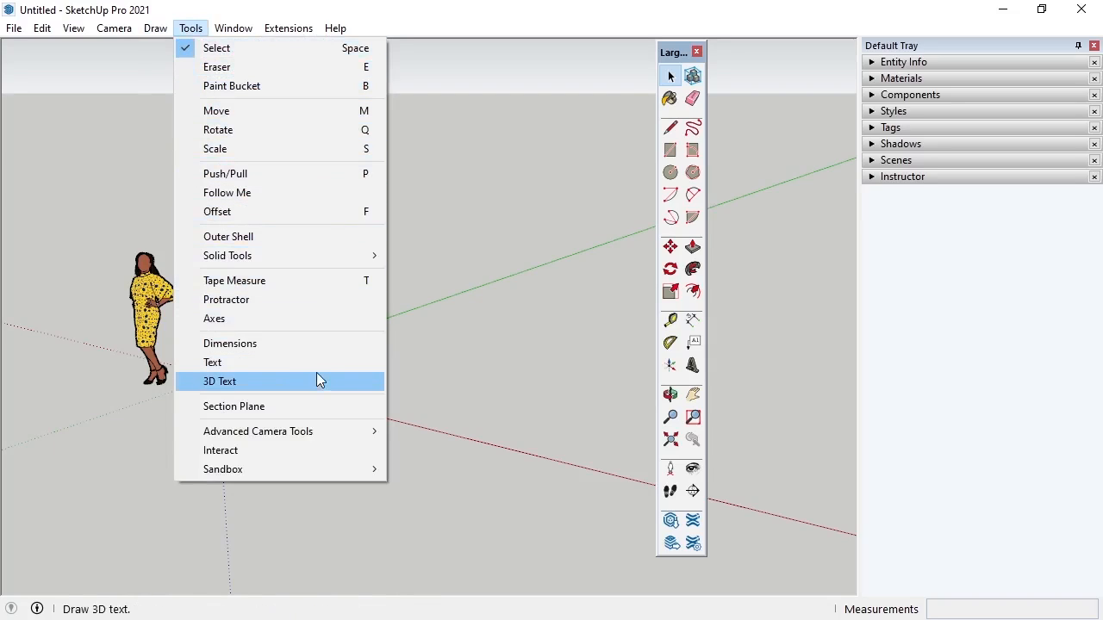
mouse_move(223, 469)
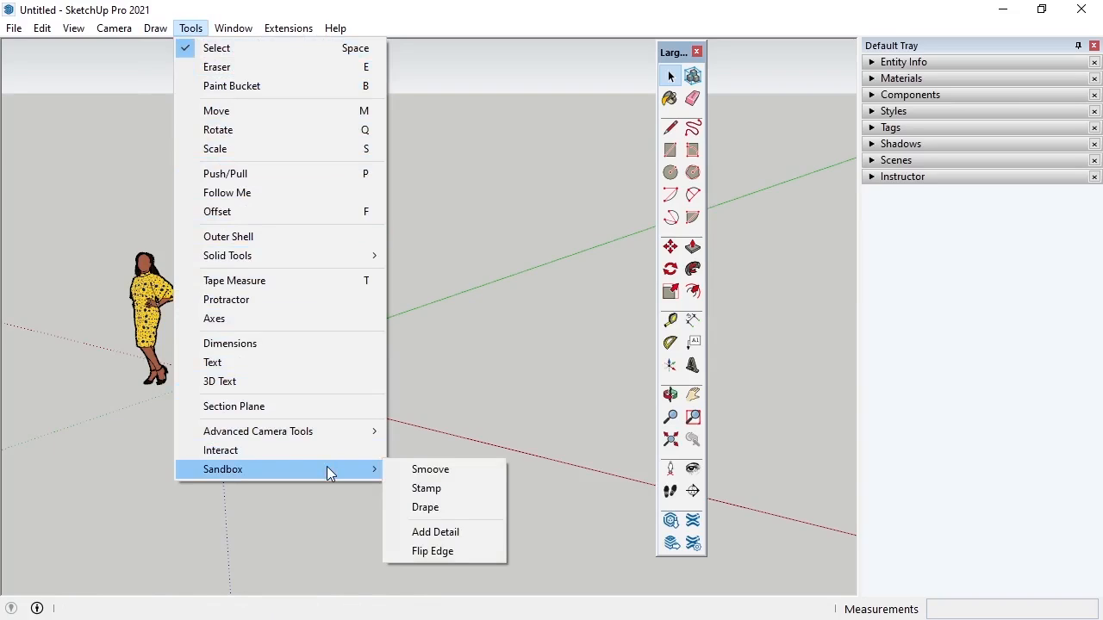
mouse_move(479, 371)
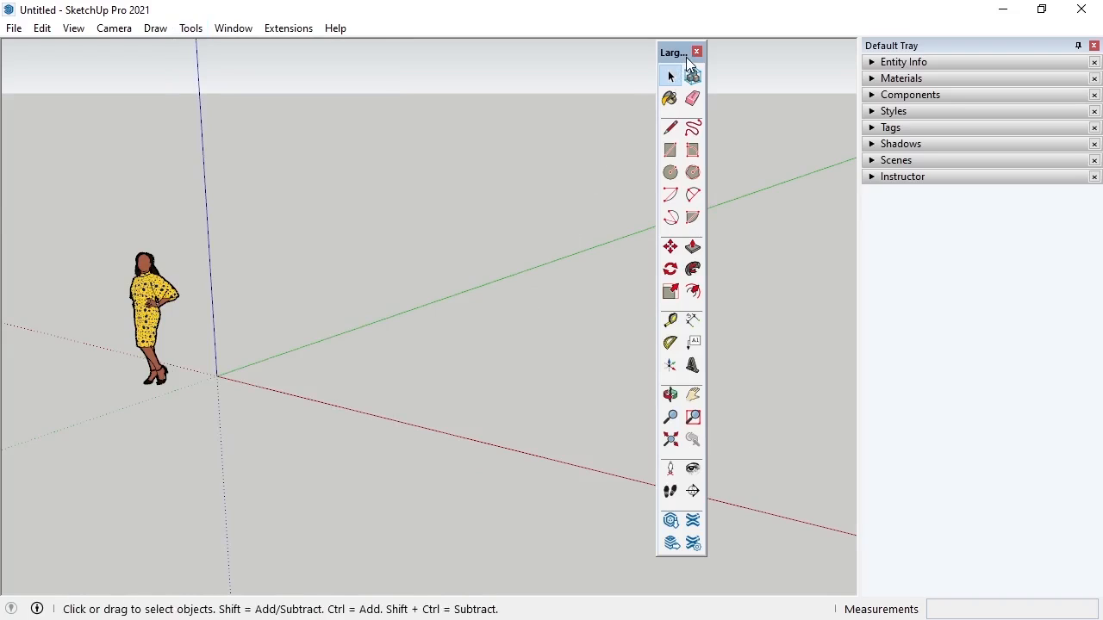
mouse_move(655, 66)
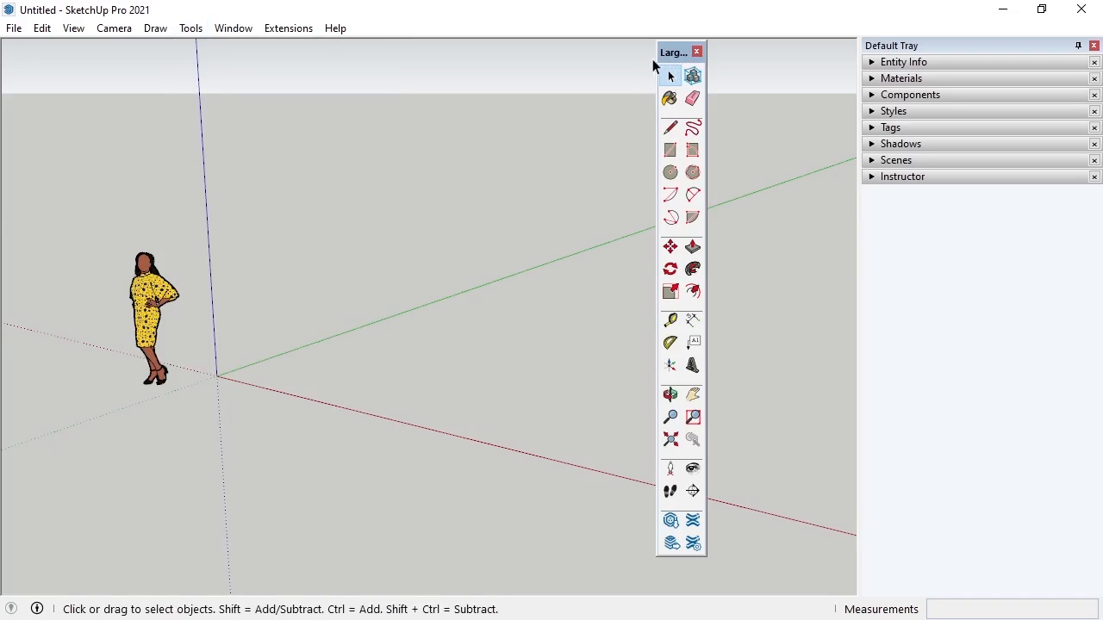
- Show the Window menu with its Default Tray, Model Info and Preferences entries
left_click(233, 27)
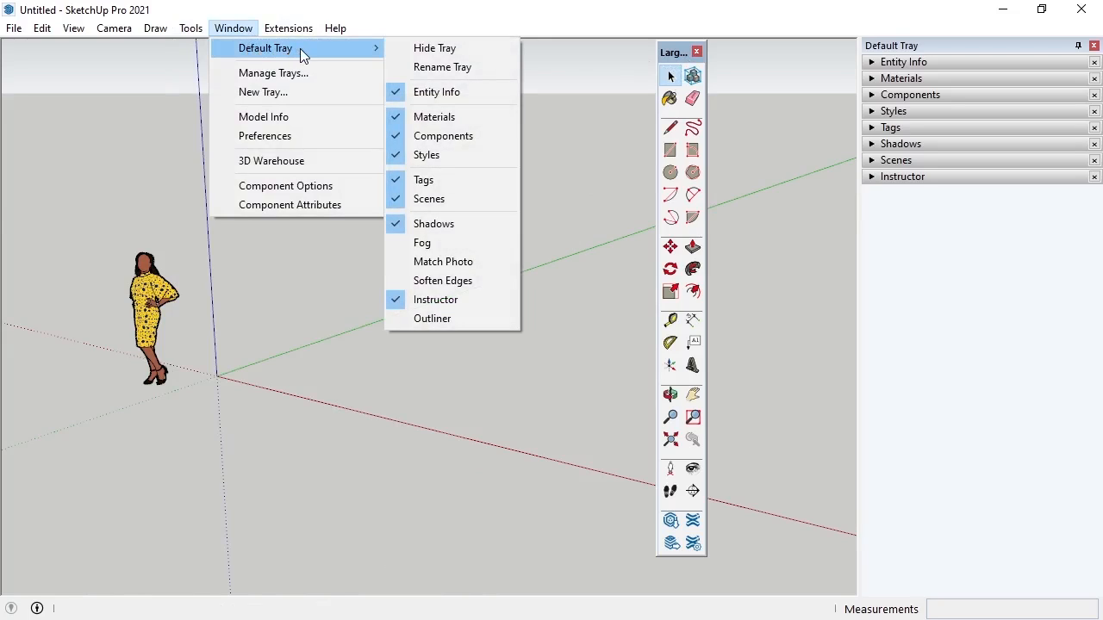
mouse_move(302, 73)
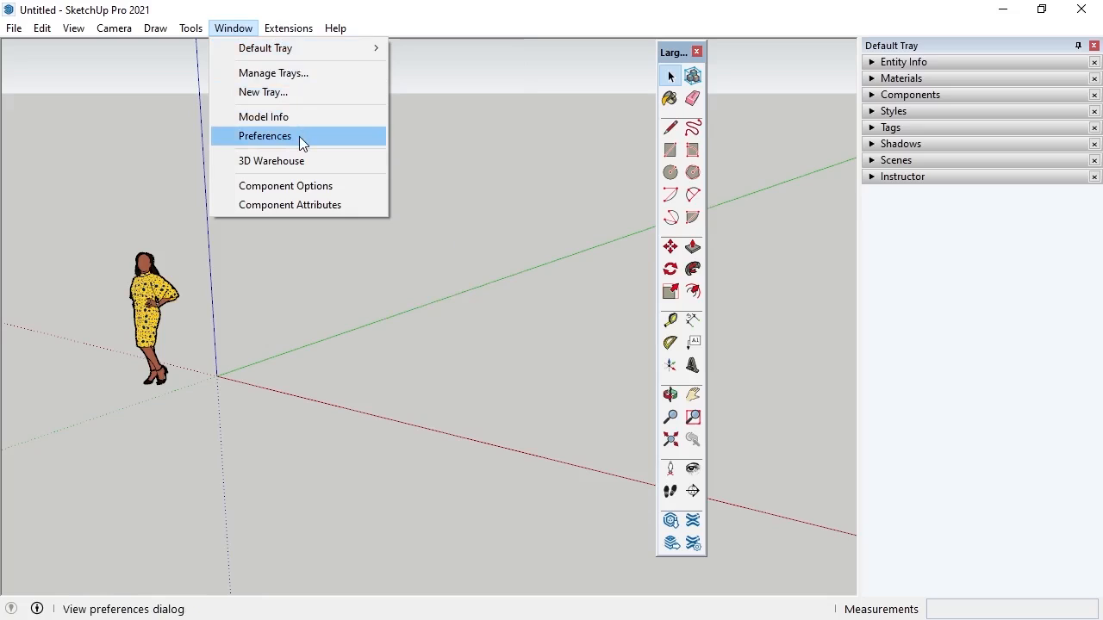
mouse_move(264, 118)
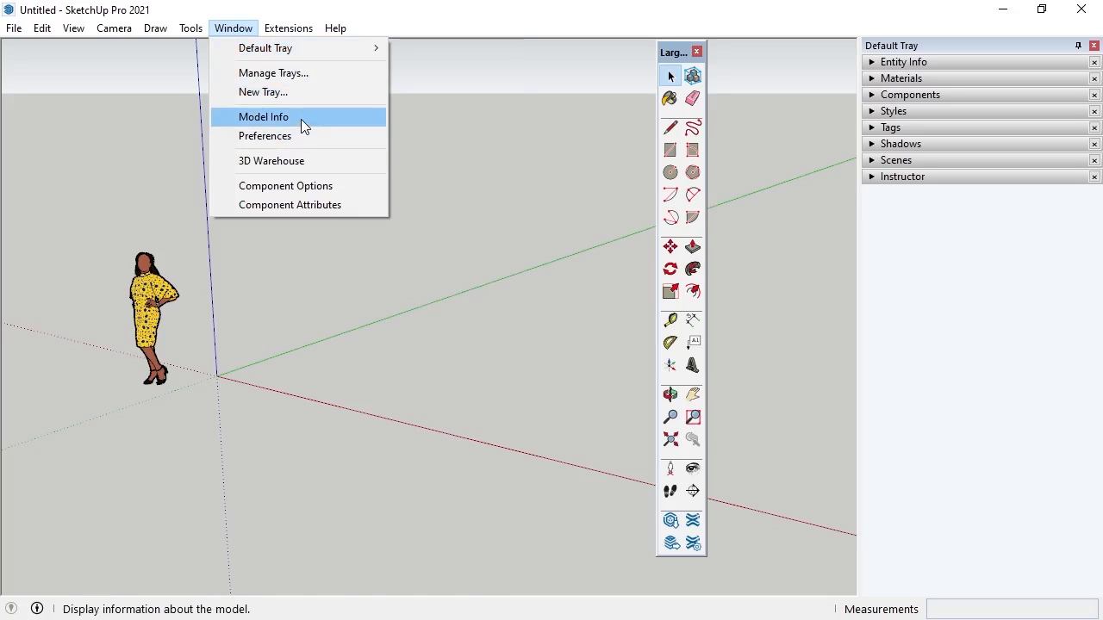
- In Model Info Units switch the format to Decimal, return it to Architectural, and close the dialog
left_click(263, 118)
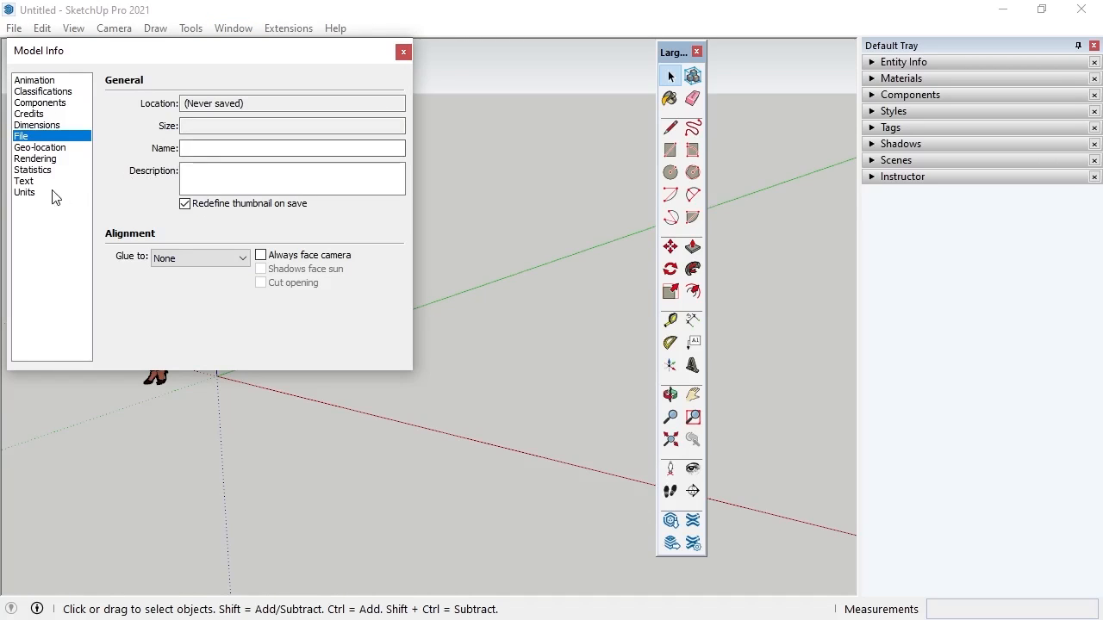
left_click(24, 193)
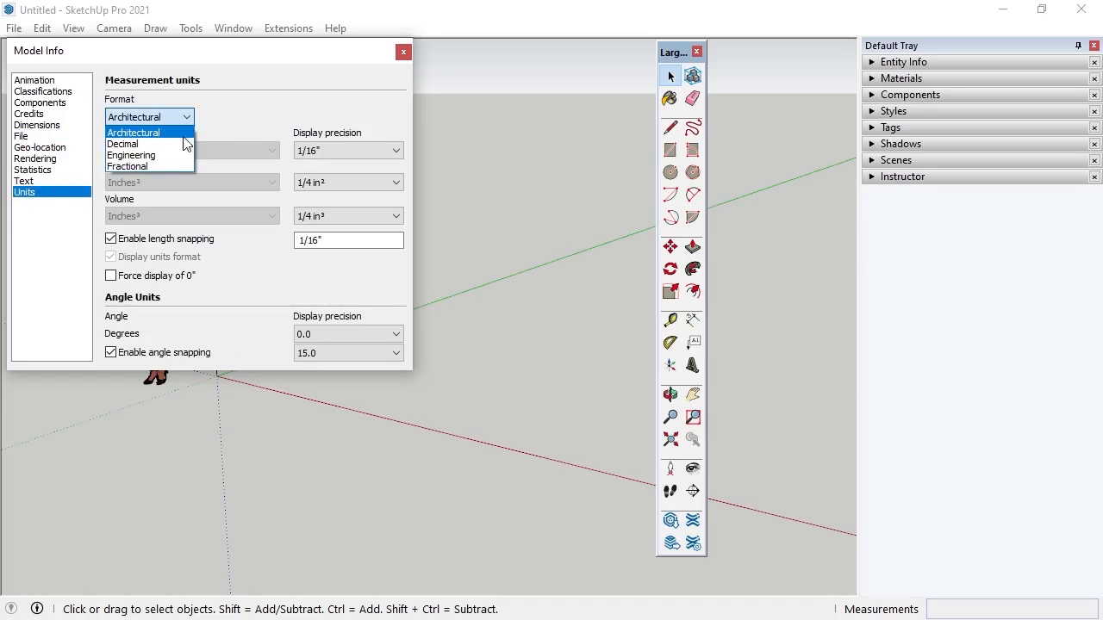
left_click(124, 145)
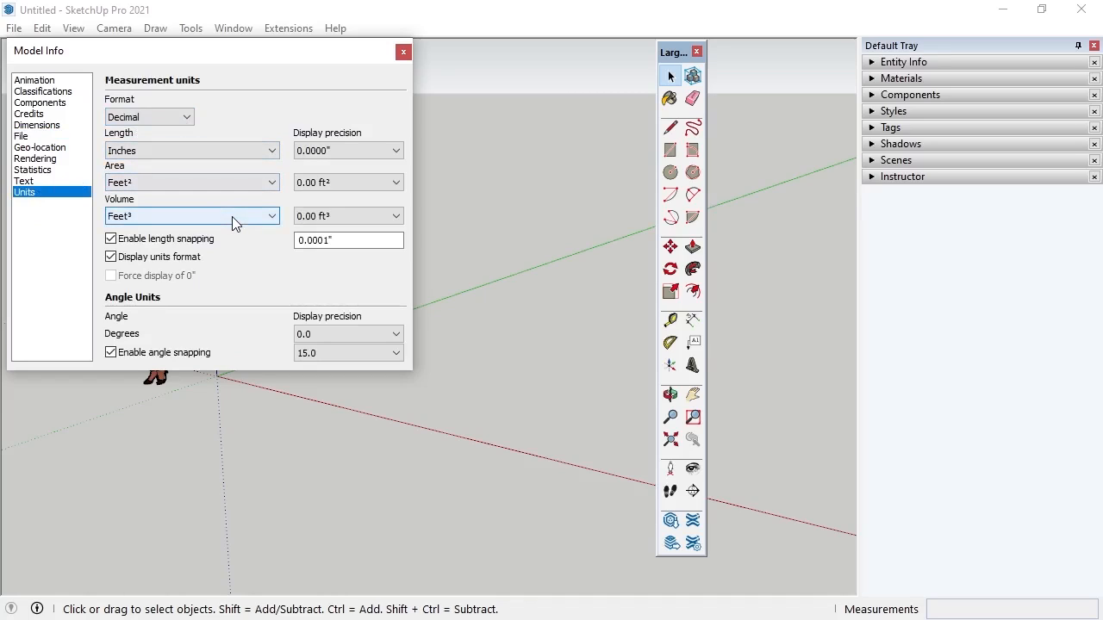
left_click(149, 118)
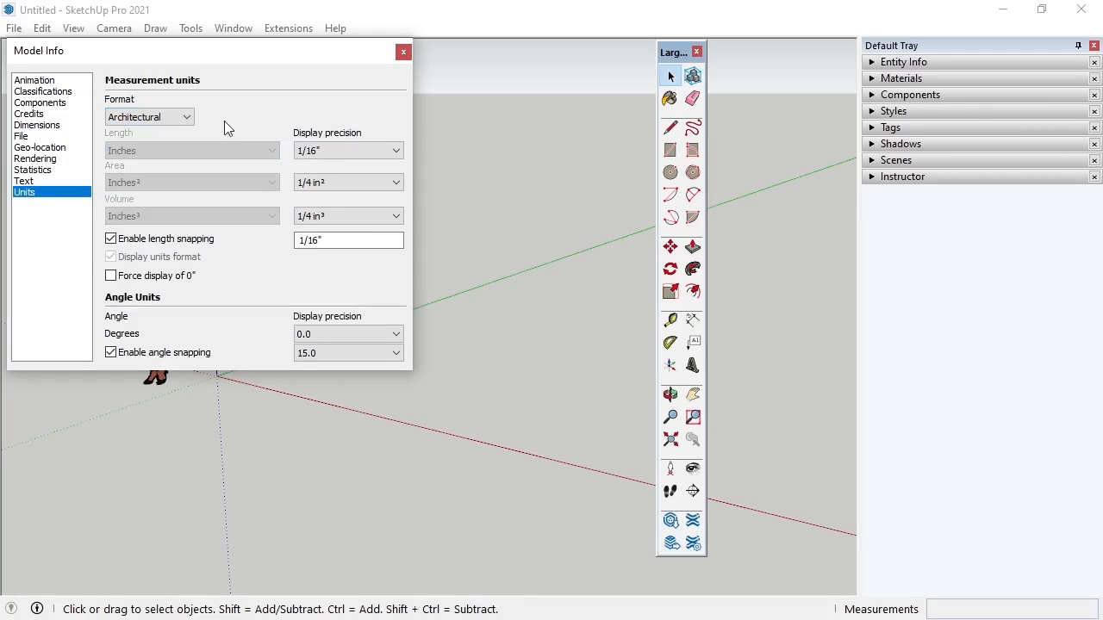
left_click(403, 52)
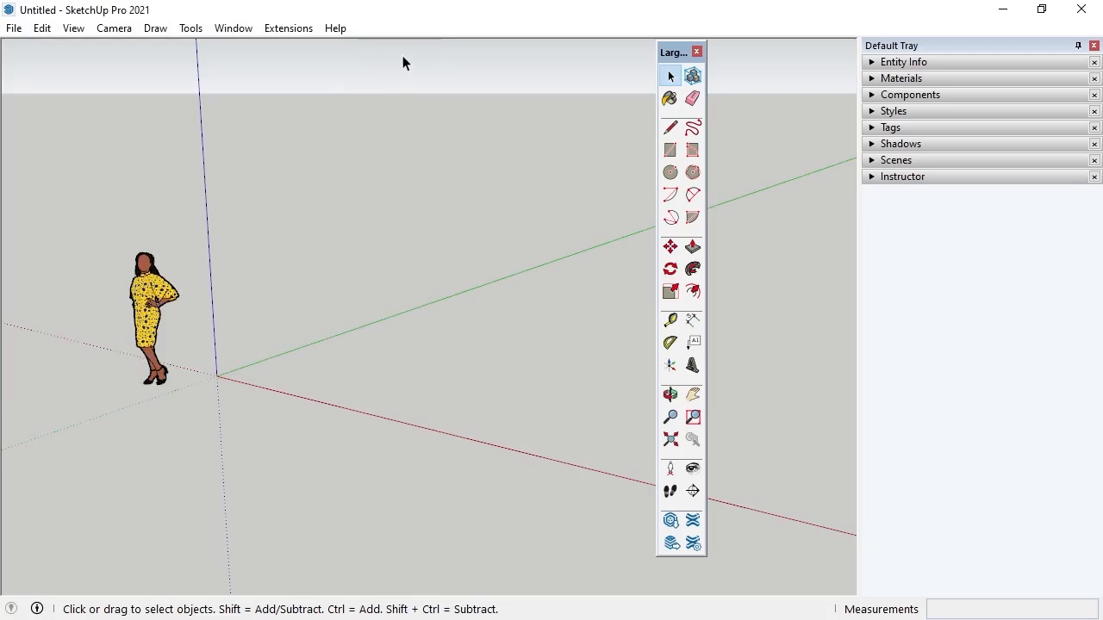
left_click(233, 28)
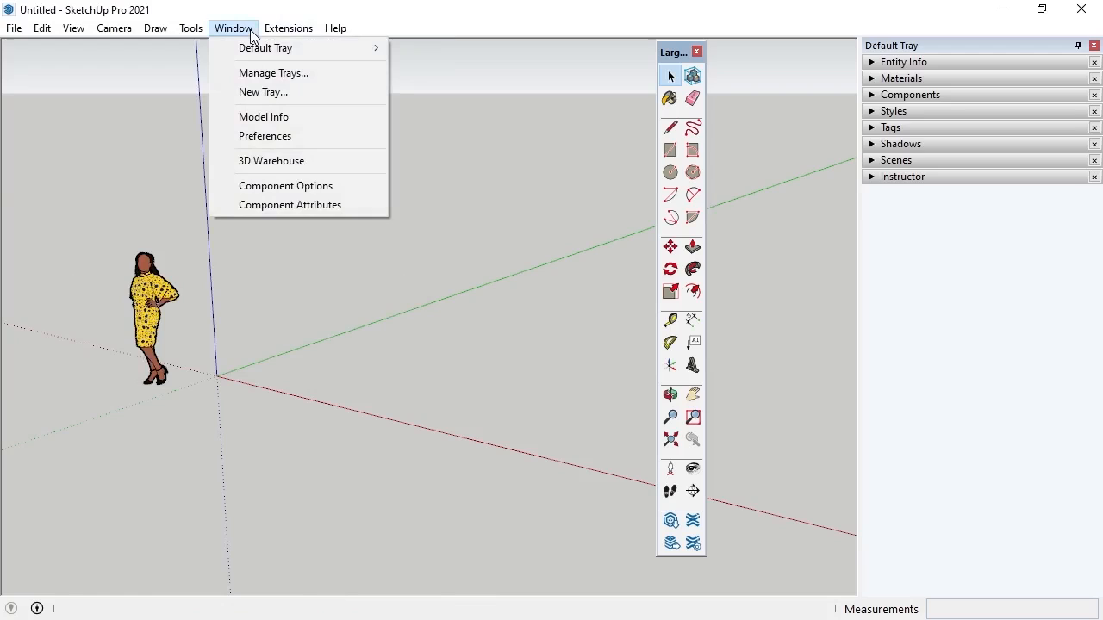
mouse_move(266, 137)
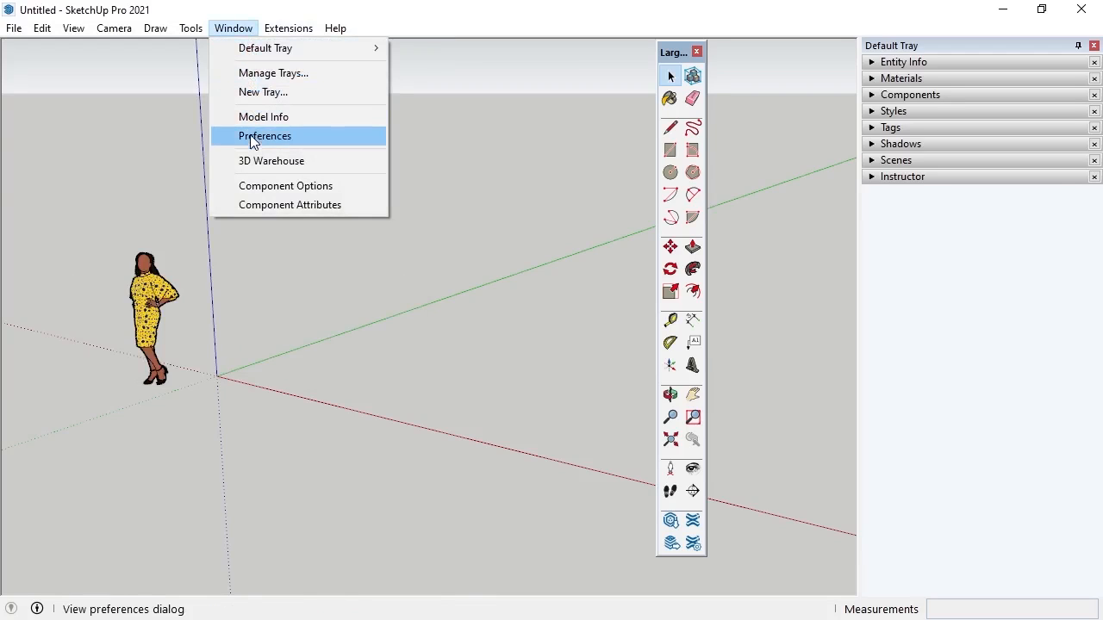
left_click(270, 162)
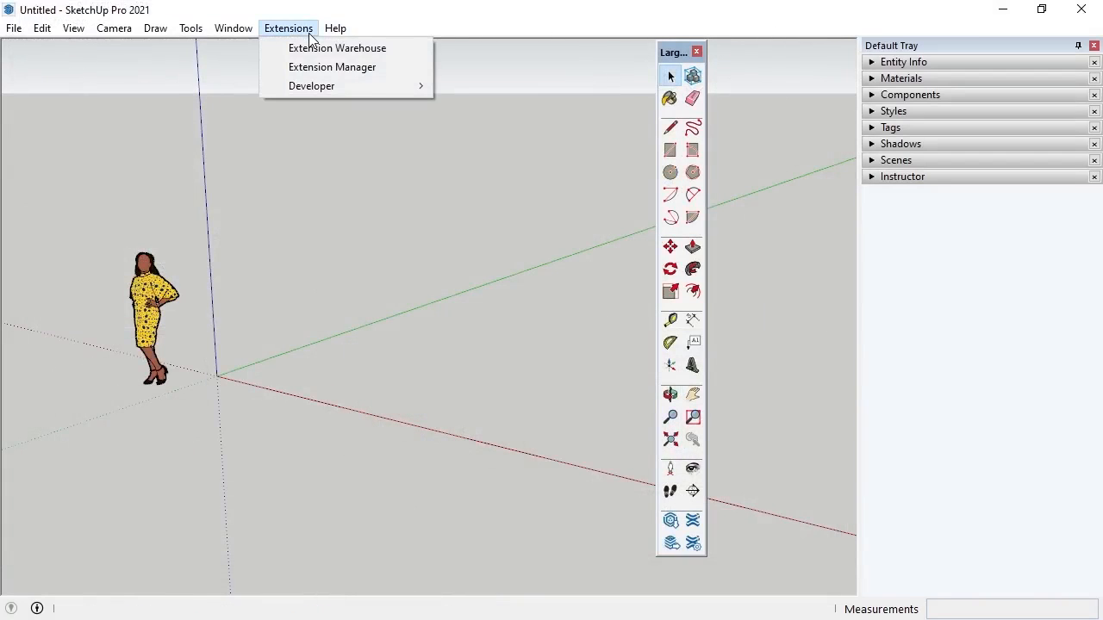
left_click(331, 67)
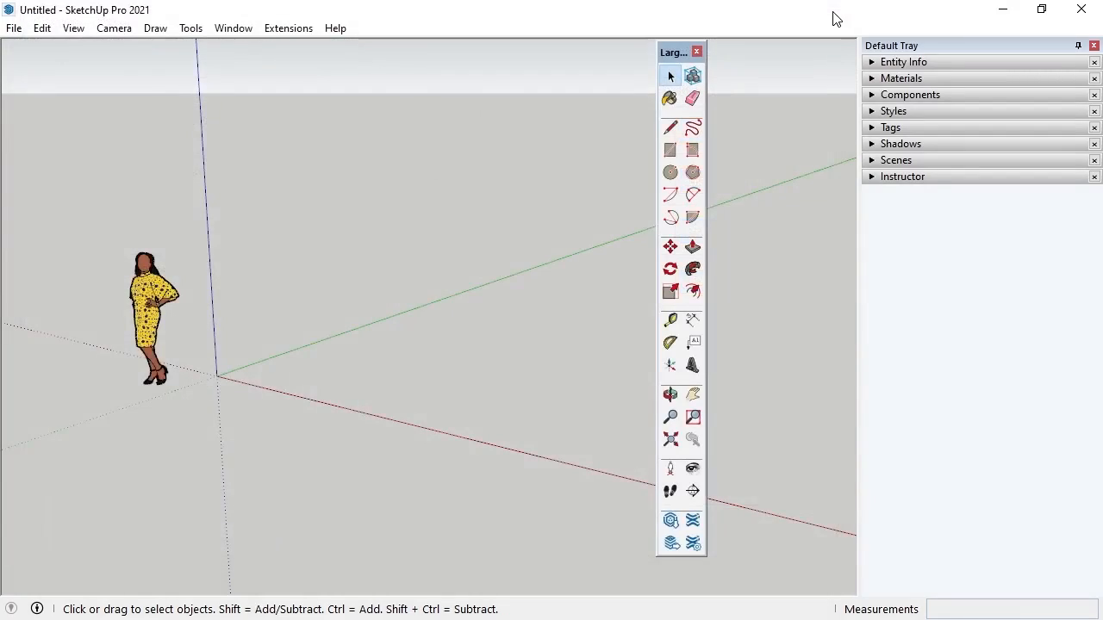
left_click(335, 28)
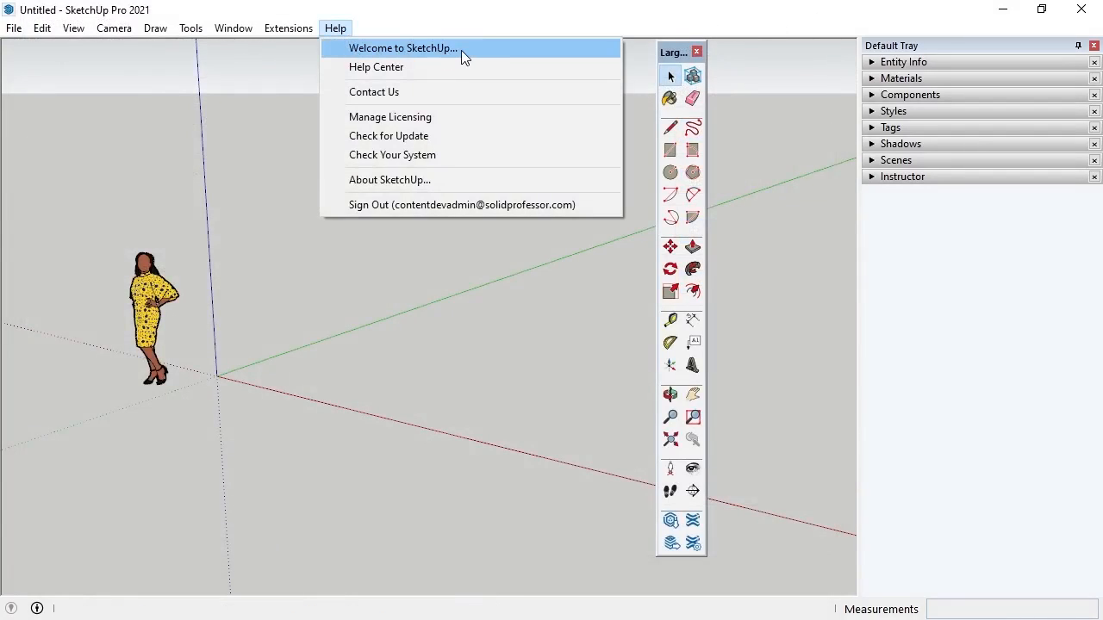
mouse_move(438, 67)
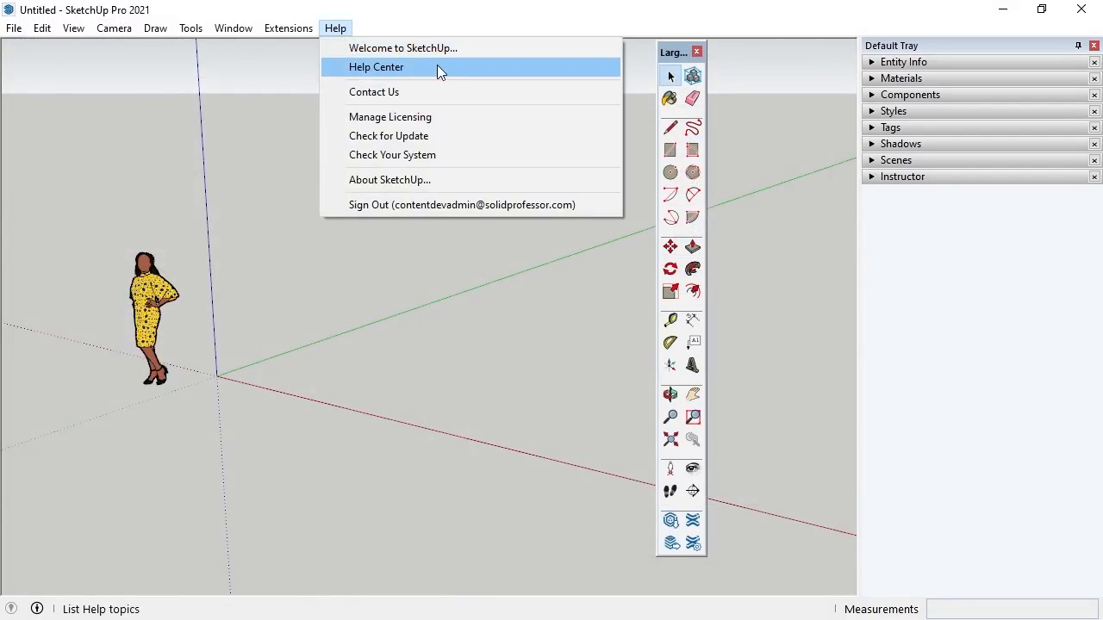
mouse_move(435, 93)
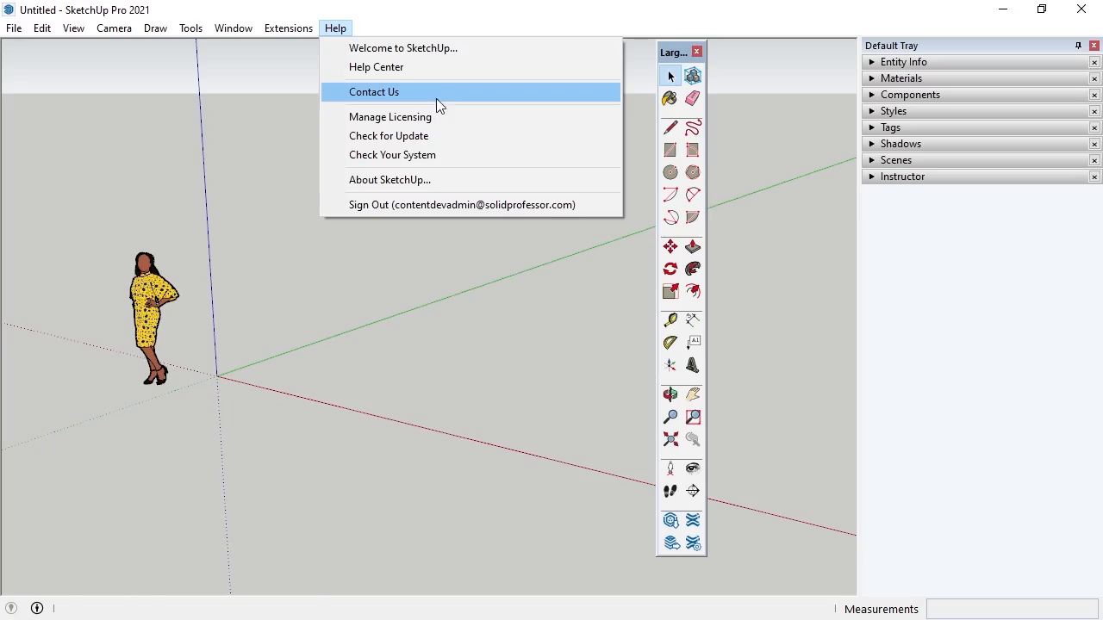
mouse_move(448, 181)
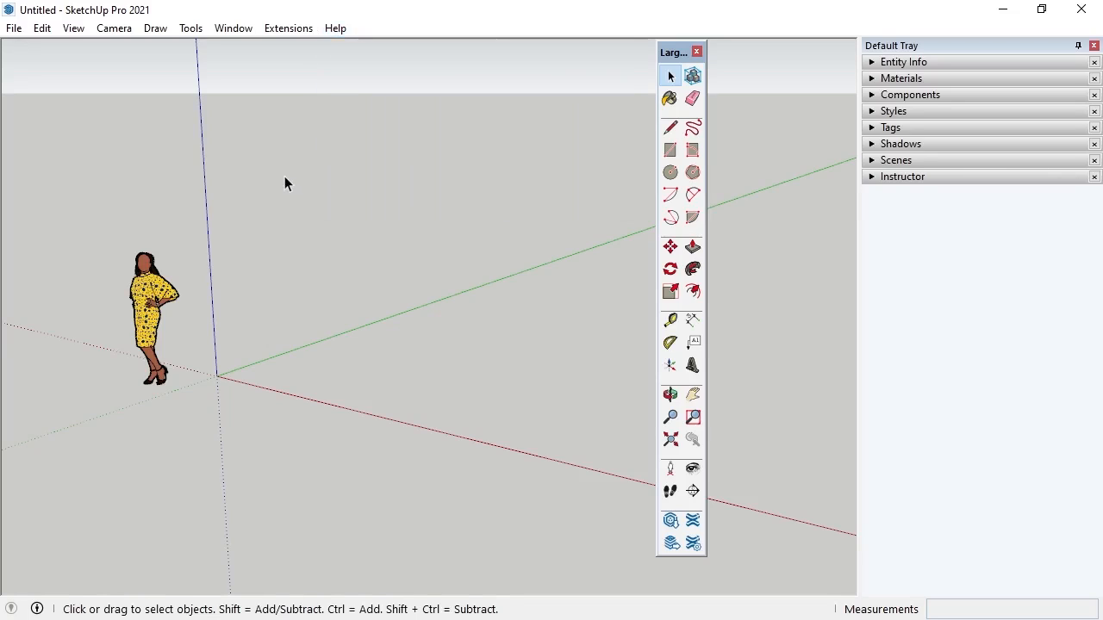
mouse_move(510, 610)
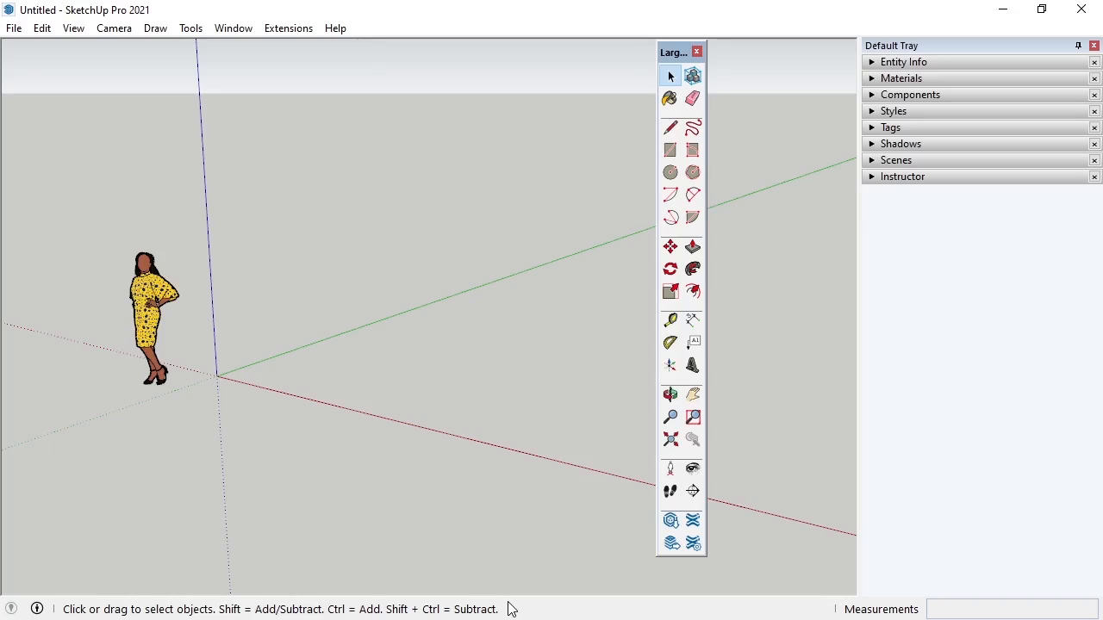
mouse_move(841, 610)
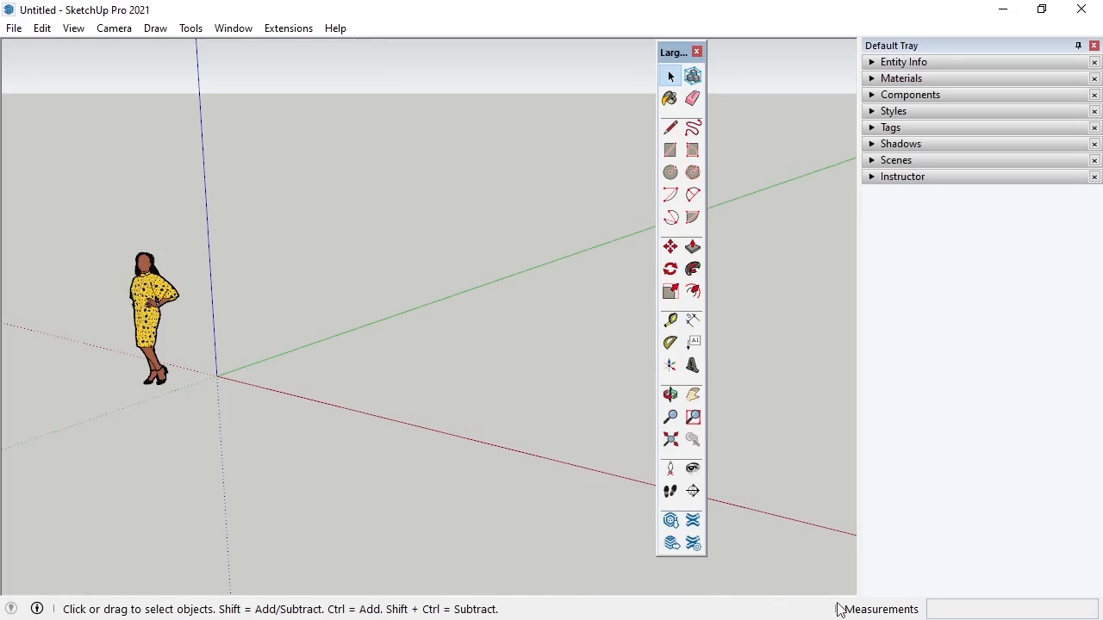
mouse_move(944, 613)
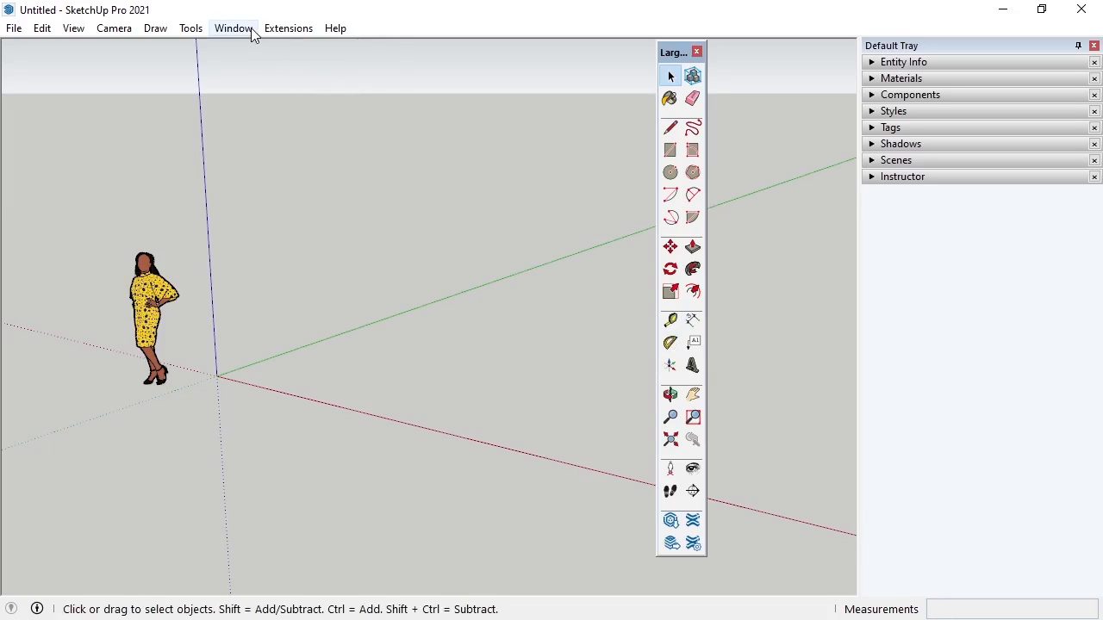
left_click(233, 27)
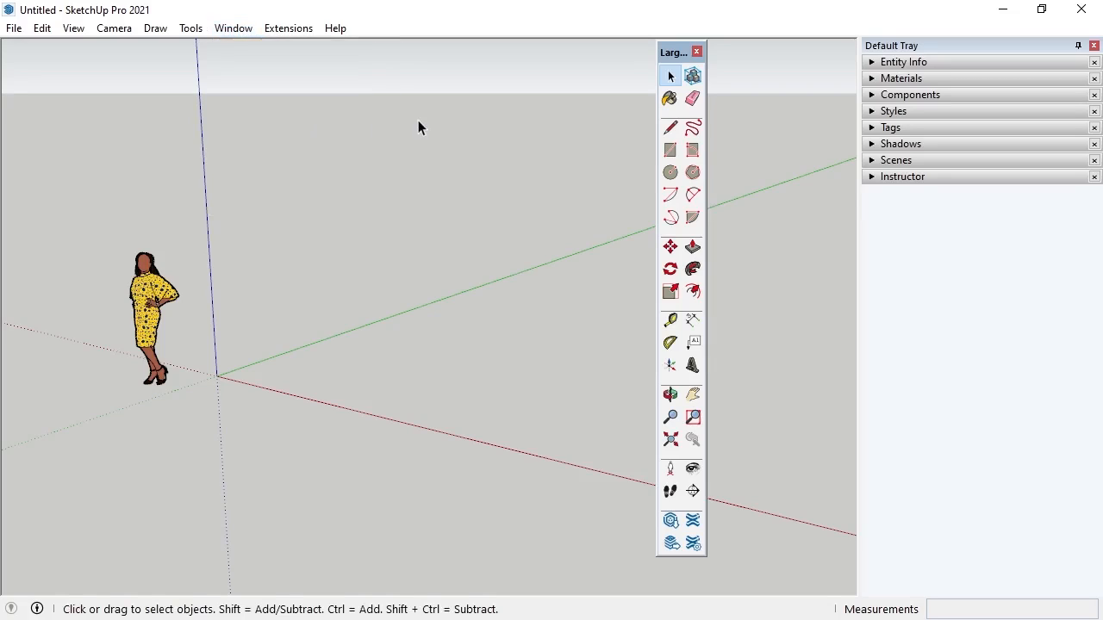
mouse_move(927, 141)
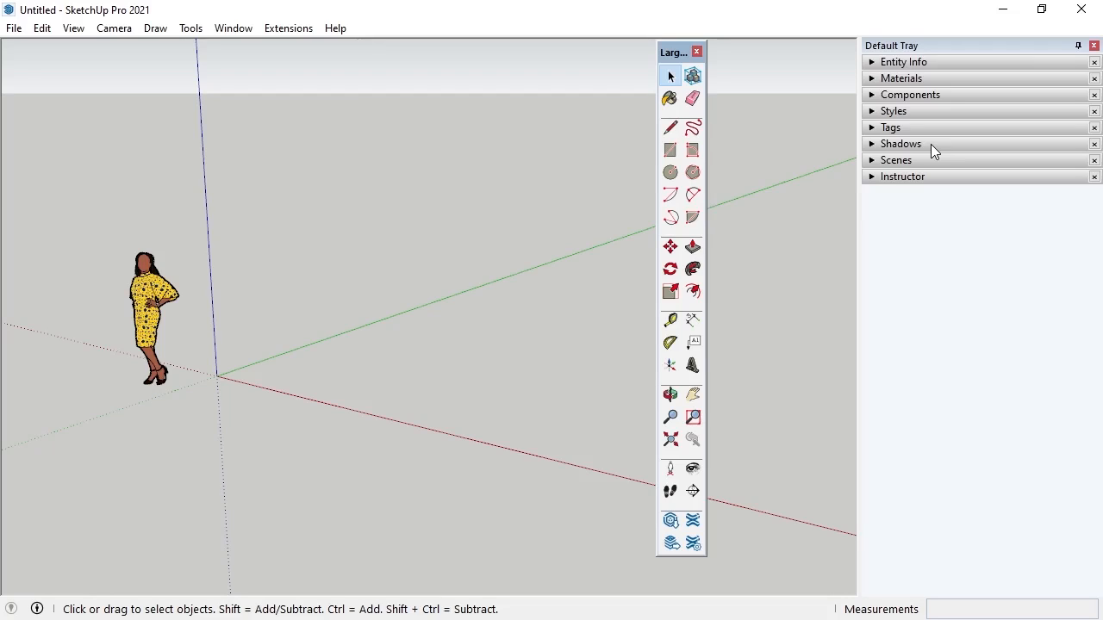
- Browse the File menu past Save As Template, then show the Window menu entries
left_click(14, 28)
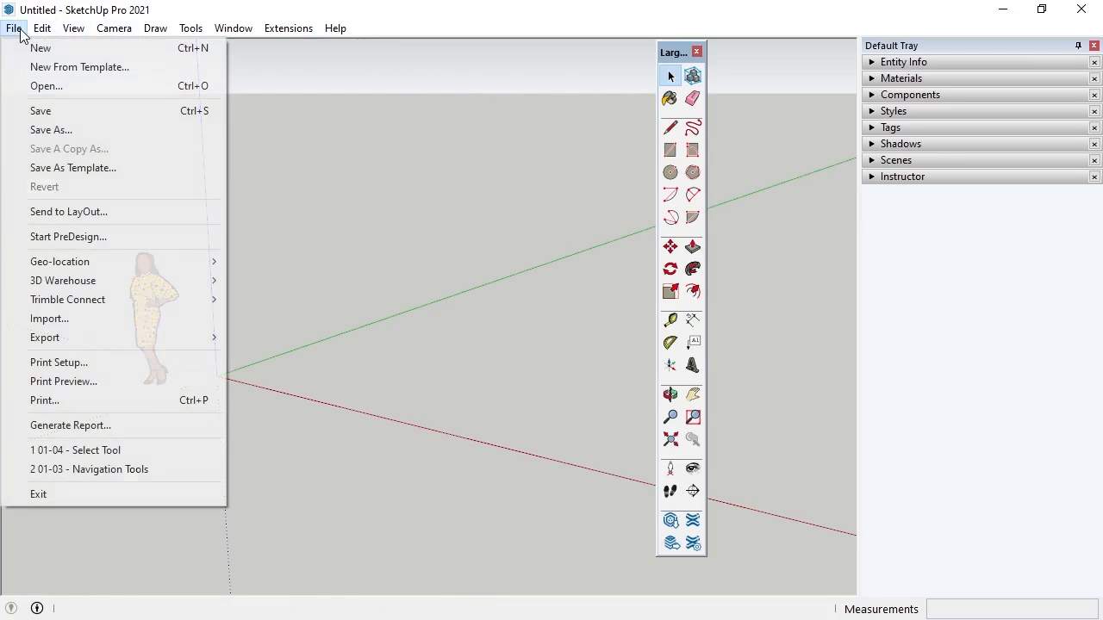
mouse_move(72, 169)
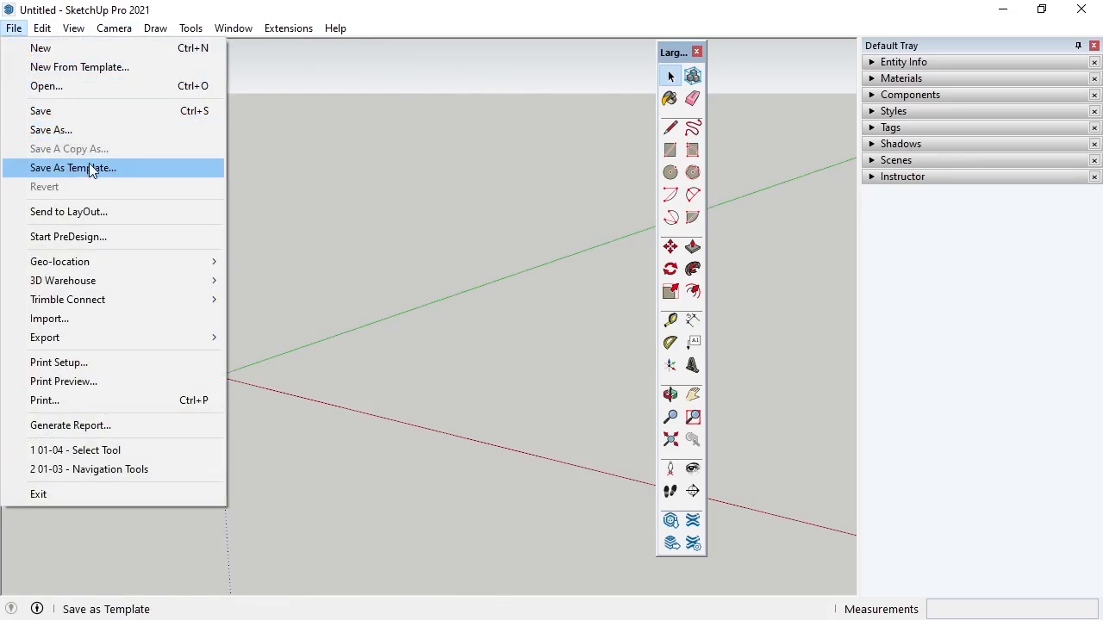
mouse_move(126, 172)
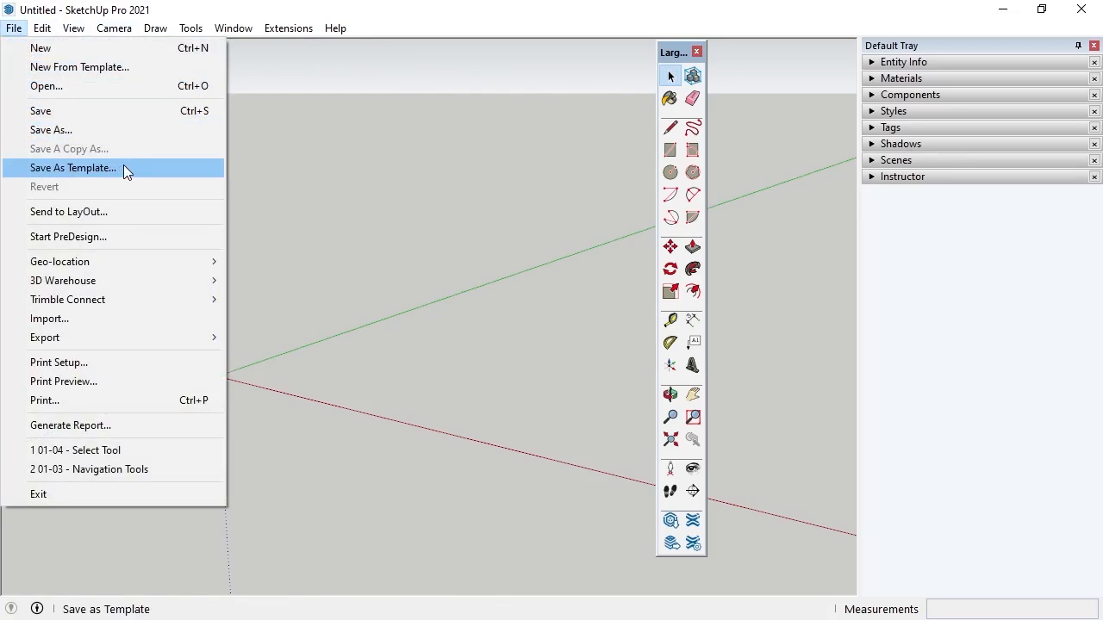
left_click(232, 28)
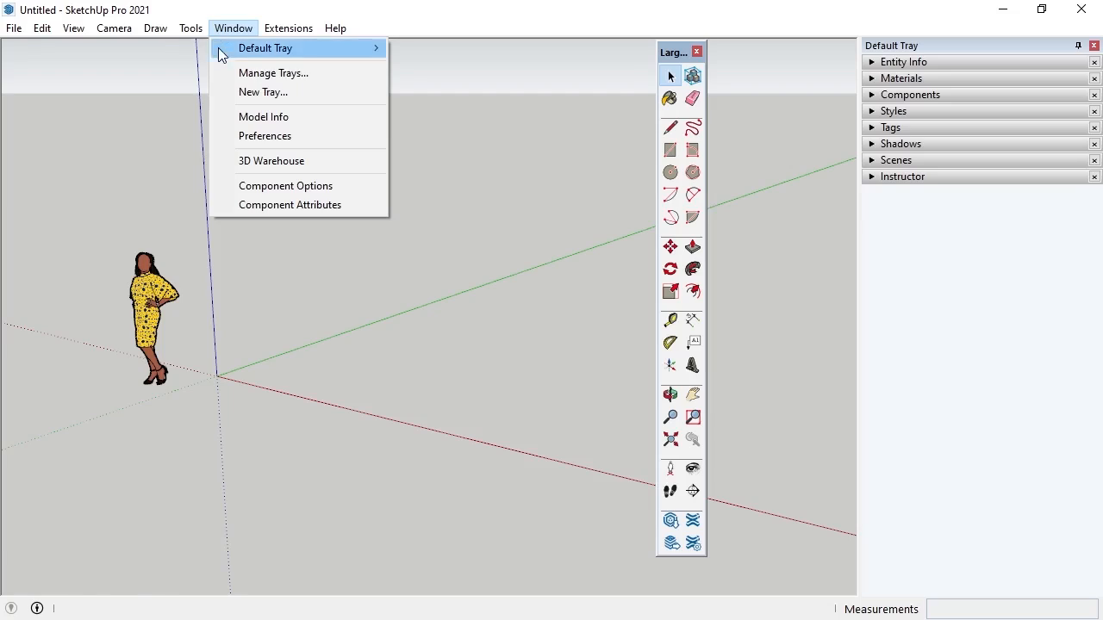
- Show the Template page of SketchUp Preferences listing Simple and Architectural templates
left_click(301, 139)
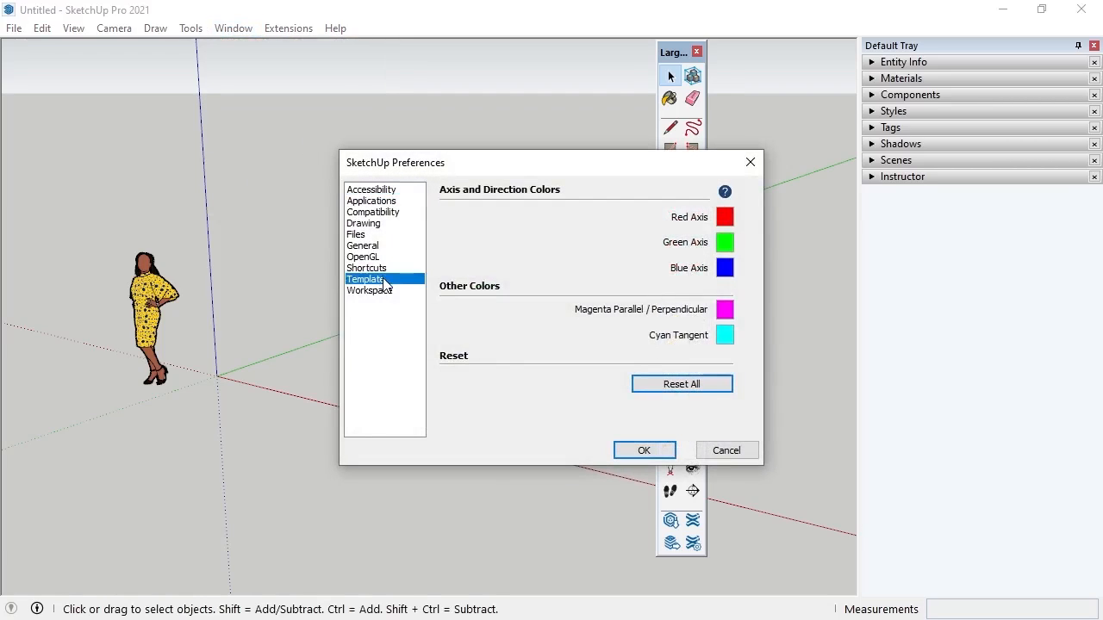
left_click(366, 279)
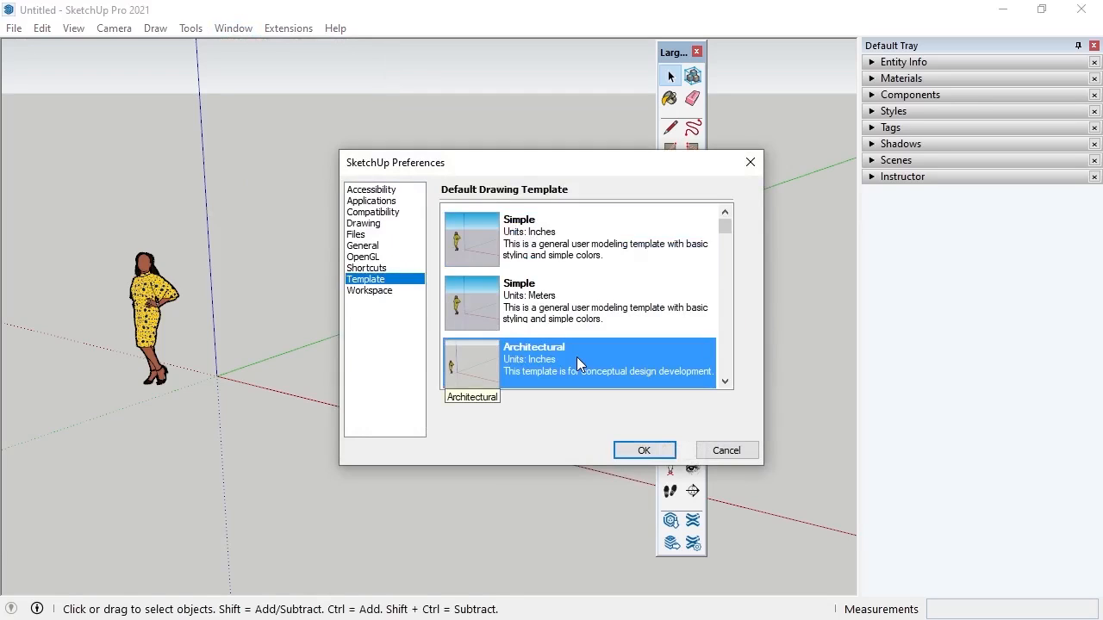